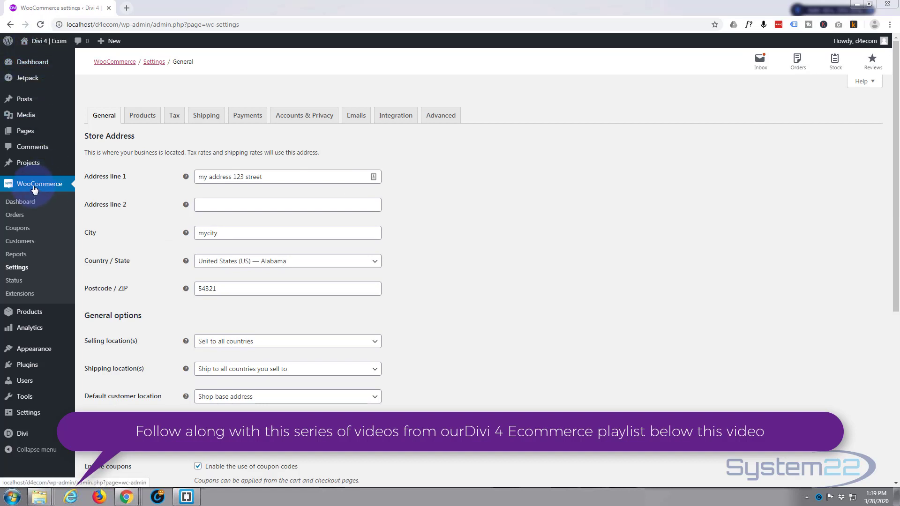
{"action": "mouse_move", "coordinate": [16, 270]}
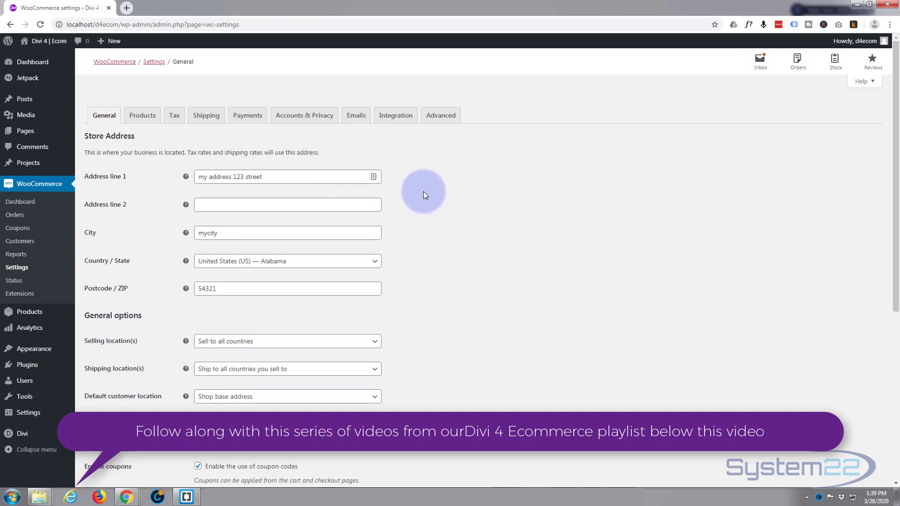
Restrict selling to specific countries and add United States (US) as the only selling country
{"action": "scroll", "scroll_direction": "down", "scroll_amount": 3}
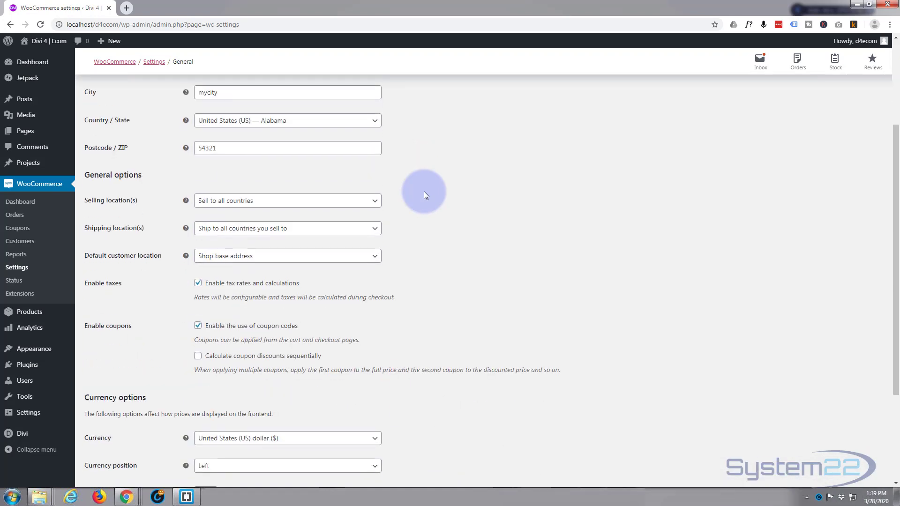
{"action": "mouse_move", "coordinate": [241, 207]}
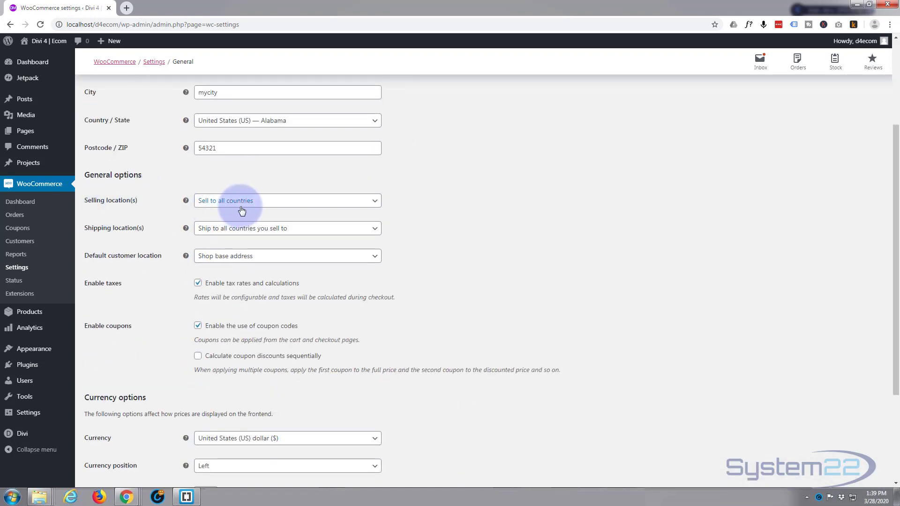
{"action": "left_click", "coordinate": [287, 200]}
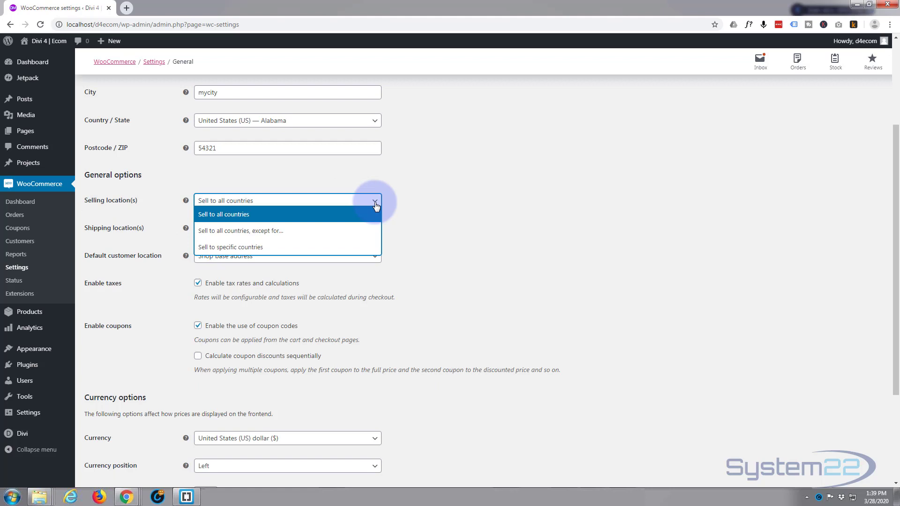
{"action": "left_click", "coordinate": [230, 247]}
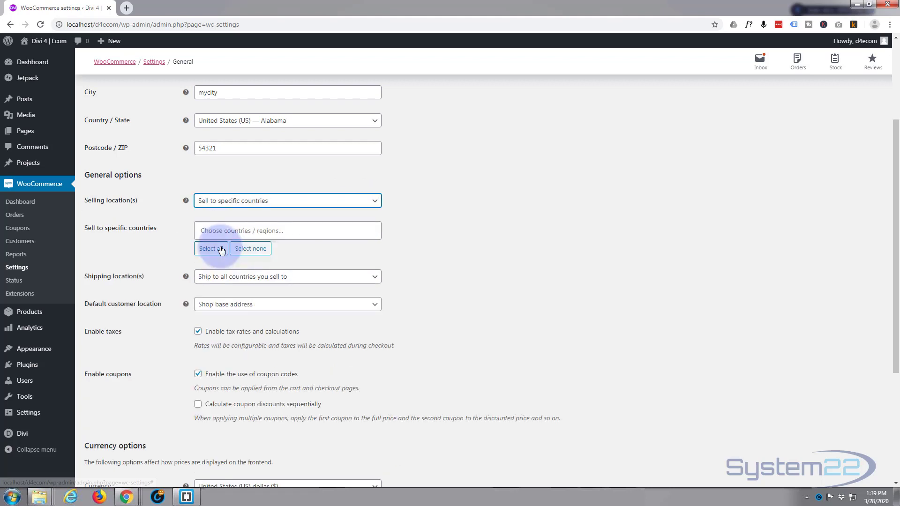
{"action": "left_click", "coordinate": [287, 231]}
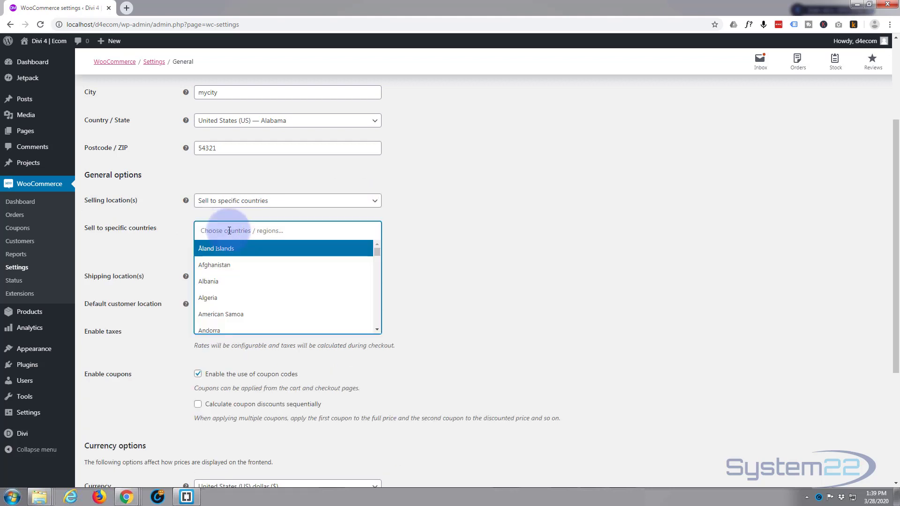
{"action": "type", "text": "un"}
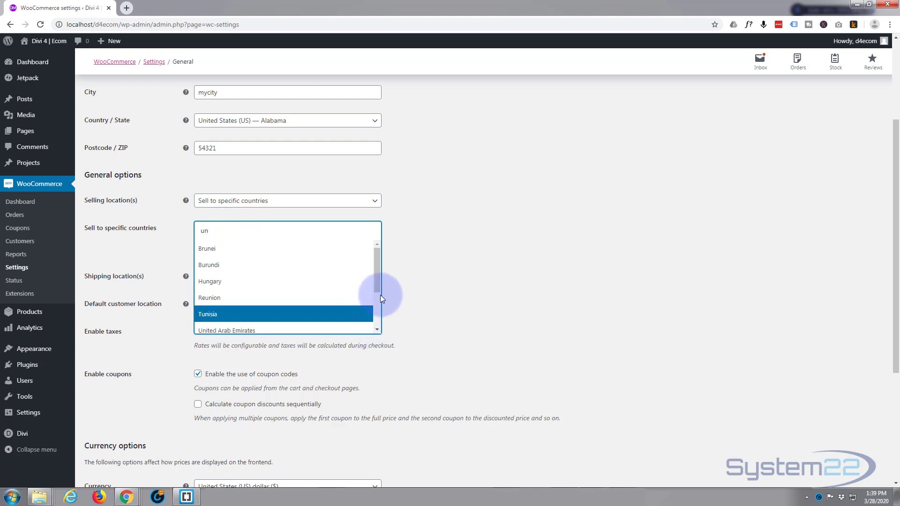
{"action": "scroll", "scroll_direction": "down", "scroll_amount": 3}
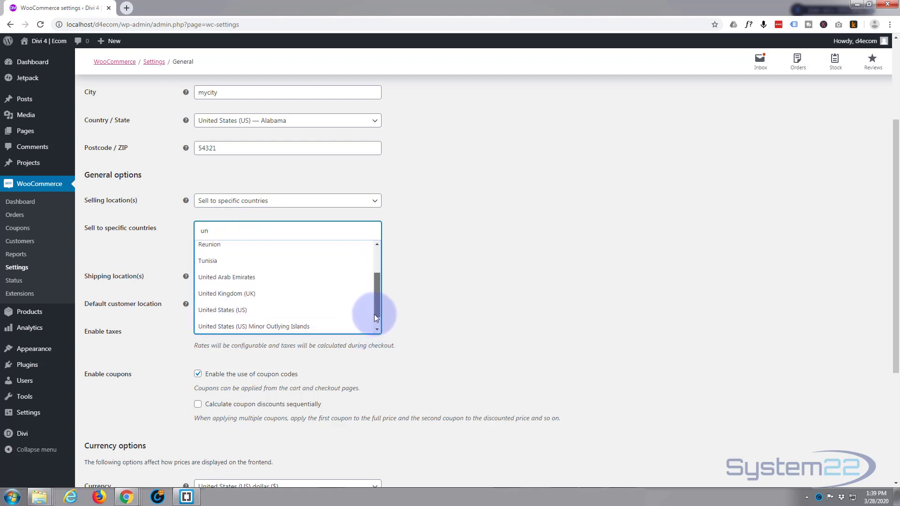
{"action": "left_click", "coordinate": [223, 311]}
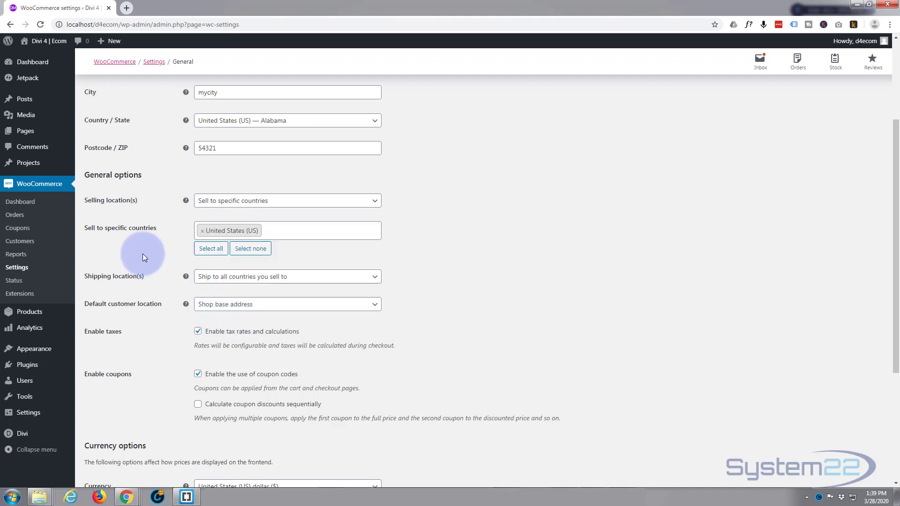
{"action": "scroll", "scroll_direction": "down", "scroll_amount": 3}
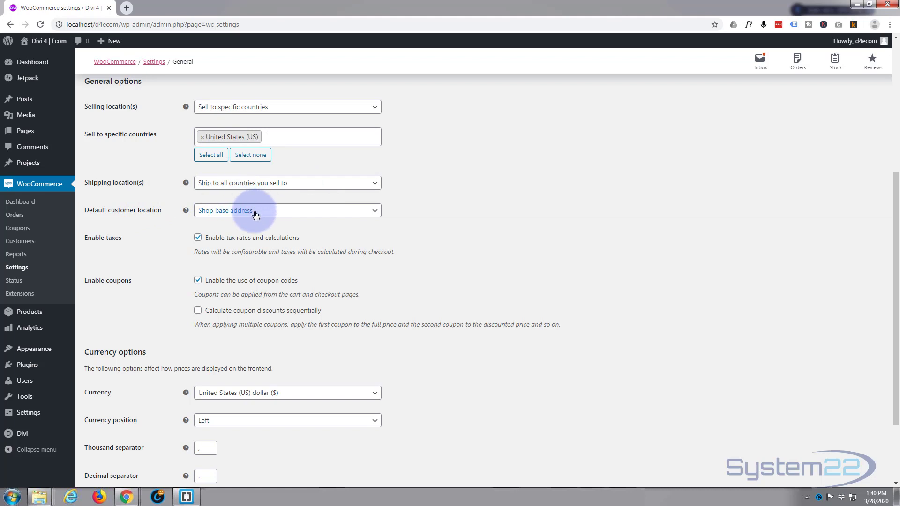
{"action": "left_click", "coordinate": [287, 210]}
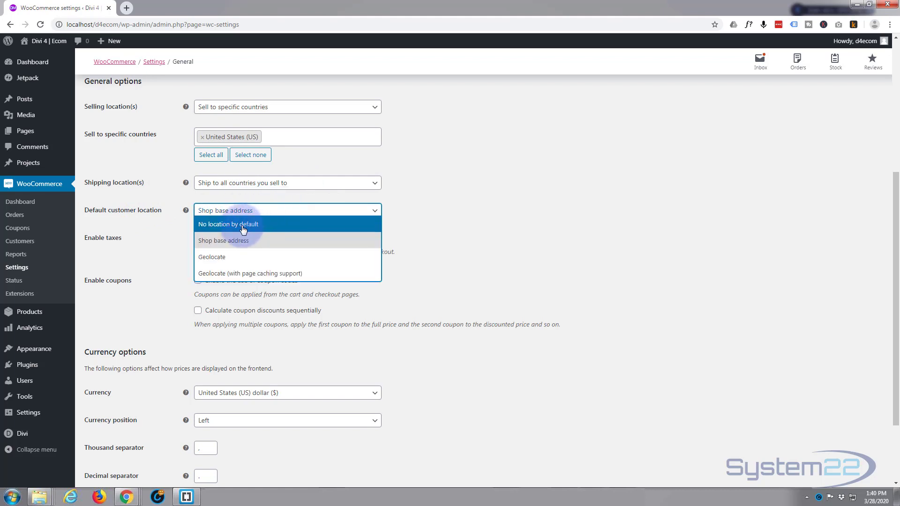
{"action": "mouse_move", "coordinate": [248, 262]}
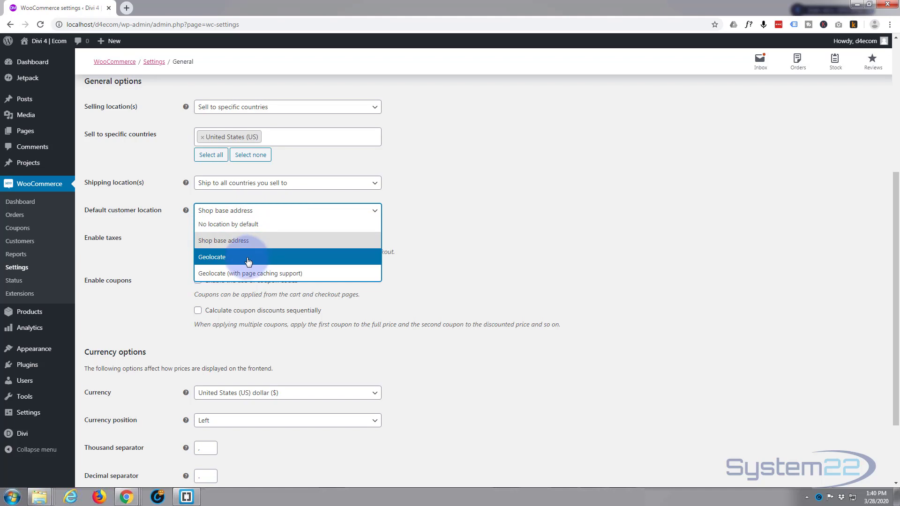
{"action": "mouse_move", "coordinate": [155, 229]}
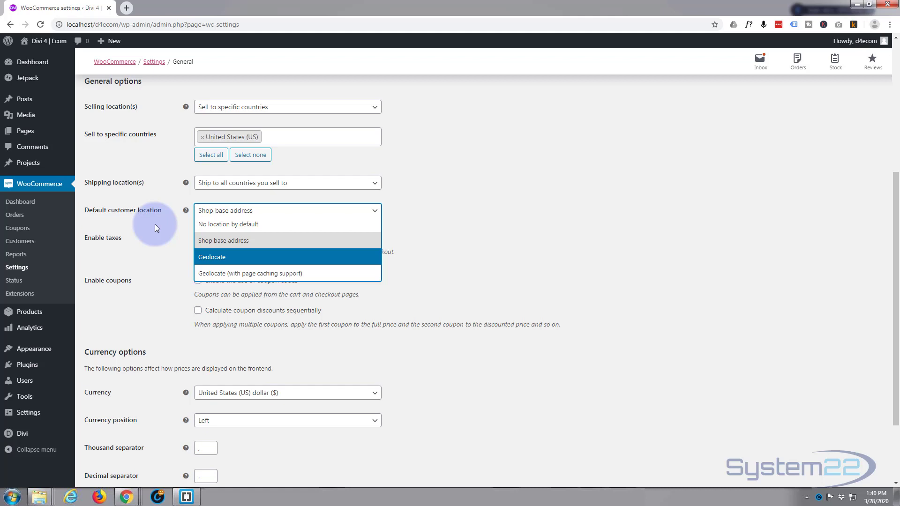
{"action": "left_click", "coordinate": [223, 240]}
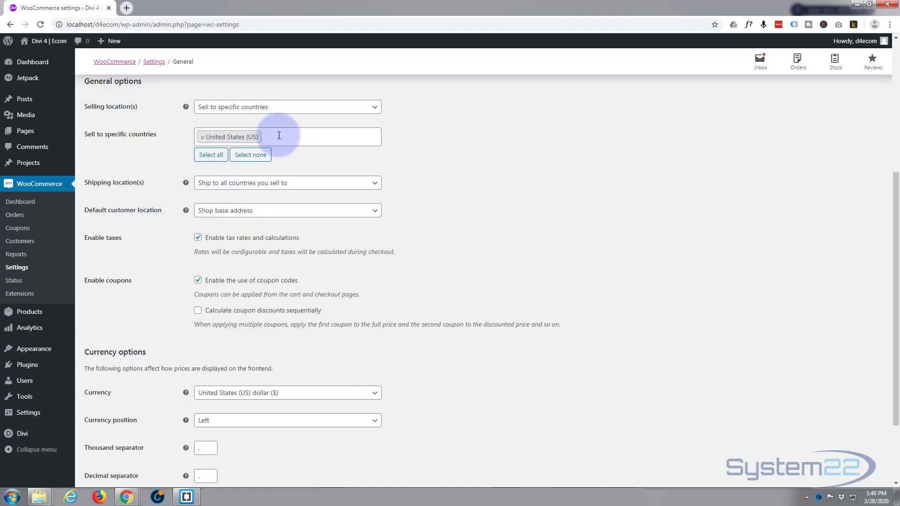
{"action": "mouse_move", "coordinate": [155, 254]}
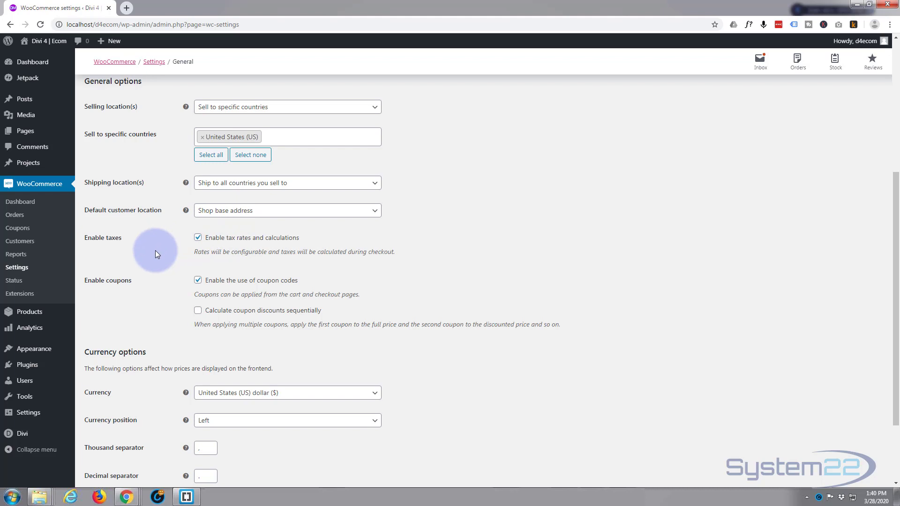
{"action": "mouse_move", "coordinate": [179, 254]}
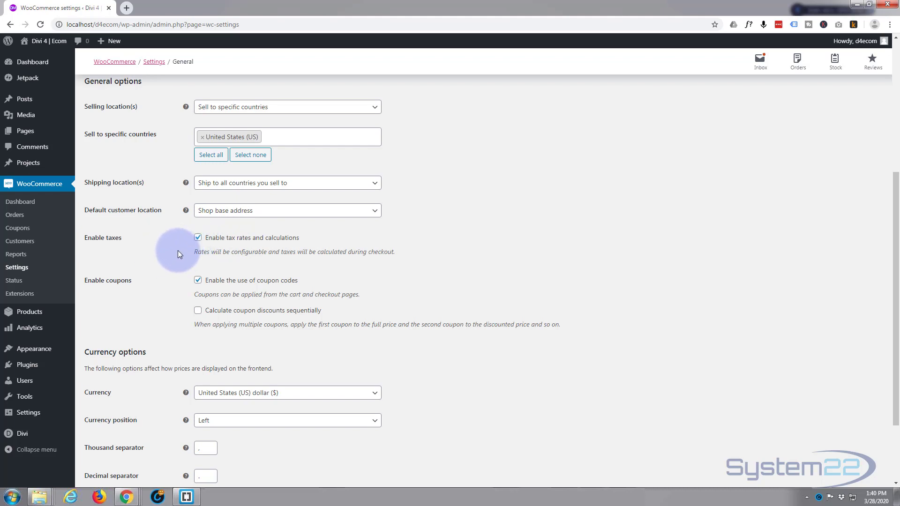
{"action": "mouse_move", "coordinate": [179, 257]}
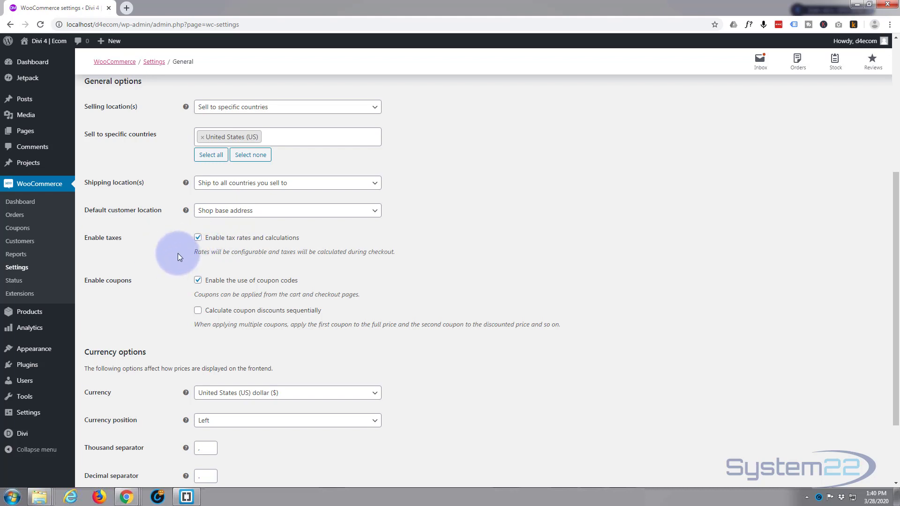
Save the General settings with US-only selling and US dollar currency in place
{"action": "scroll", "scroll_direction": "down", "scroll_amount": 3}
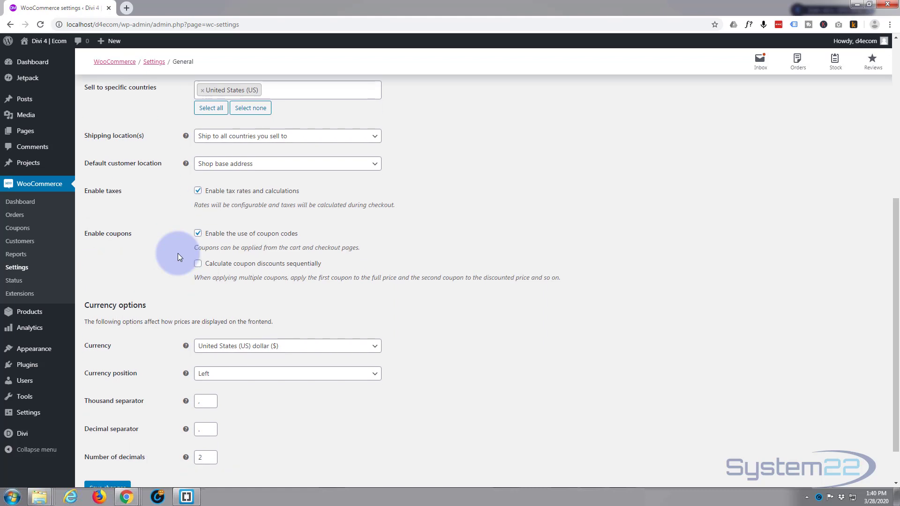
{"action": "scroll", "scroll_direction": "down", "scroll_amount": 3}
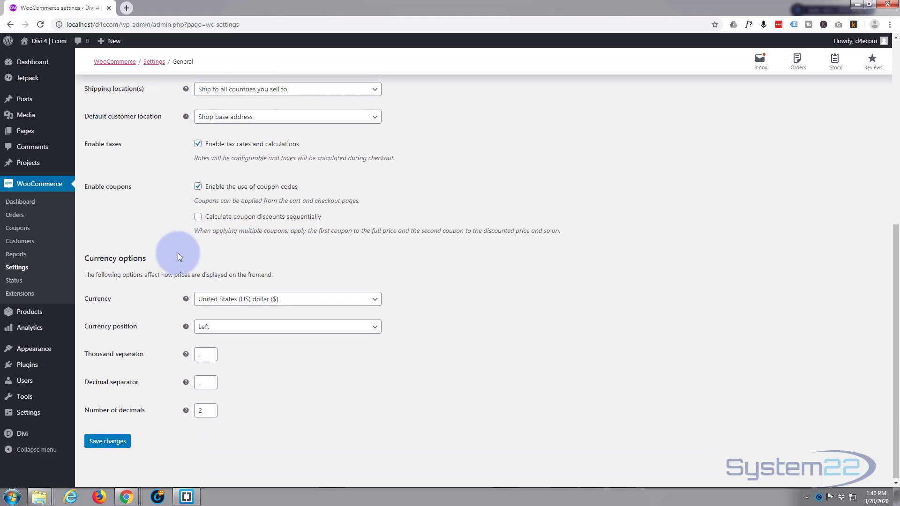
{"action": "mouse_move", "coordinate": [232, 195]}
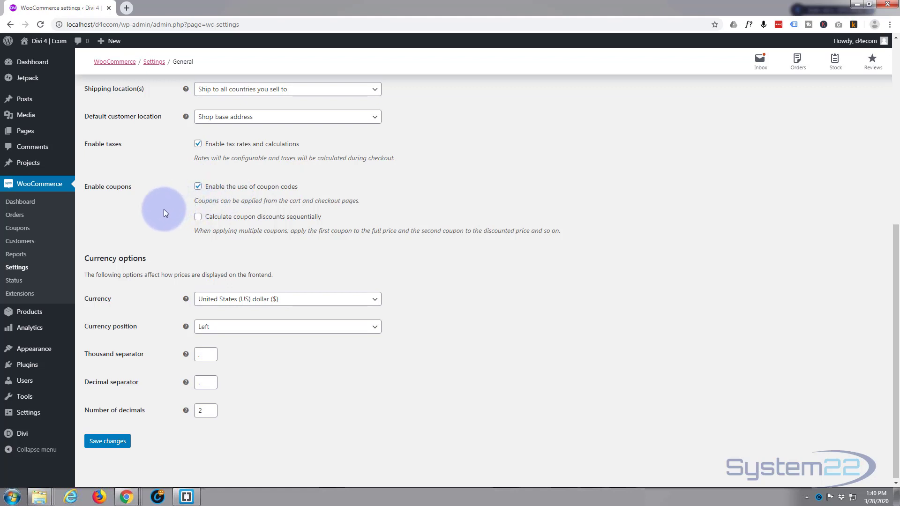
{"action": "mouse_move", "coordinate": [225, 175]}
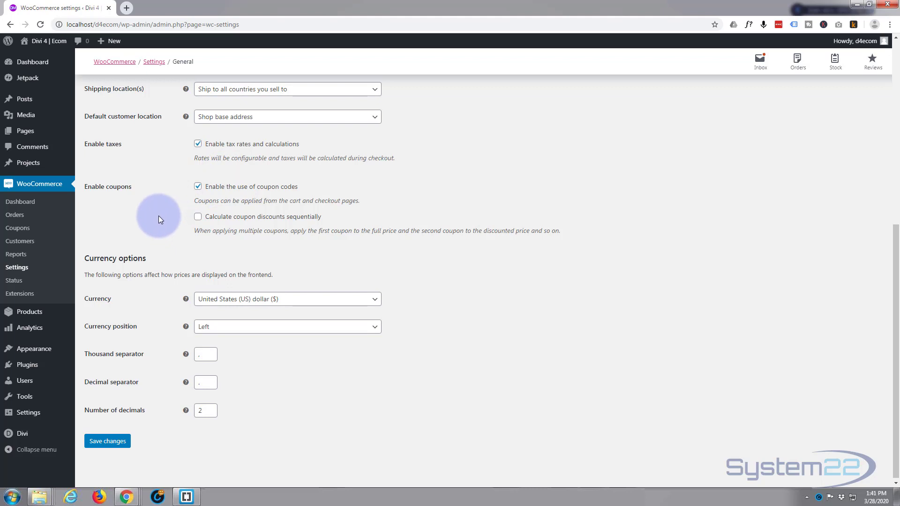
{"action": "mouse_move", "coordinate": [168, 224]}
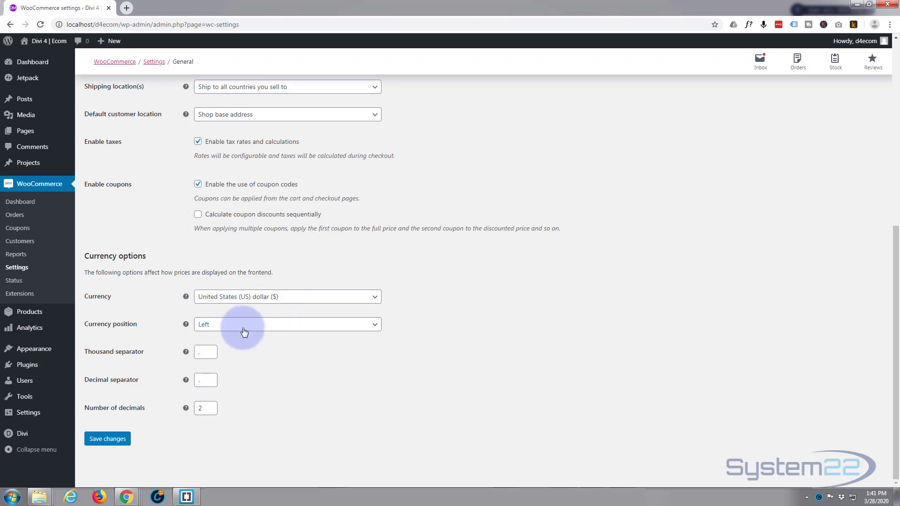
{"action": "mouse_move", "coordinate": [121, 359]}
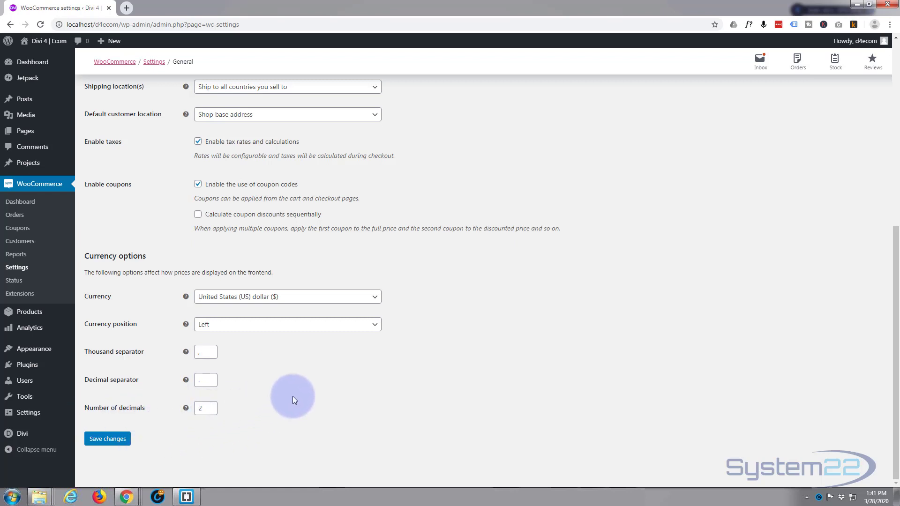
{"action": "mouse_move", "coordinate": [170, 408]}
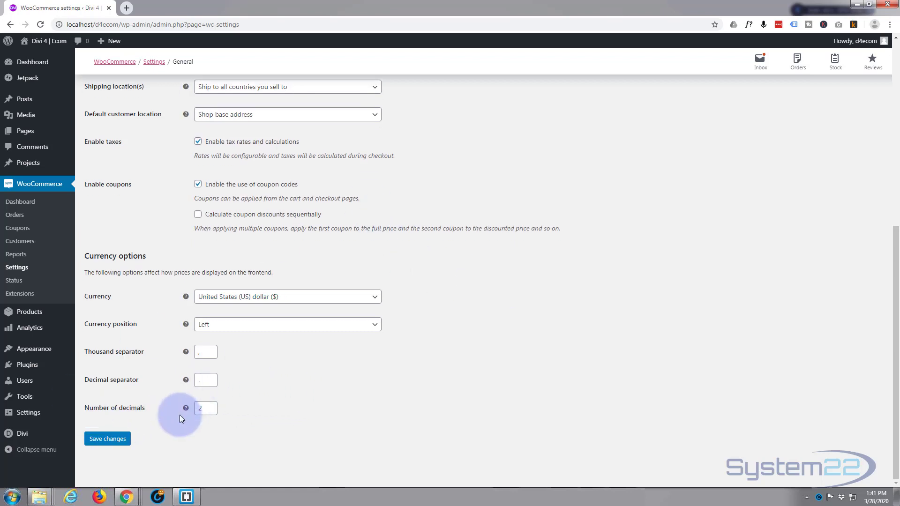
{"action": "left_click", "coordinate": [107, 438]}
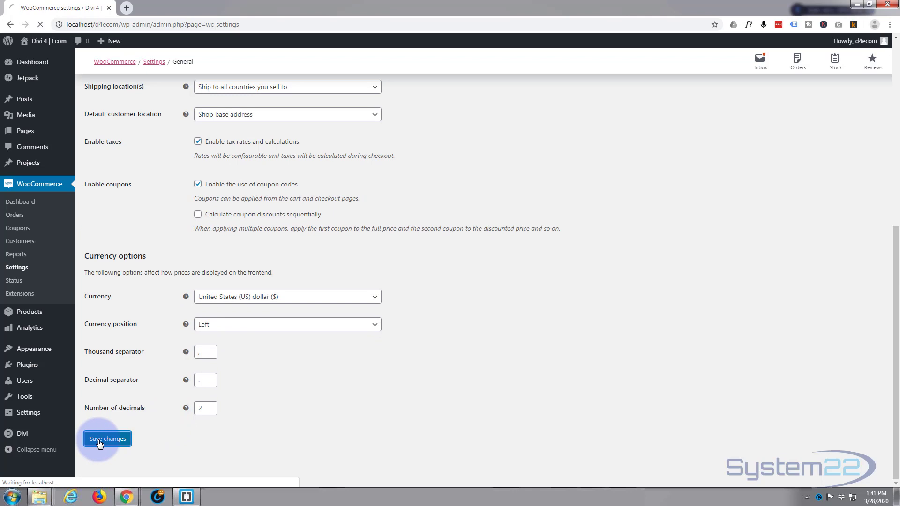
{"action": "left_click", "coordinate": [107, 438]}
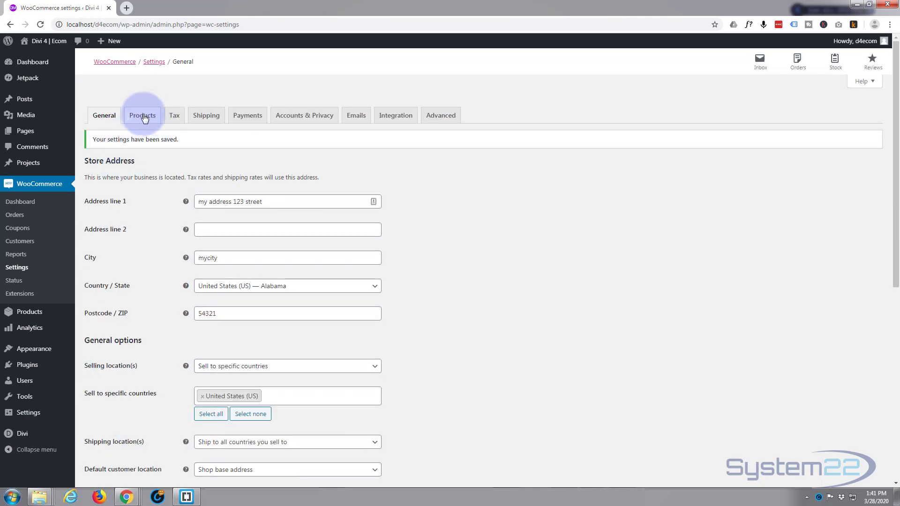
{"action": "left_click", "coordinate": [142, 115]}
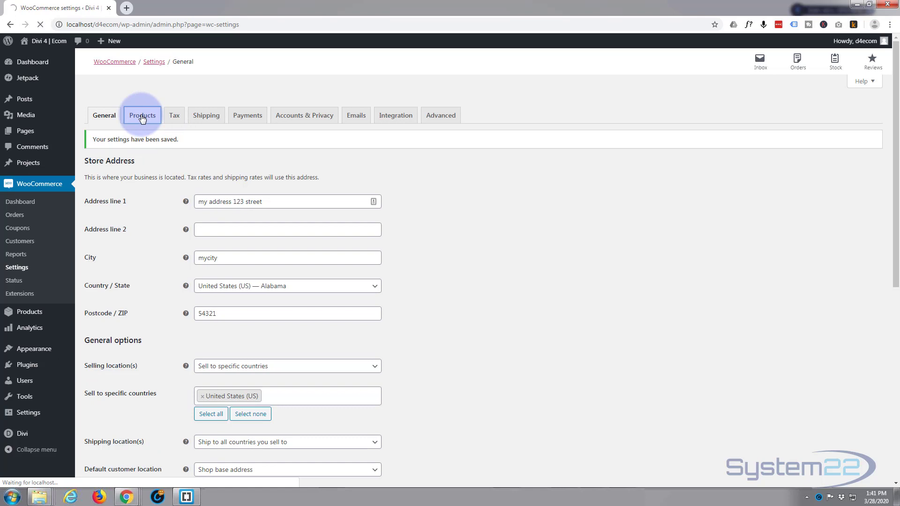
{"action": "left_click", "coordinate": [142, 115]}
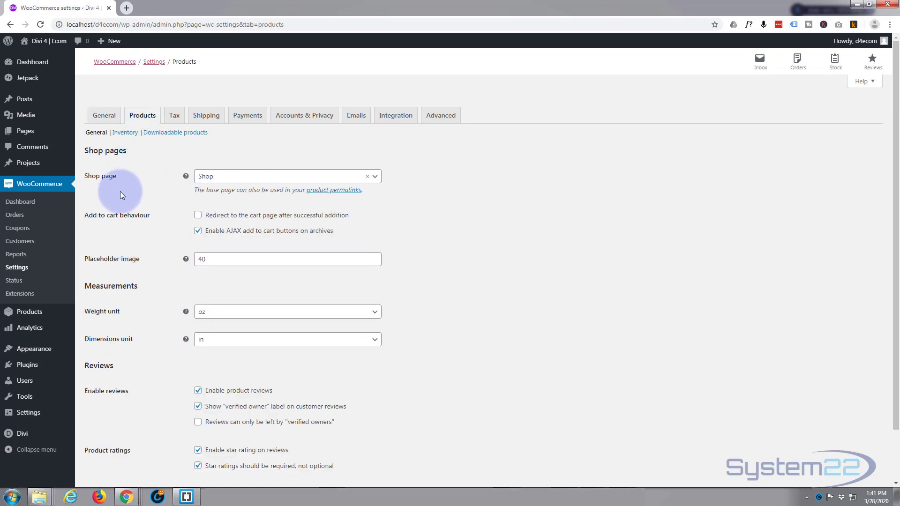
{"action": "mouse_move", "coordinate": [168, 180]}
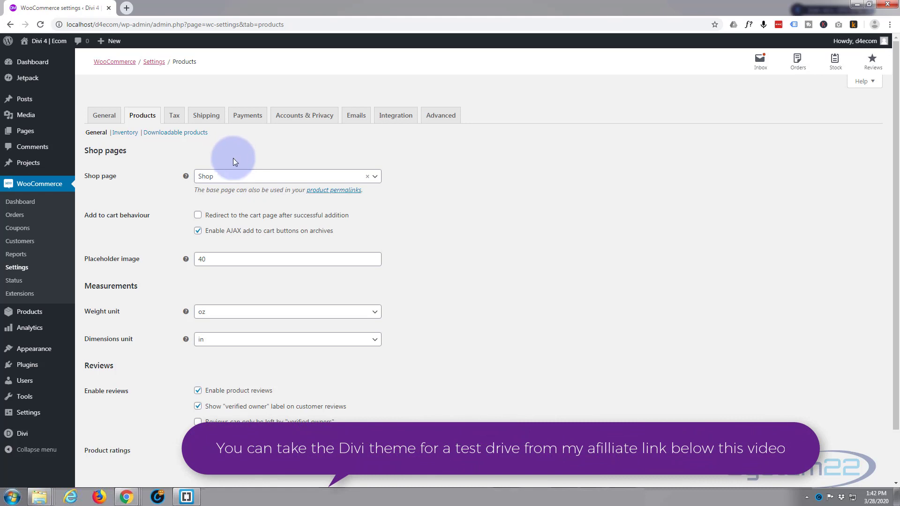
{"action": "mouse_move", "coordinate": [179, 224]}
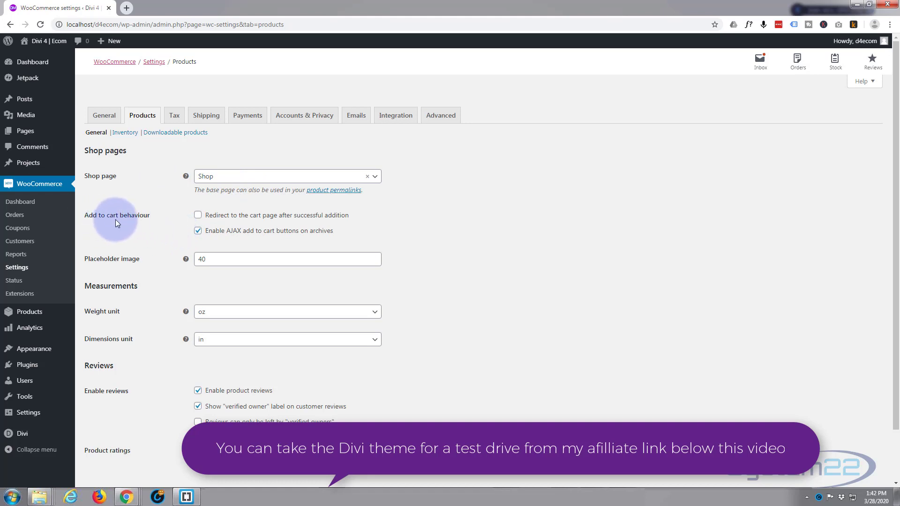
{"action": "mouse_move", "coordinate": [276, 219]}
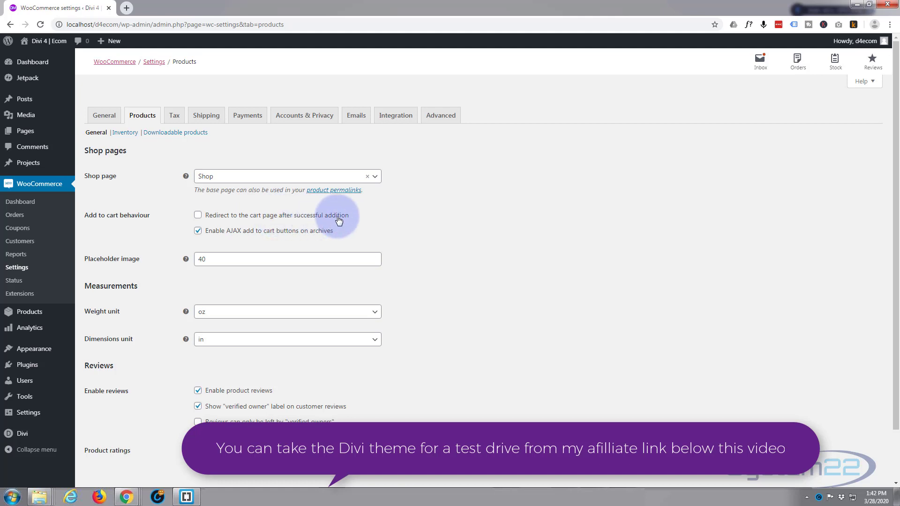
{"action": "mouse_move", "coordinate": [147, 227]}
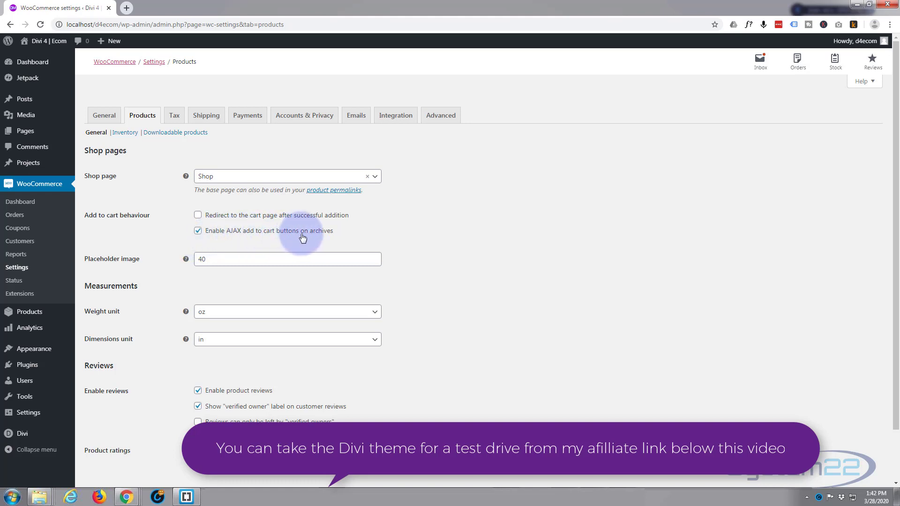
{"action": "mouse_move", "coordinate": [170, 238]}
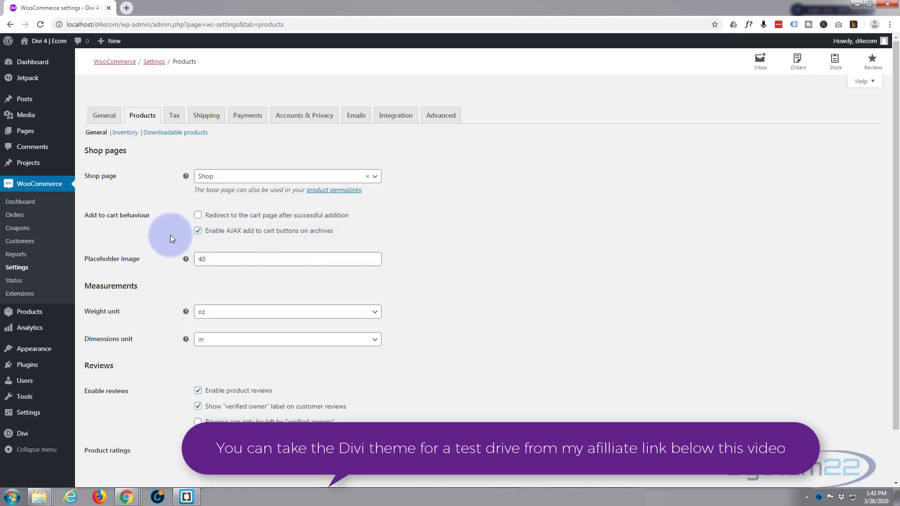
{"action": "mouse_move", "coordinate": [169, 237]}
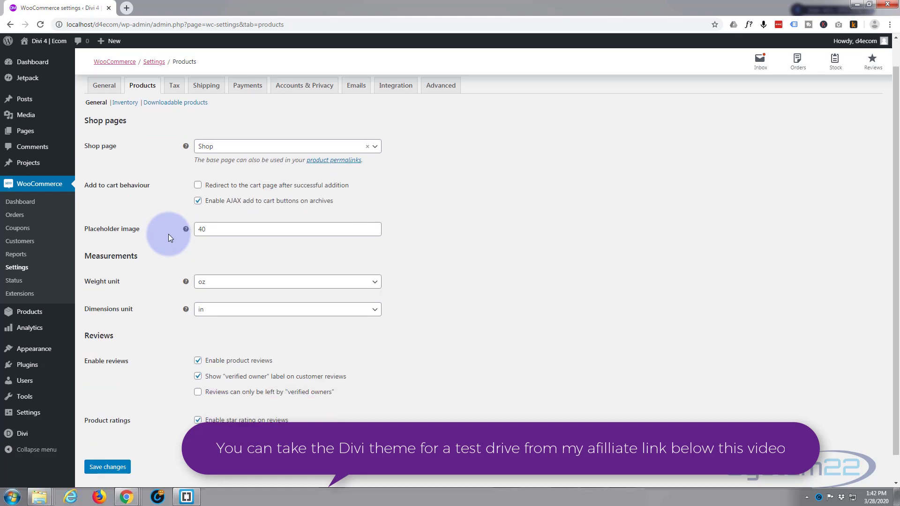
{"action": "scroll", "scroll_direction": "down", "scroll_amount": 3}
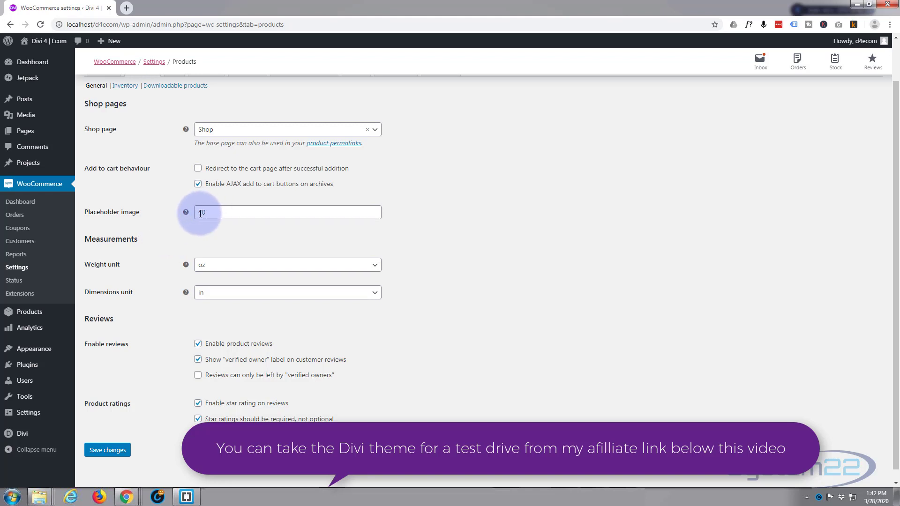
{"action": "type", "text": "40"}
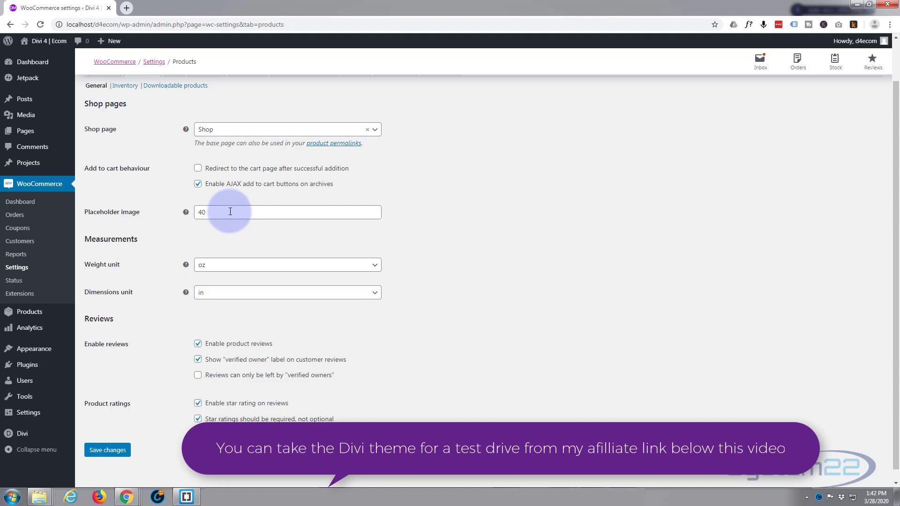
{"action": "mouse_move", "coordinate": [112, 81]}
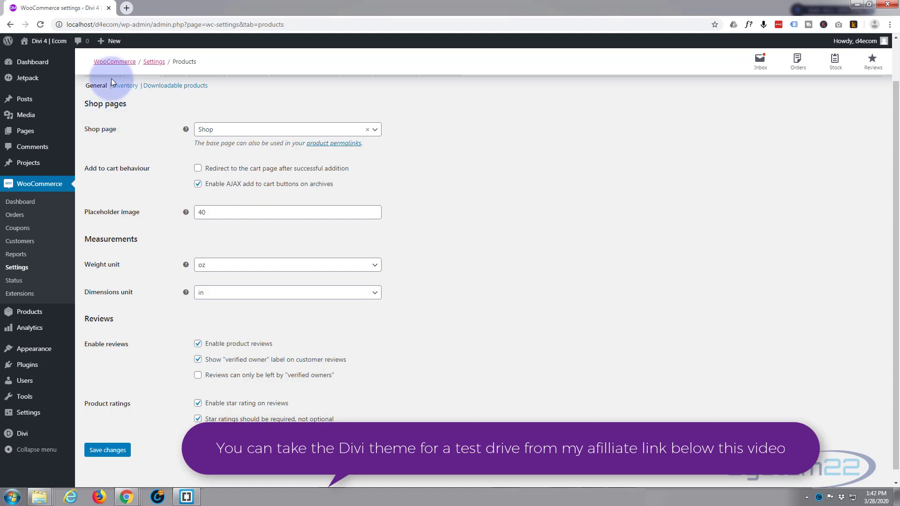
{"action": "mouse_move", "coordinate": [26, 114]}
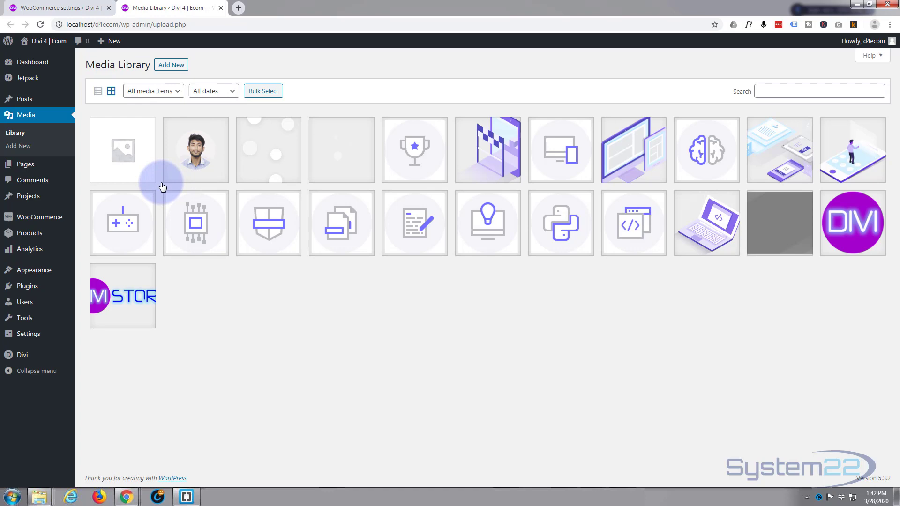
{"action": "mouse_move", "coordinate": [729, 235]}
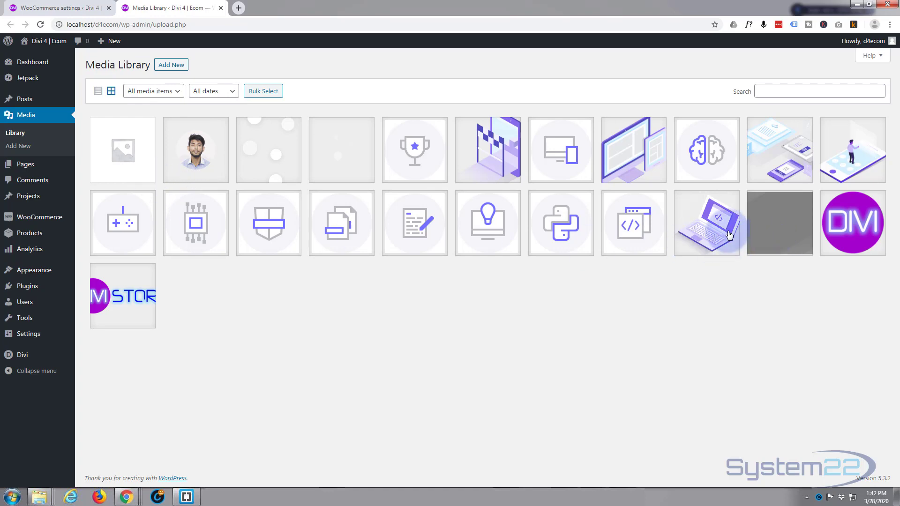
Copy the coding-isometric-01 laptop image link from Media Library and return to WooCommerce settings
{"action": "left_click", "coordinate": [707, 223]}
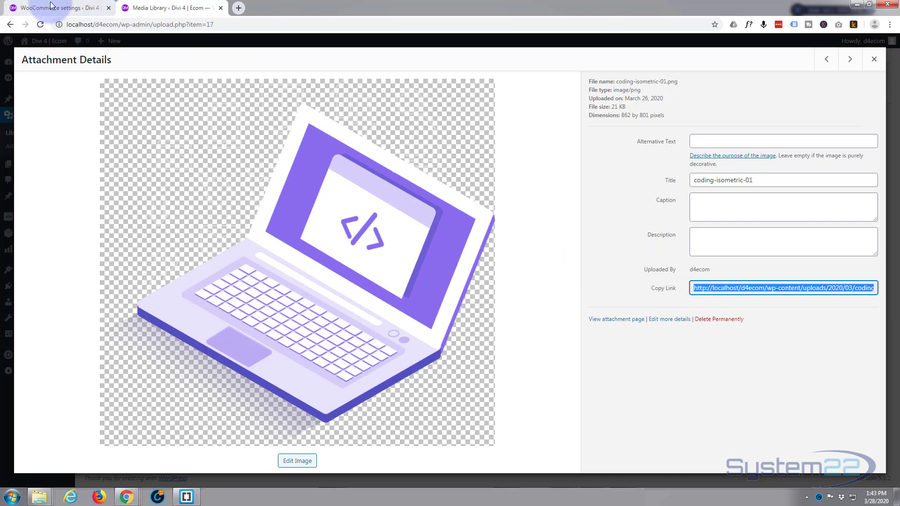
{"action": "left_click", "coordinate": [55, 7]}
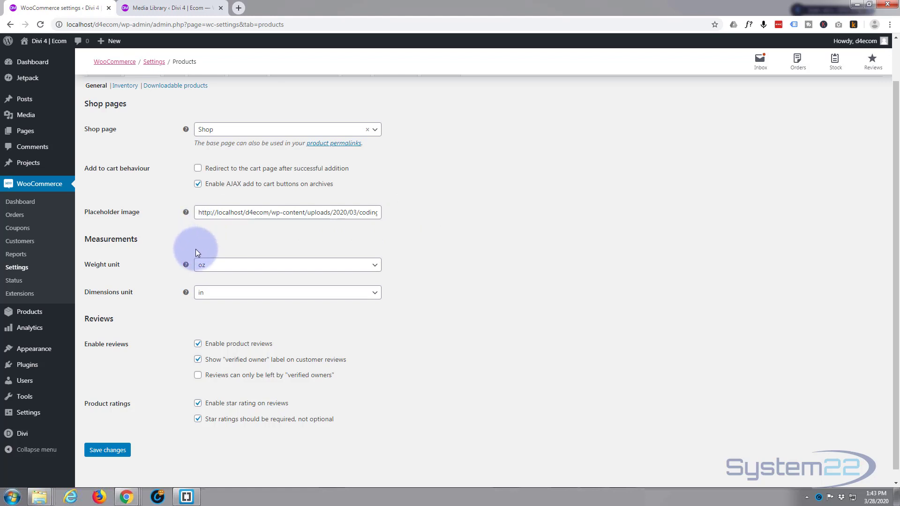
Clear the placeholder image URL, keep reviews and required star ratings enabled, and save Products settings
{"action": "left_click", "coordinate": [287, 213]}
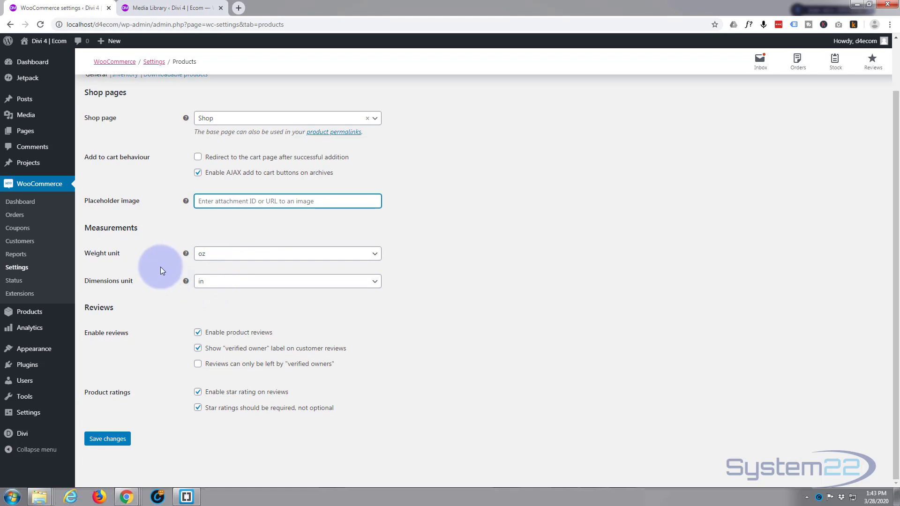
{"action": "mouse_move", "coordinate": [162, 344]}
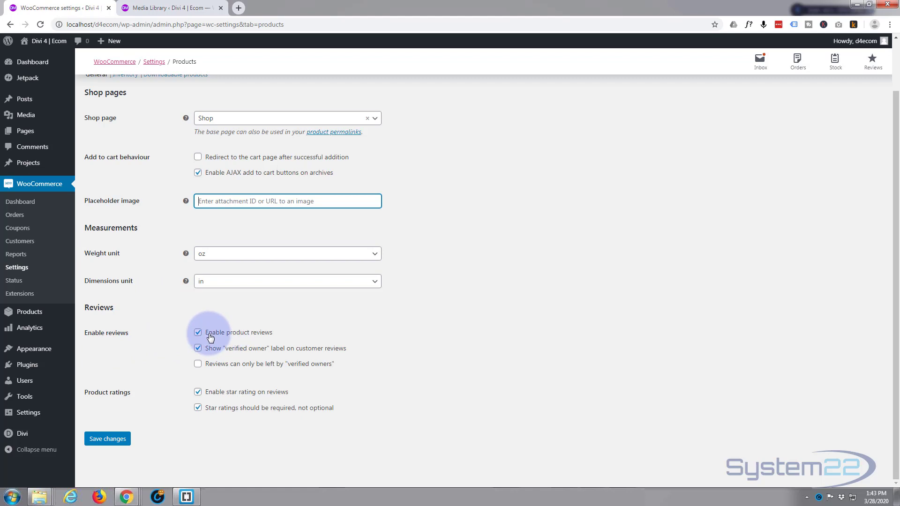
{"action": "mouse_move", "coordinate": [283, 336]}
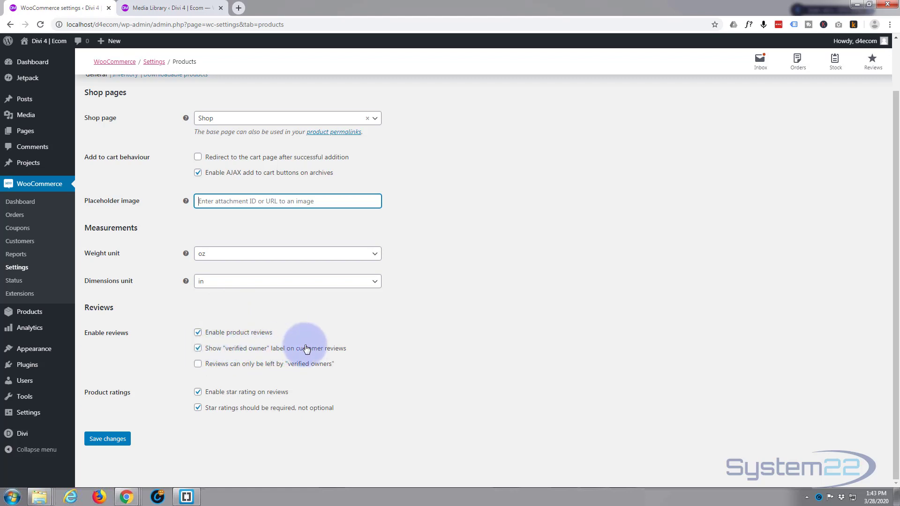
{"action": "mouse_move", "coordinate": [167, 356]}
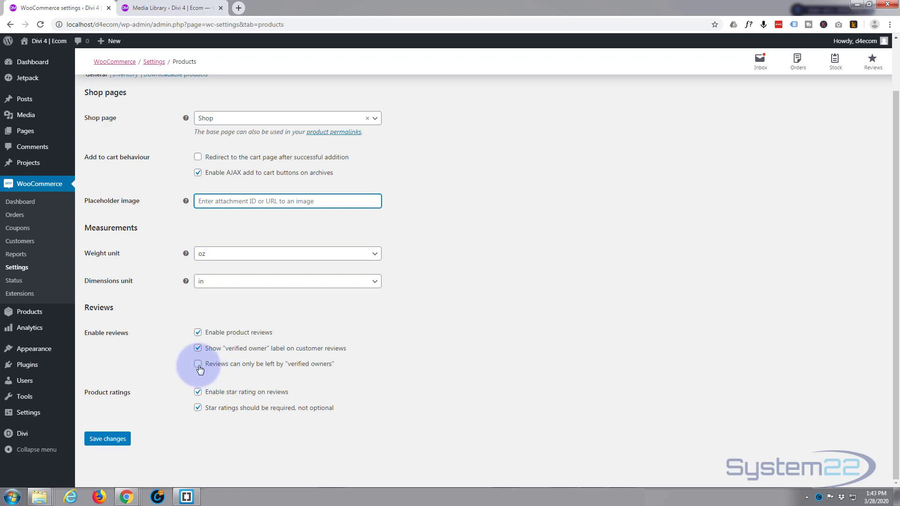
{"action": "left_click", "coordinate": [198, 363]}
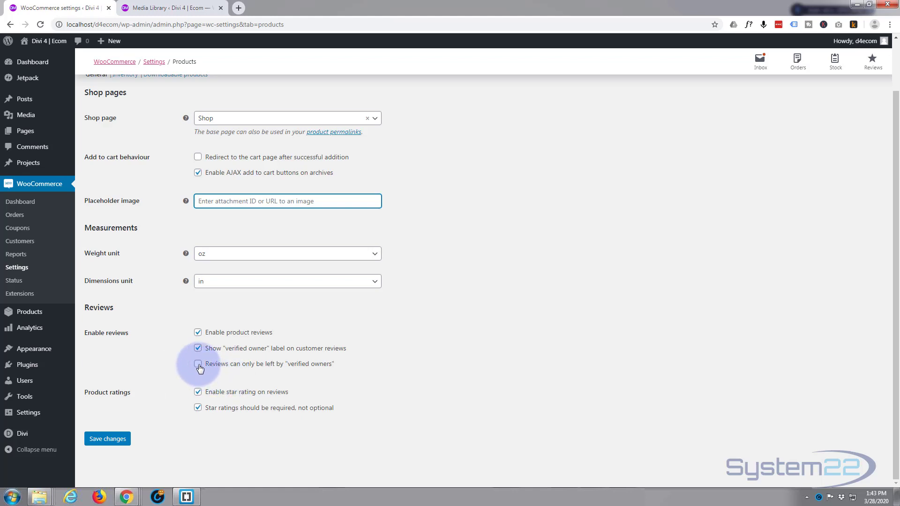
{"action": "left_click", "coordinate": [198, 364]}
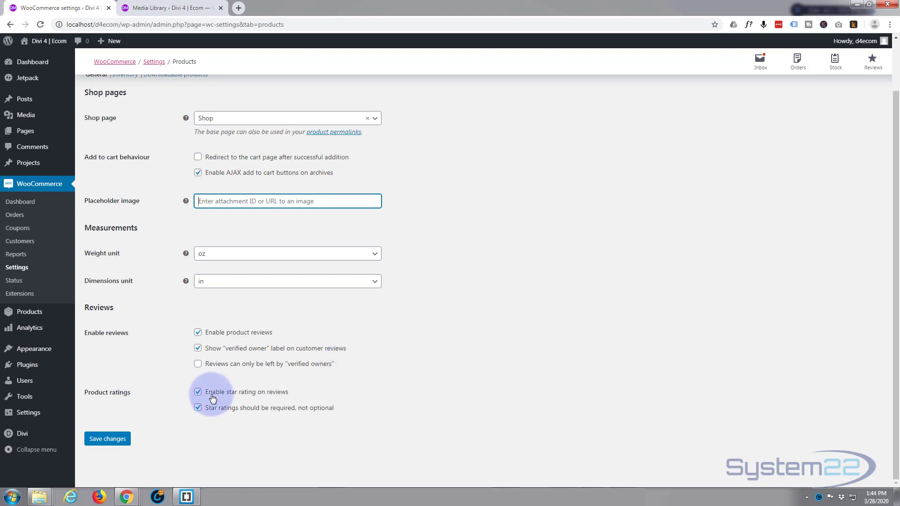
{"action": "mouse_move", "coordinate": [278, 396]}
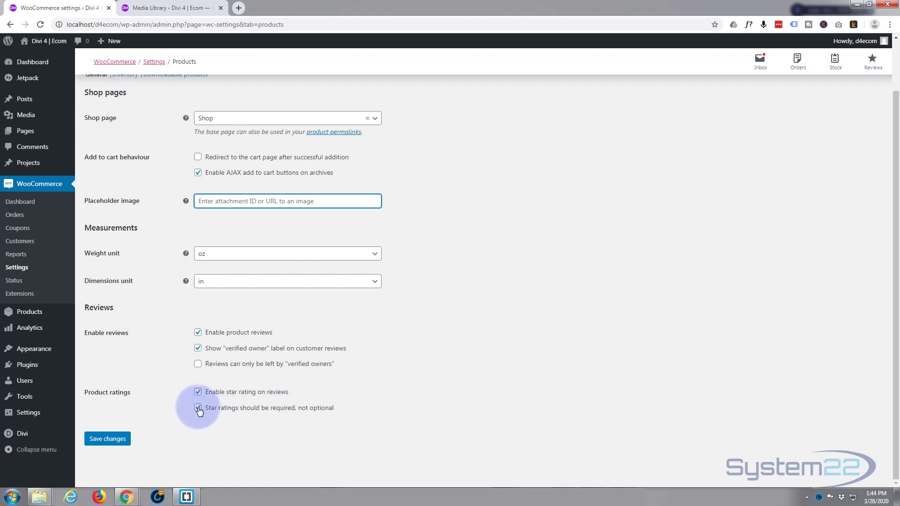
{"action": "left_click", "coordinate": [198, 407]}
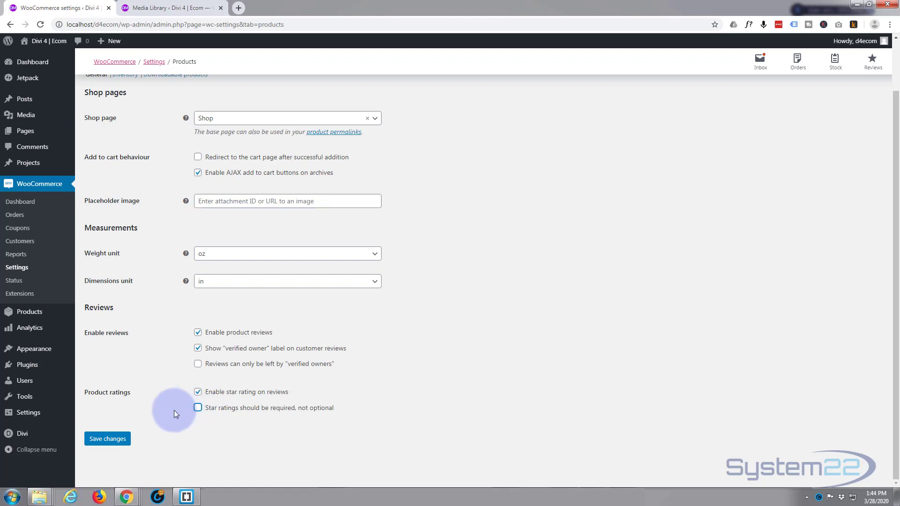
{"action": "left_click", "coordinate": [198, 407]}
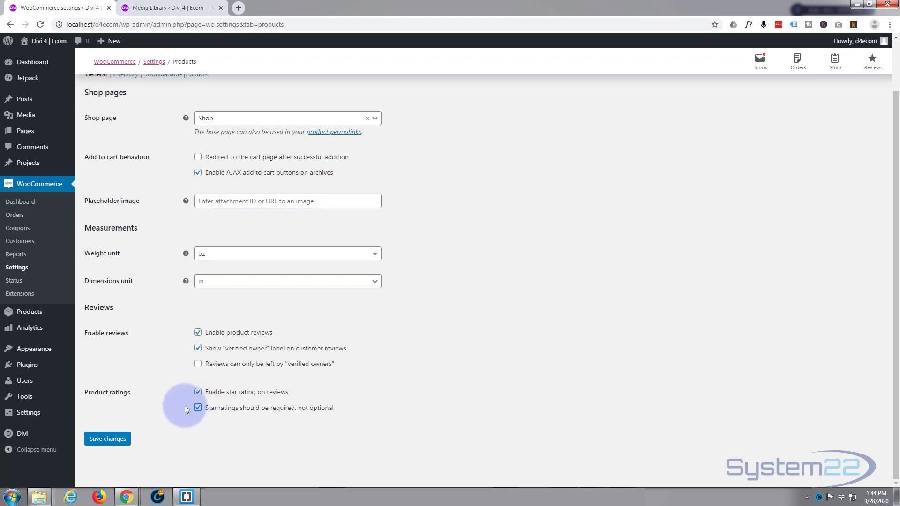
{"action": "left_click", "coordinate": [107, 438]}
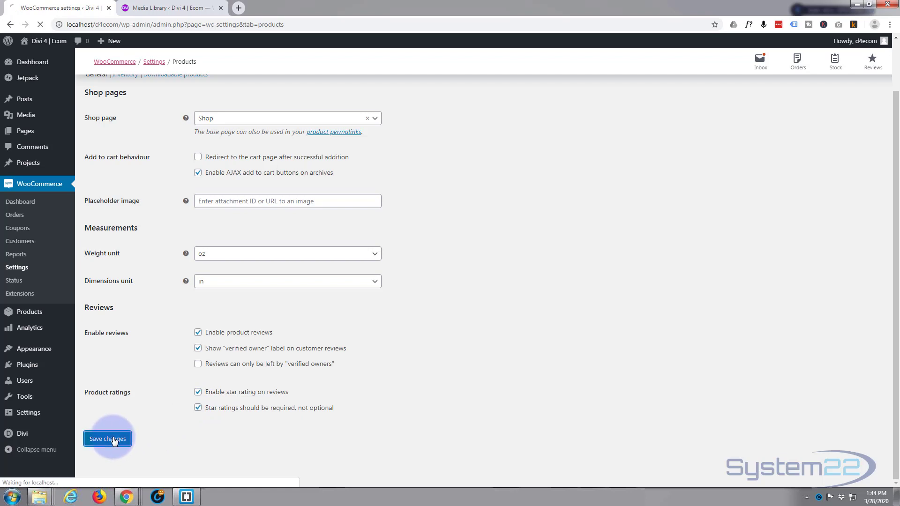
{"action": "left_click", "coordinate": [107, 439]}
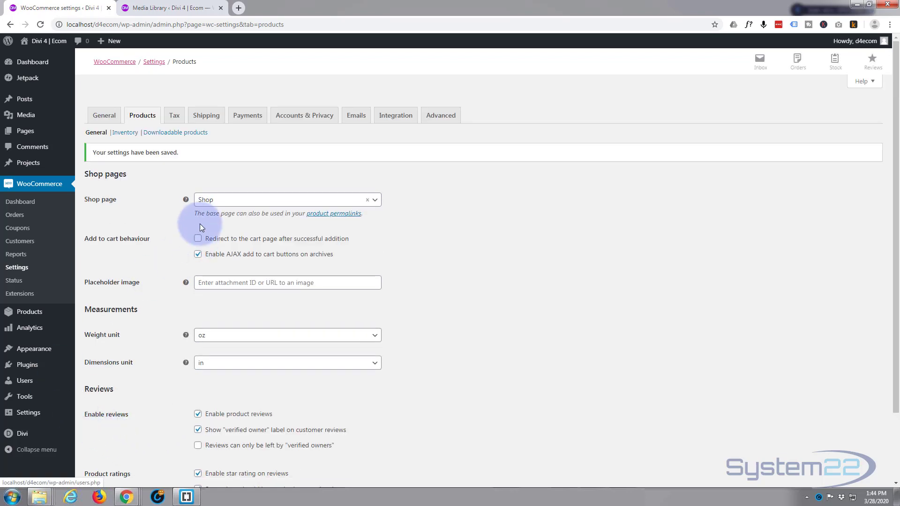
{"action": "left_click", "coordinate": [175, 115]}
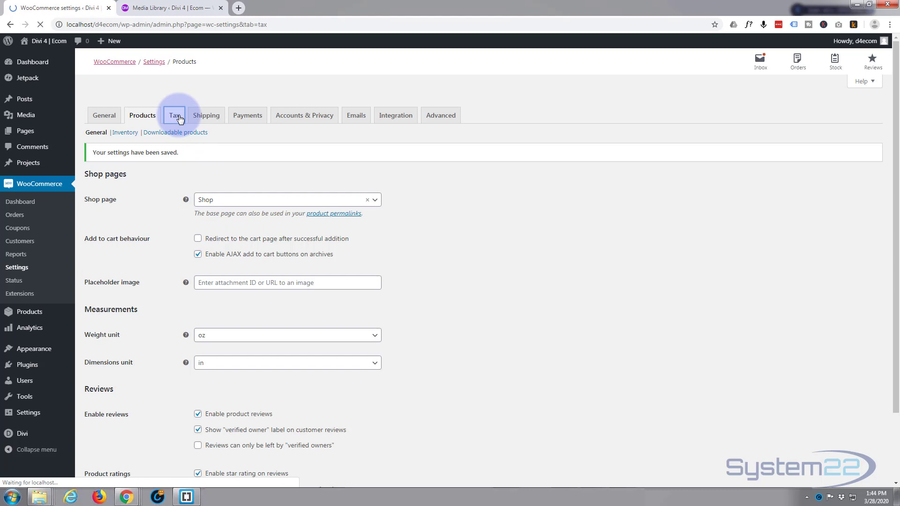
{"action": "left_click", "coordinate": [174, 115]}
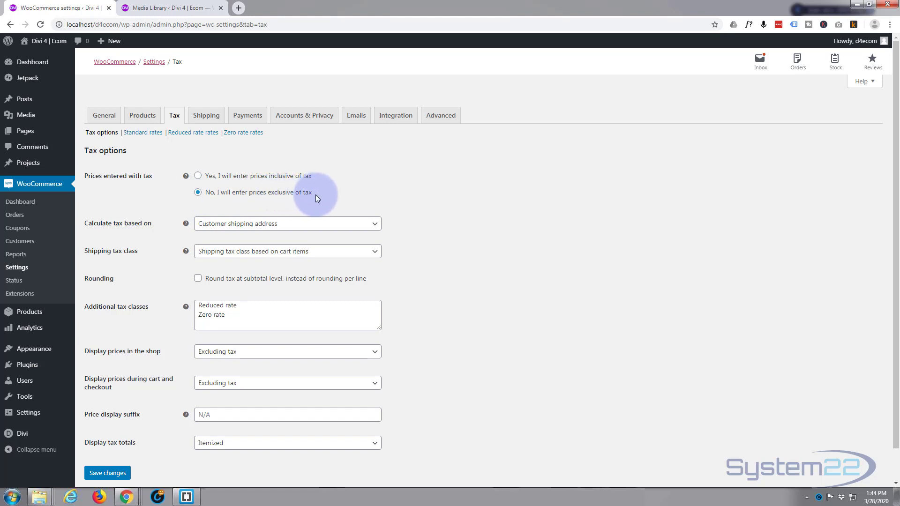
{"action": "mouse_move", "coordinate": [325, 196]}
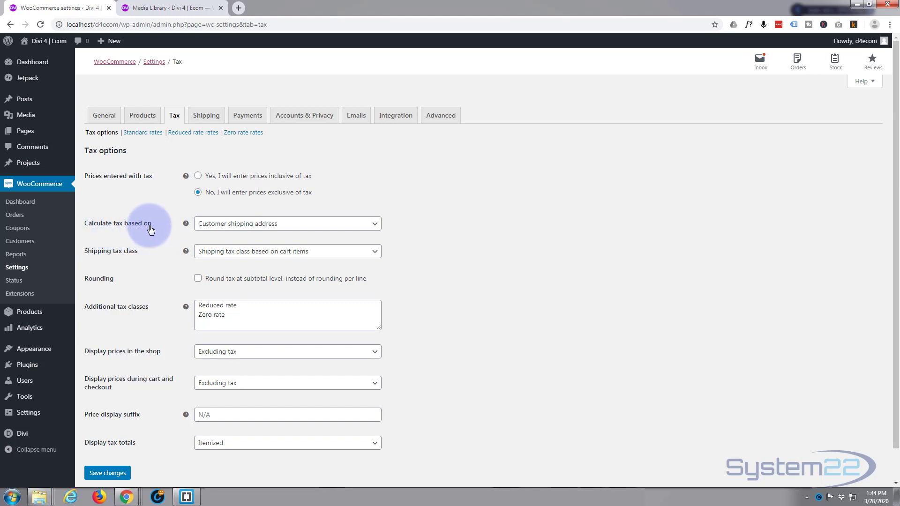
{"action": "mouse_move", "coordinate": [276, 224]}
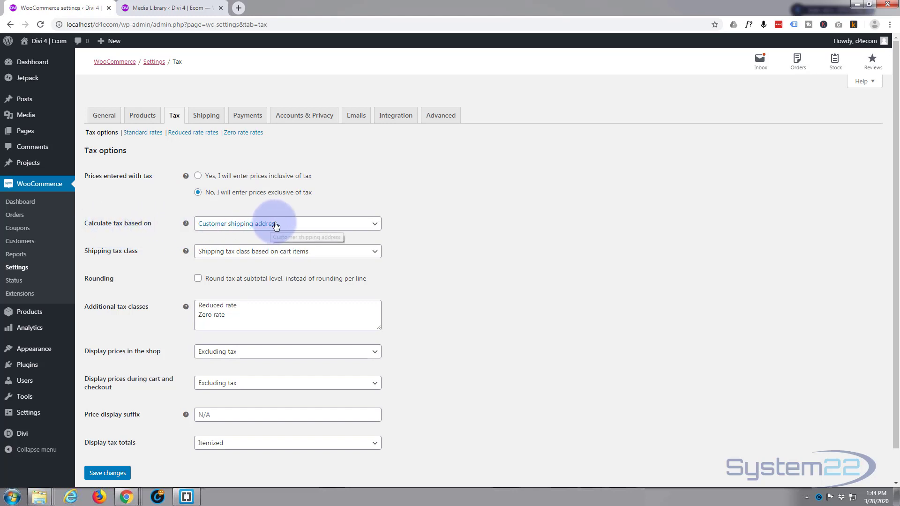
{"action": "left_click", "coordinate": [287, 223]}
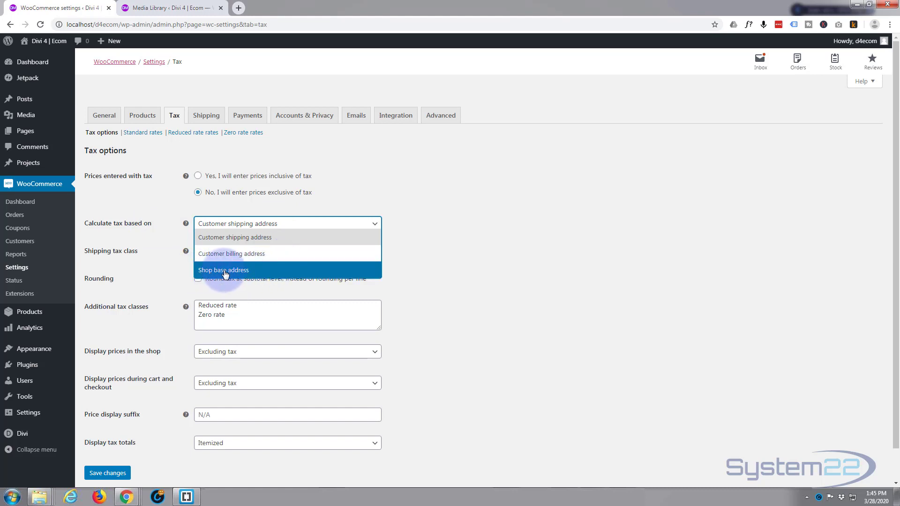
{"action": "left_click", "coordinate": [224, 270]}
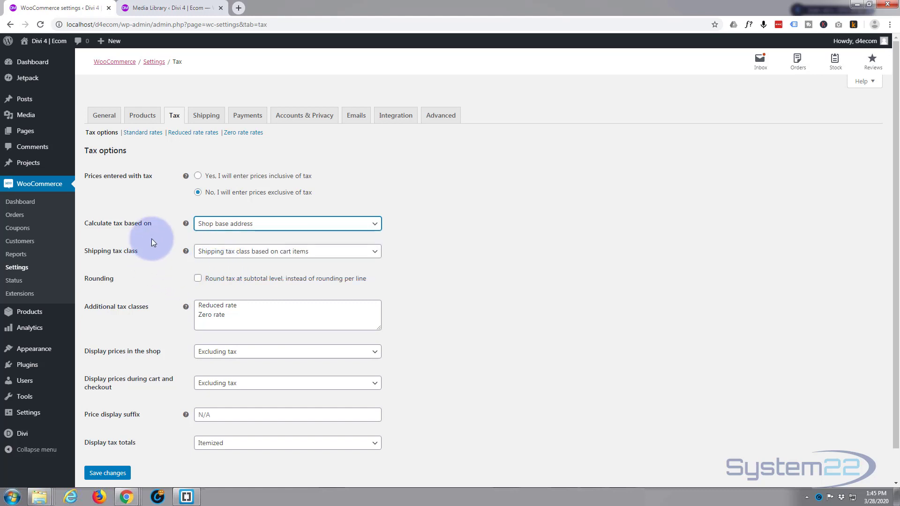
{"action": "mouse_move", "coordinate": [175, 230]}
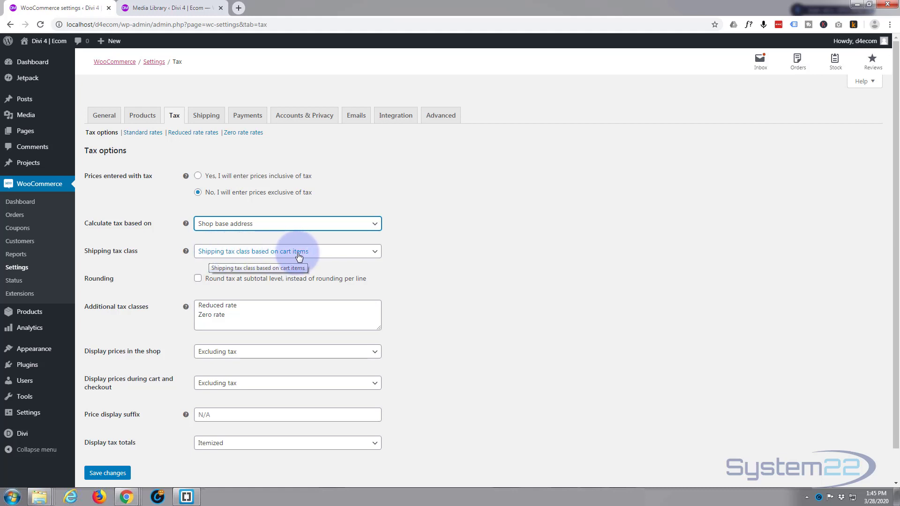
{"action": "mouse_move", "coordinate": [165, 252]}
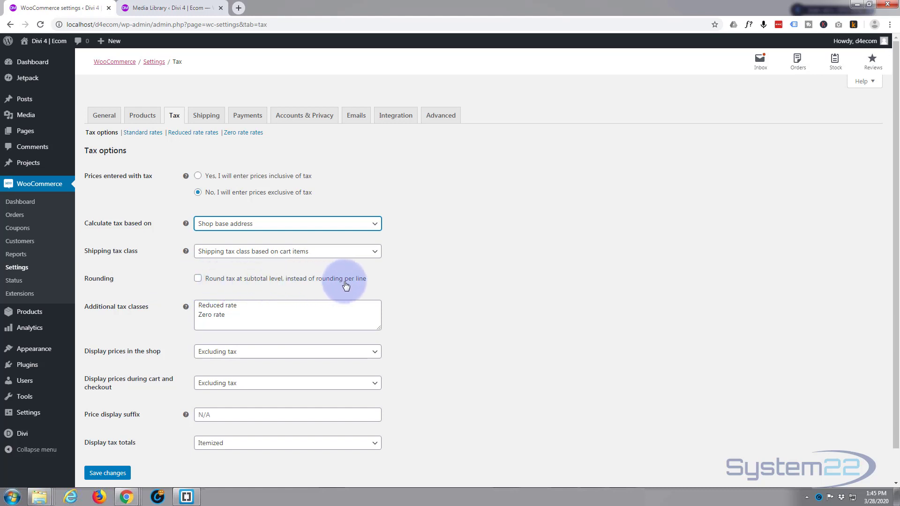
{"action": "mouse_move", "coordinate": [224, 284]}
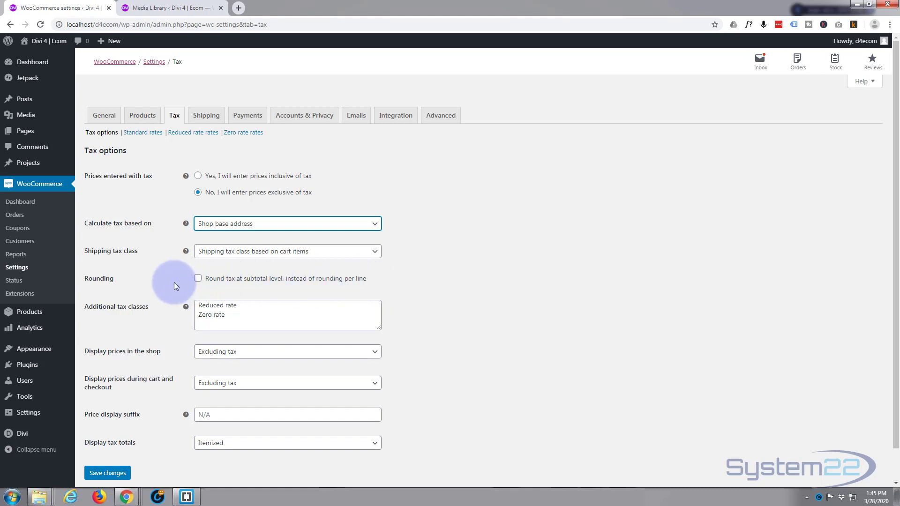
{"action": "mouse_move", "coordinate": [162, 284]}
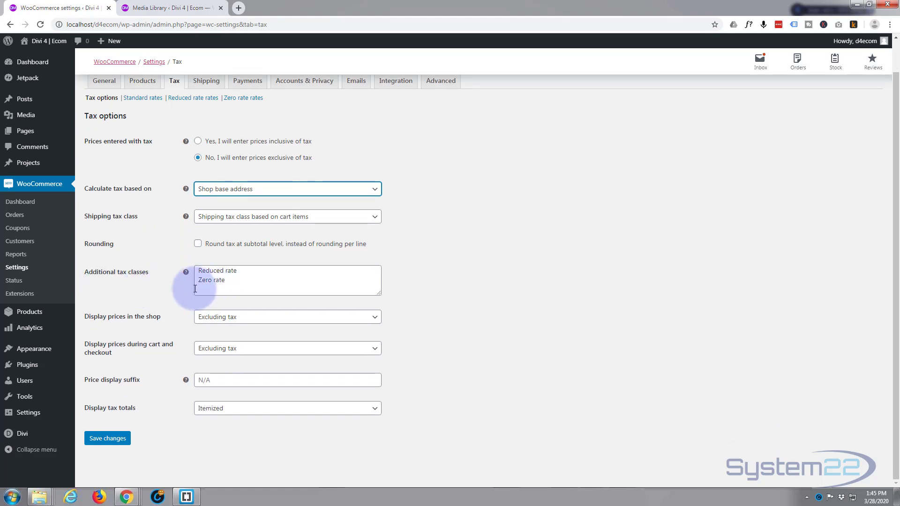
{"action": "mouse_move", "coordinate": [125, 319]}
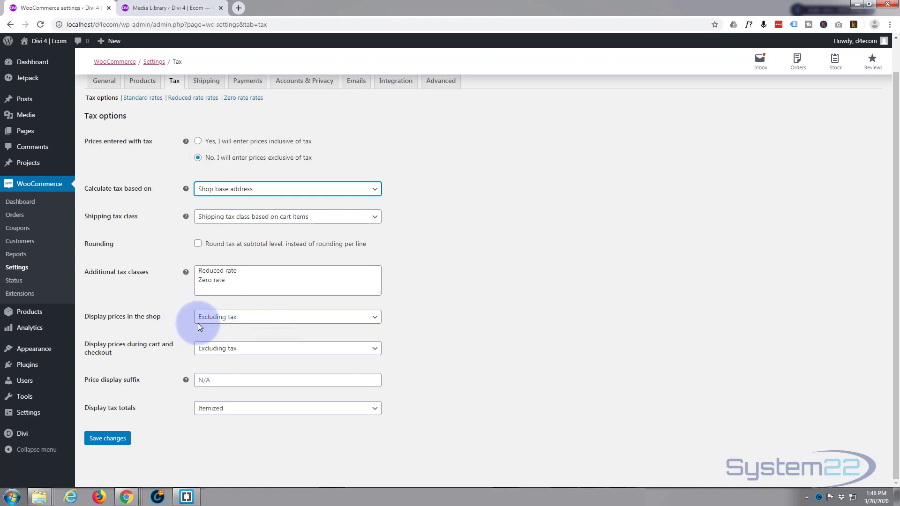
Review shop and cart price display, keeping cart and checkout prices excluding tax
{"action": "left_click", "coordinate": [287, 316]}
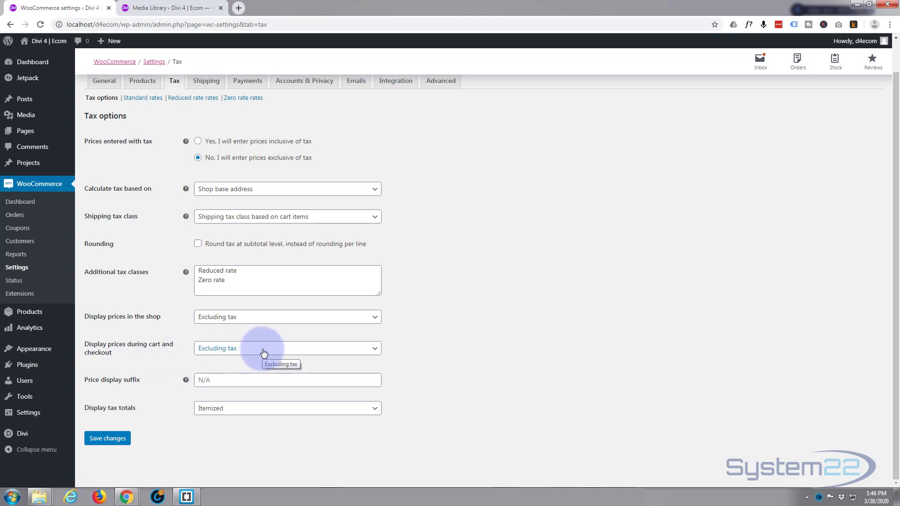
{"action": "left_click", "coordinate": [287, 349]}
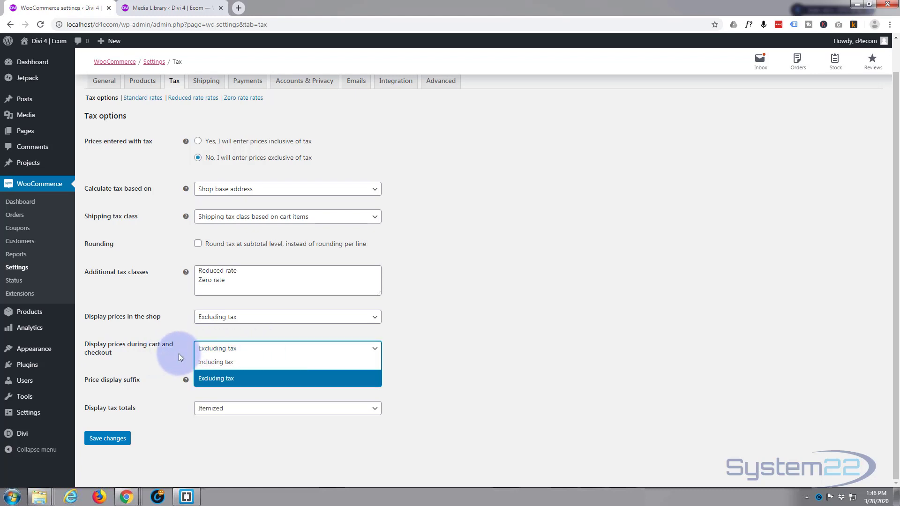
{"action": "left_click", "coordinate": [215, 378]}
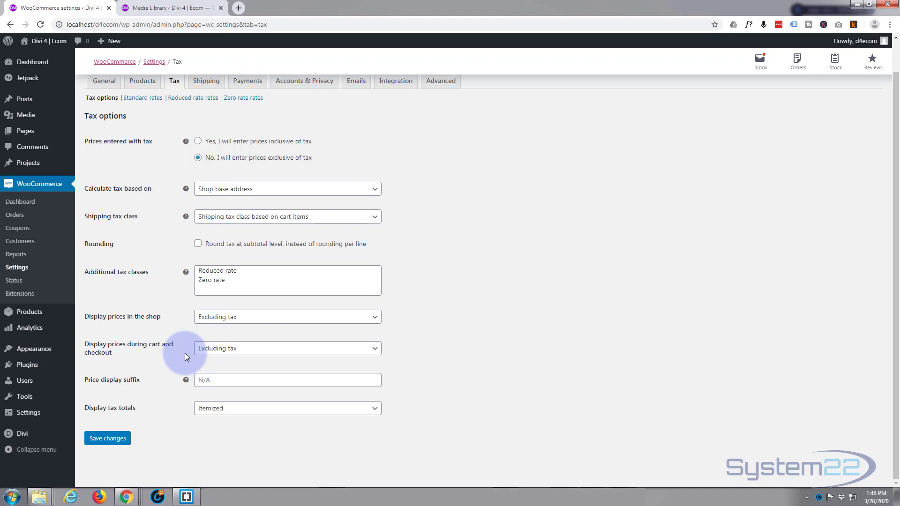
{"action": "mouse_move", "coordinate": [160, 368]}
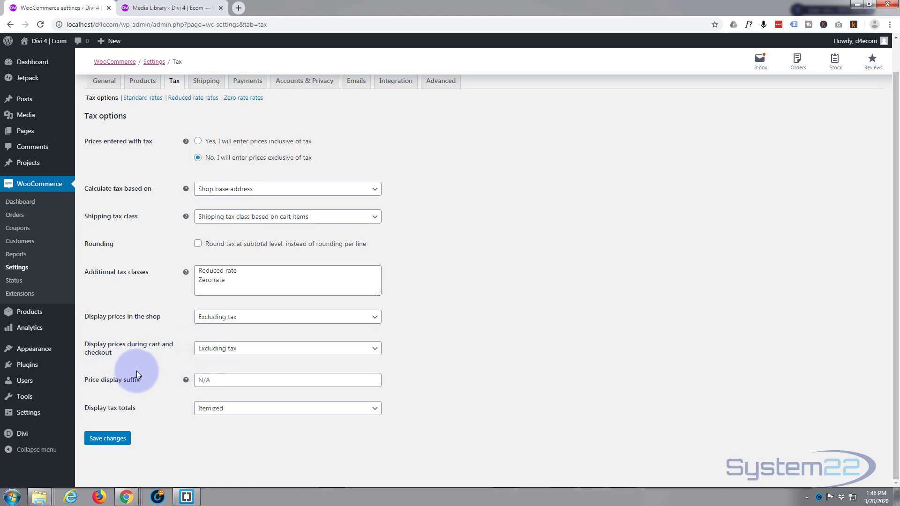
{"action": "mouse_move", "coordinate": [157, 373]}
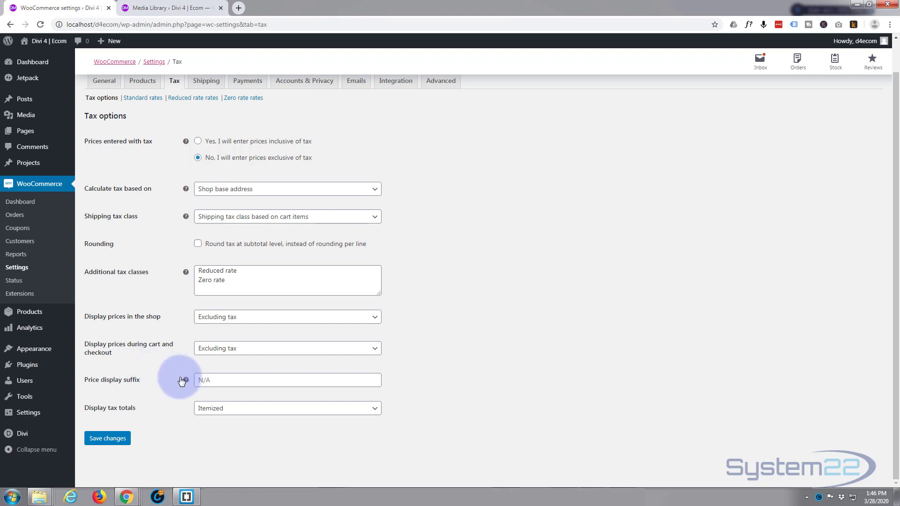
{"action": "left_click", "coordinate": [287, 380]}
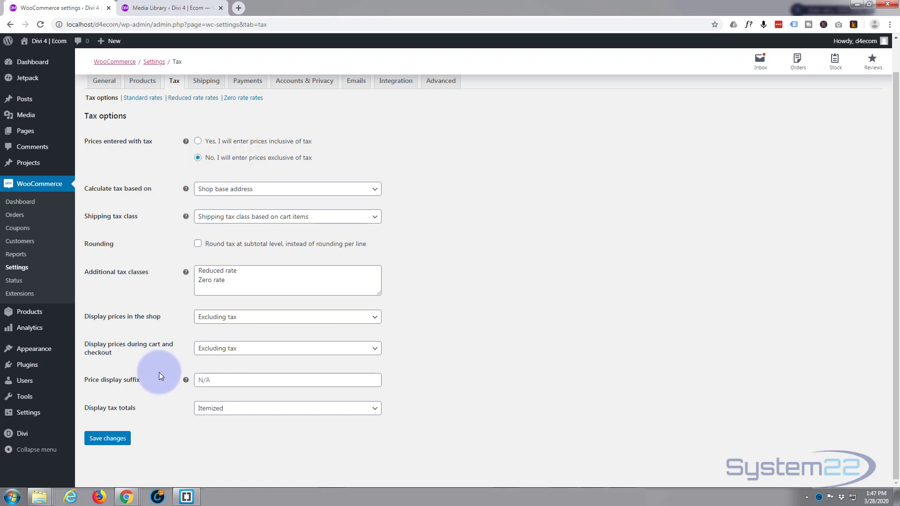
{"action": "mouse_move", "coordinate": [170, 406]}
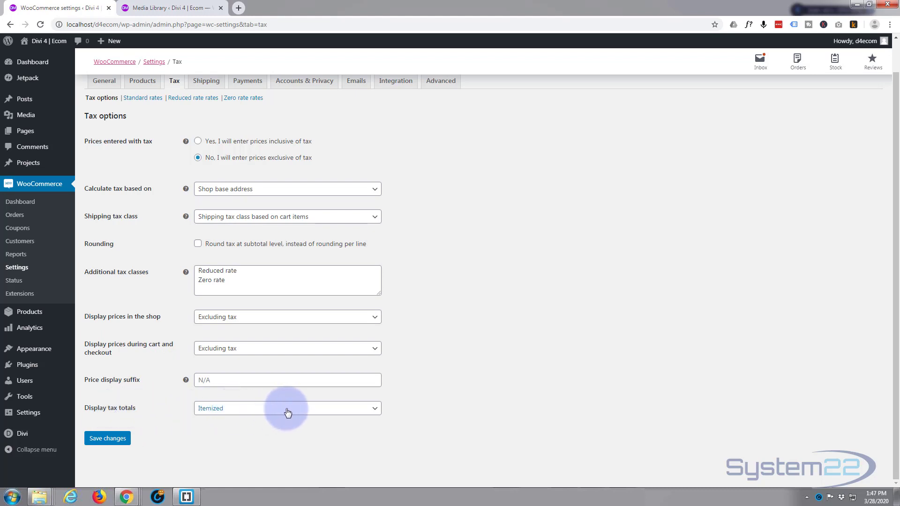
Display tax totals as a single total and save the Tax options
{"action": "left_click", "coordinate": [287, 408]}
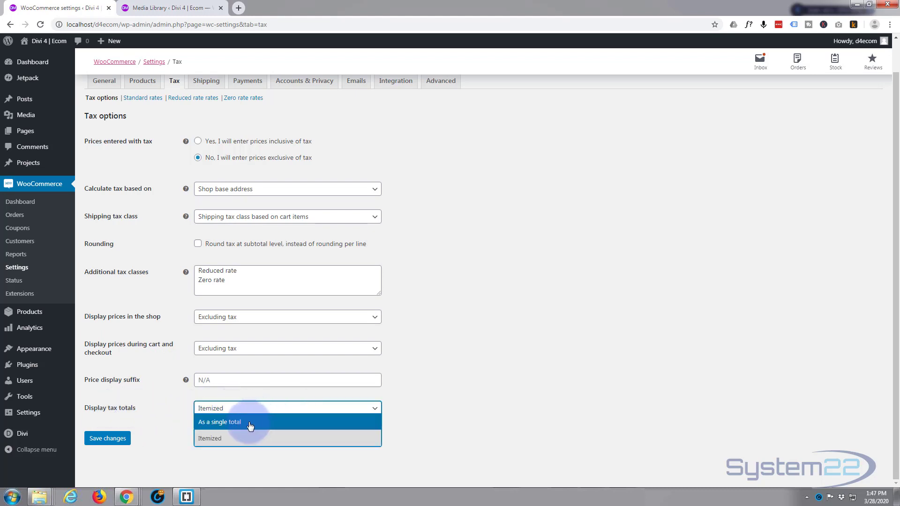
{"action": "left_click", "coordinate": [219, 422]}
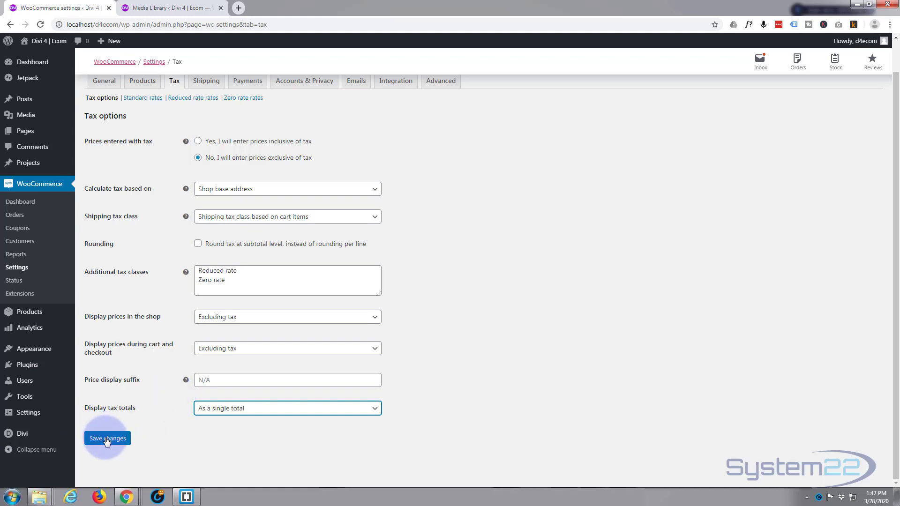
{"action": "left_click", "coordinate": [106, 438]}
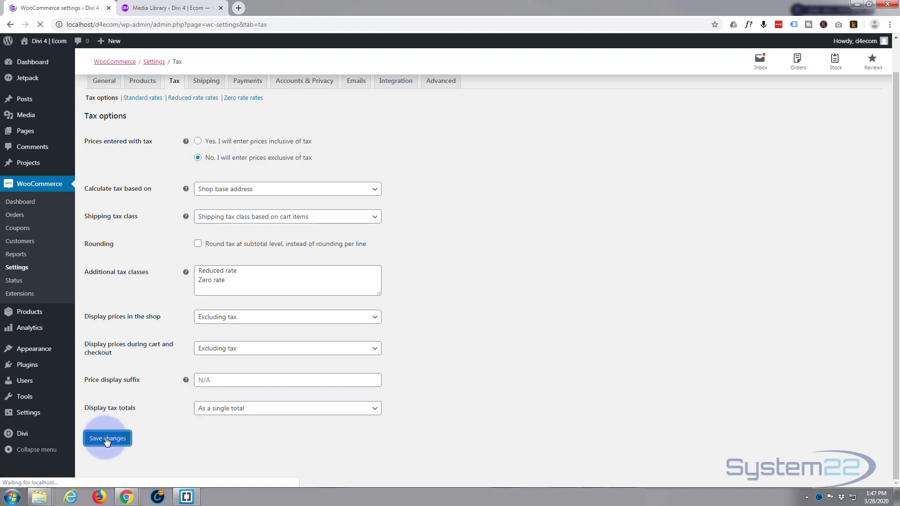
{"action": "left_click", "coordinate": [107, 437]}
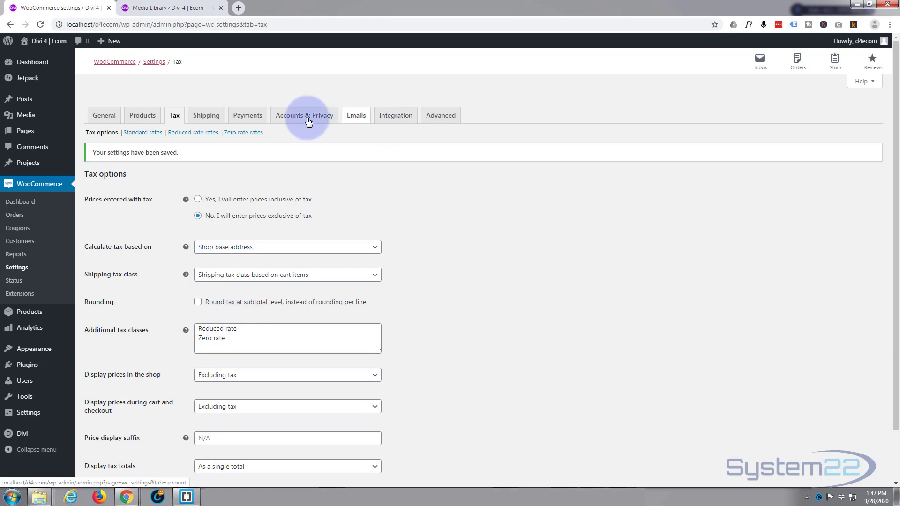
Review the Shipping settings listing the United States (US) zone with a flat rate
{"action": "left_click", "coordinate": [206, 114]}
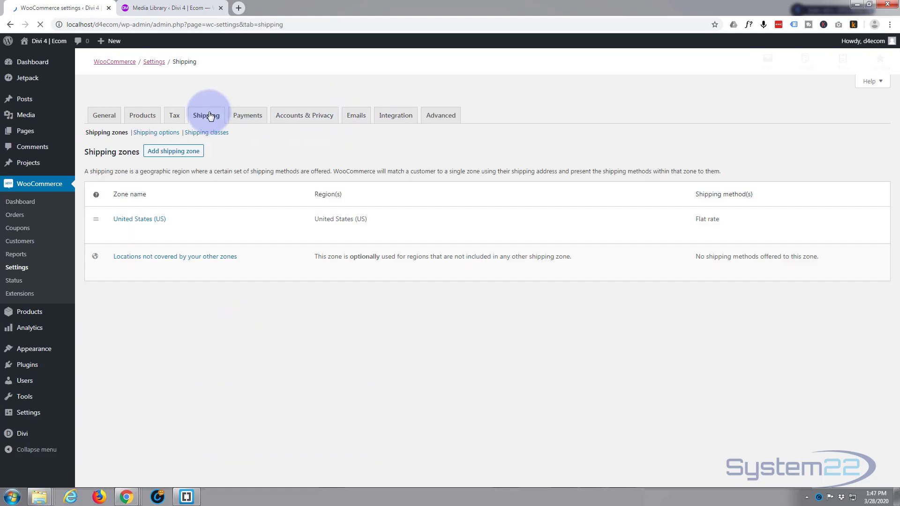
{"action": "left_click", "coordinate": [40, 24]}
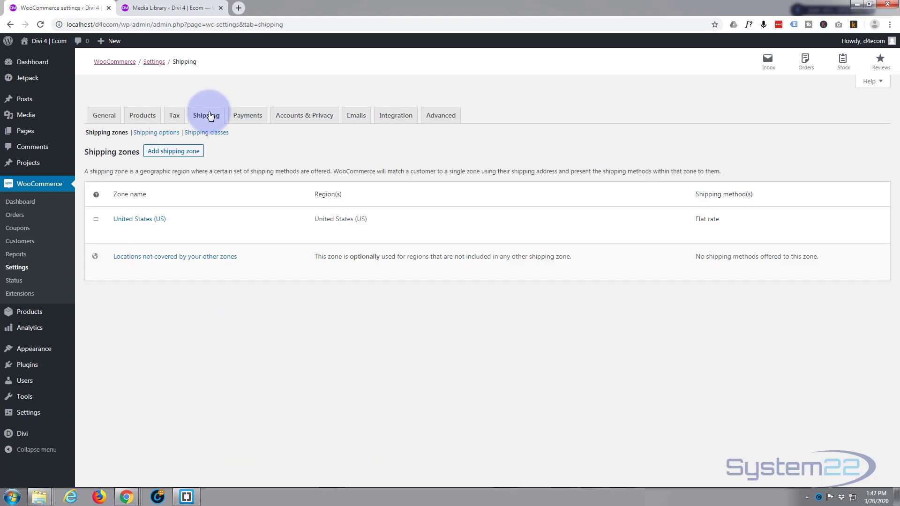
{"action": "mouse_move", "coordinate": [139, 218]}
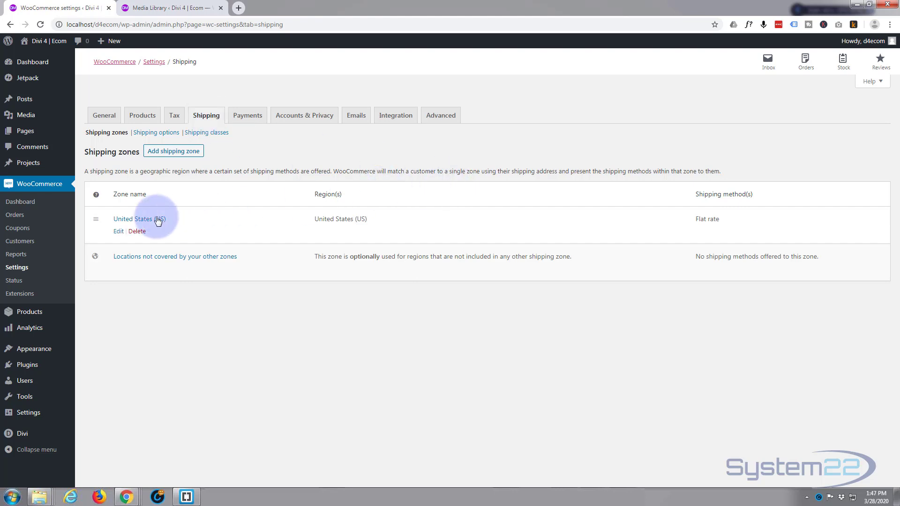
{"action": "mouse_move", "coordinate": [393, 234]}
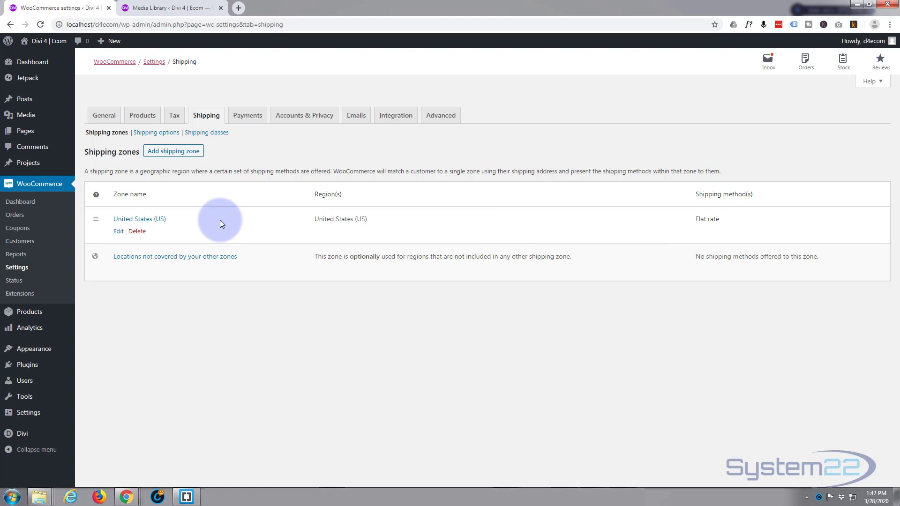
{"action": "mouse_move", "coordinate": [145, 287]}
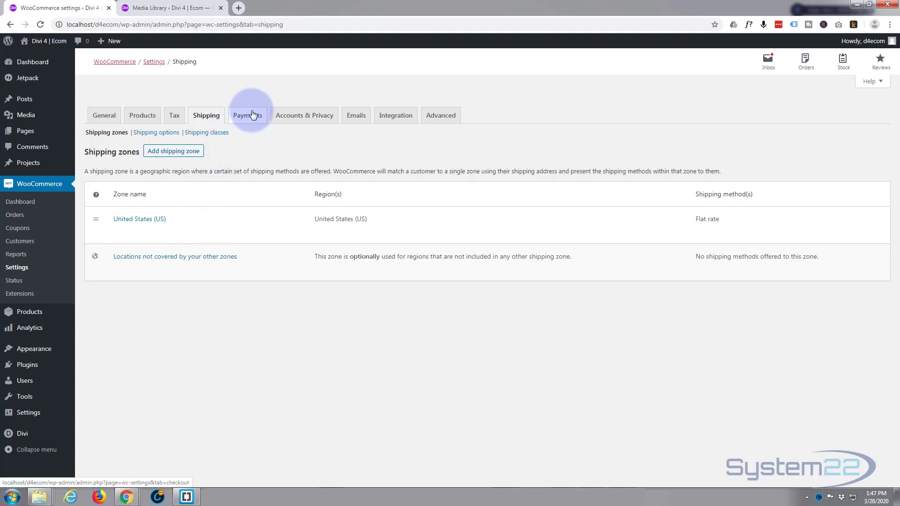
{"action": "left_click", "coordinate": [247, 114]}
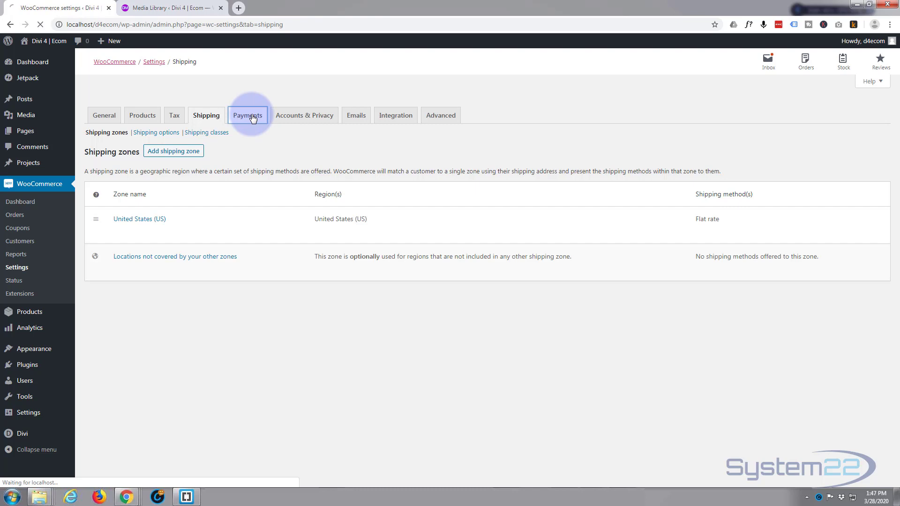
View the Payments settings listing payment methods with only PayPal Checkout enabled
{"action": "left_click", "coordinate": [248, 115]}
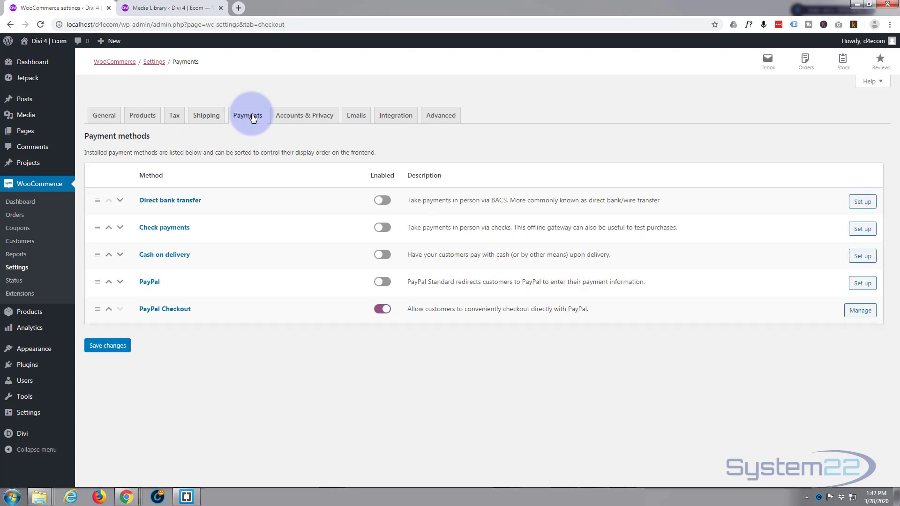
{"action": "mouse_move", "coordinate": [297, 311]}
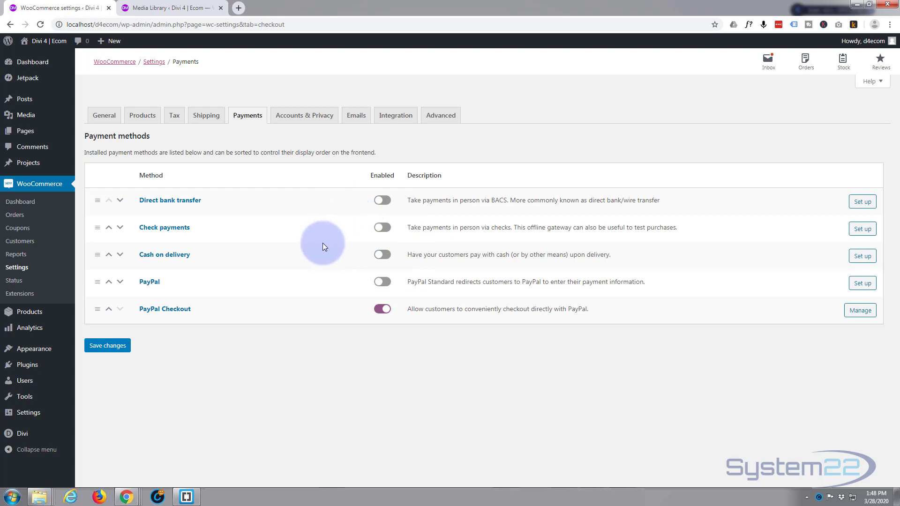
{"action": "mouse_move", "coordinate": [327, 290]}
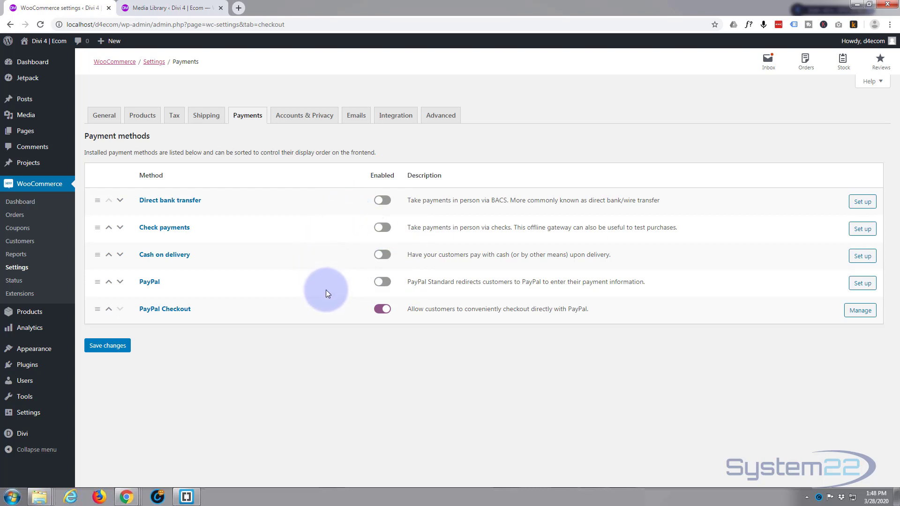
{"action": "mouse_move", "coordinate": [278, 287]}
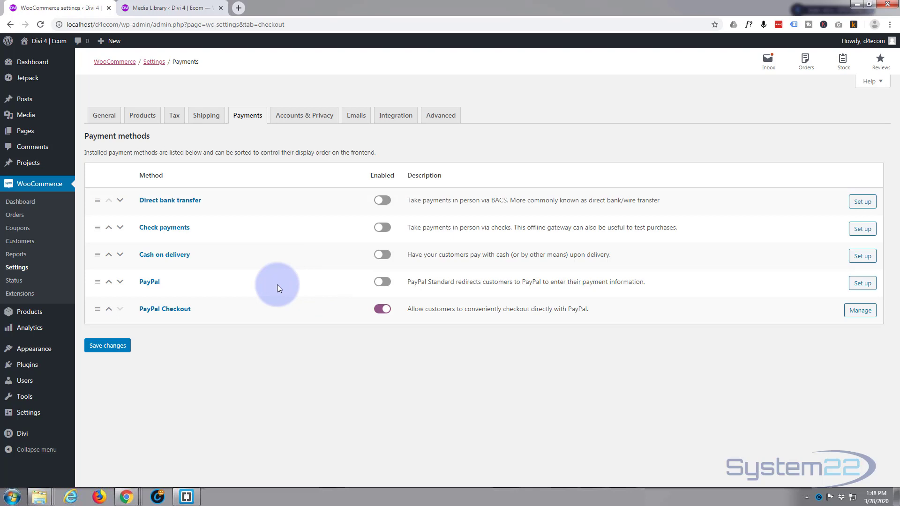
{"action": "mouse_move", "coordinate": [260, 46]}
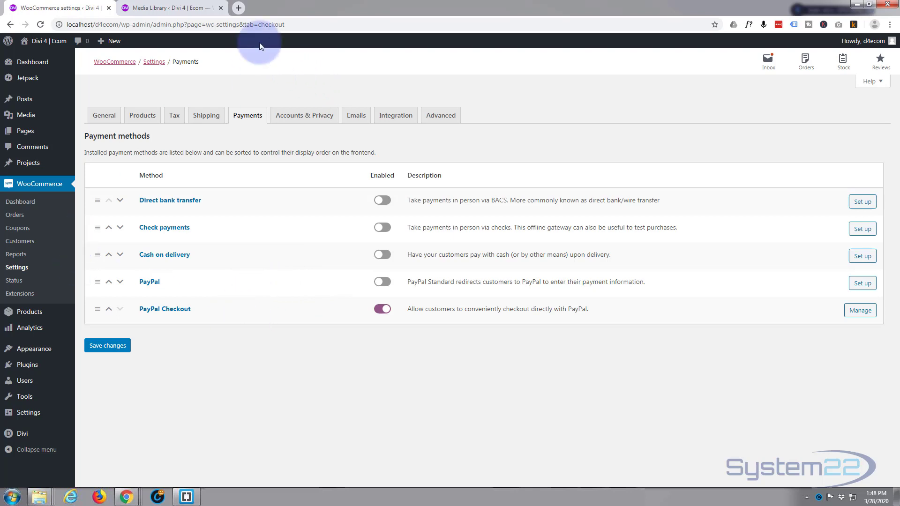
{"action": "mouse_move", "coordinate": [25, 365]}
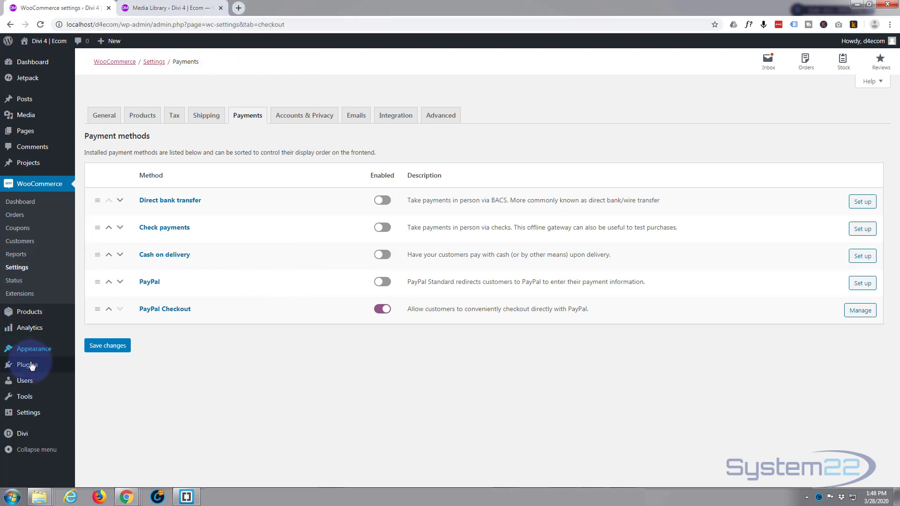
Search the plugin directory for 'woocommerce square' via Plugins > Add New, then return to WooCommerce settings
{"action": "left_click", "coordinate": [26, 365]}
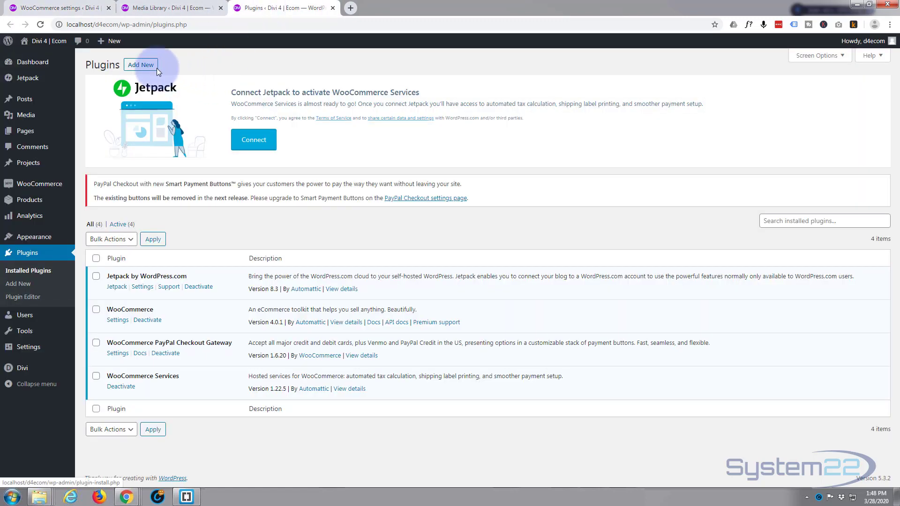
{"action": "left_click", "coordinate": [141, 64]}
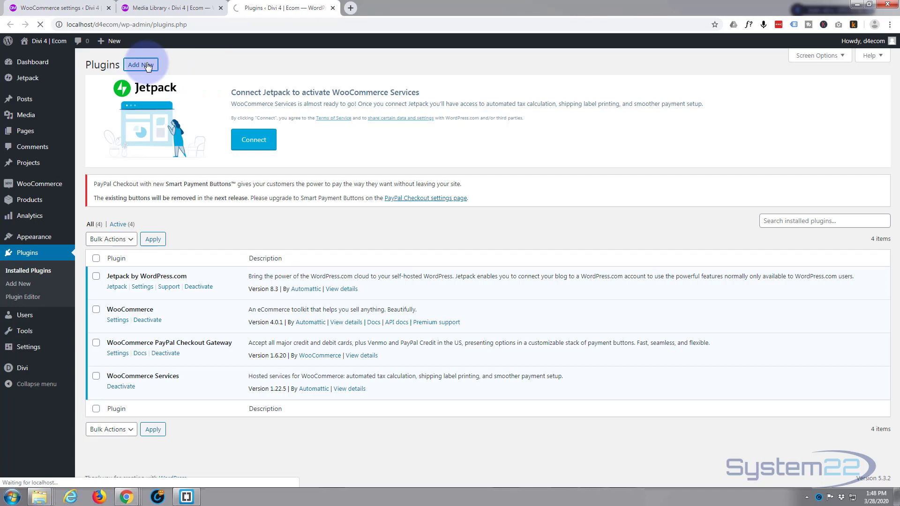
{"action": "left_click", "coordinate": [141, 65]}
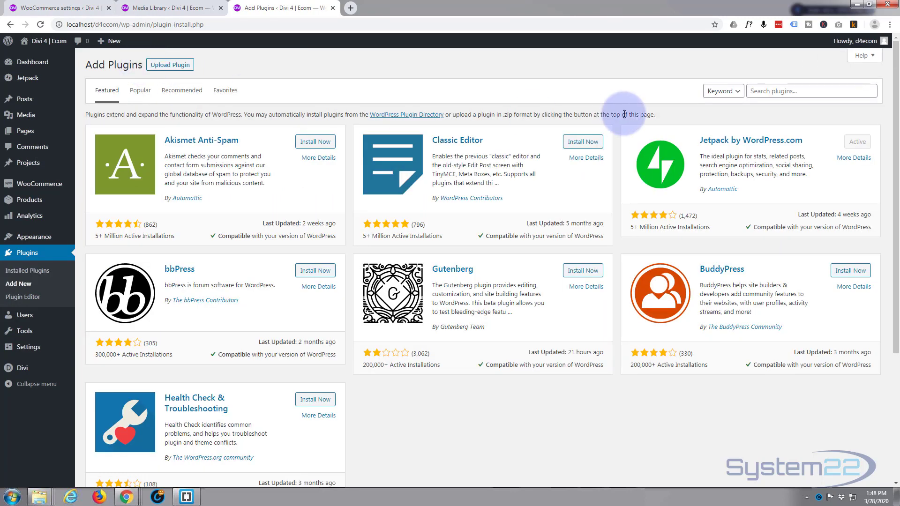
{"action": "left_click", "coordinate": [810, 91]}
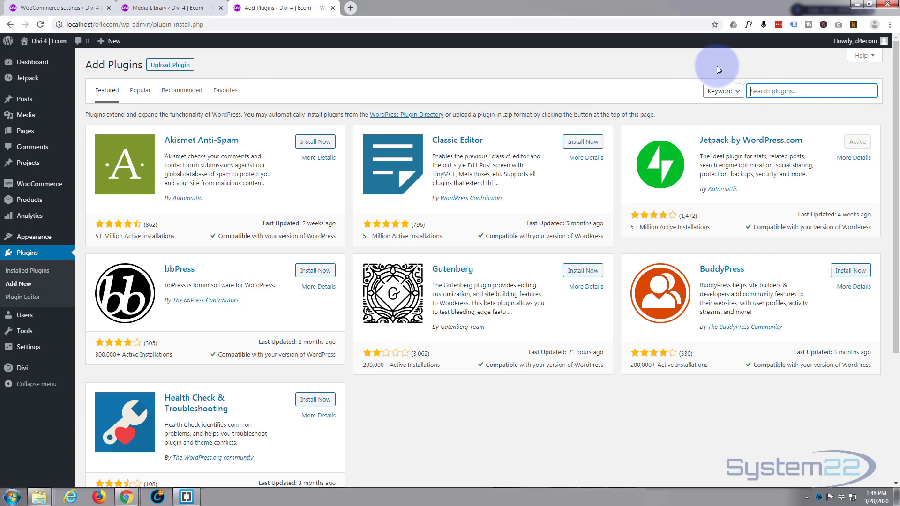
{"action": "type", "text": "woocommerce square"}
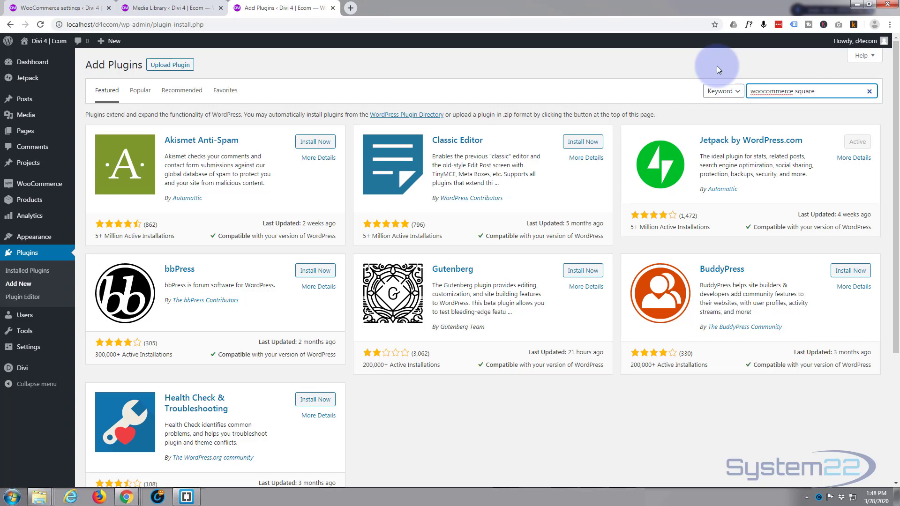
{"action": "key", "text": "Enter"}
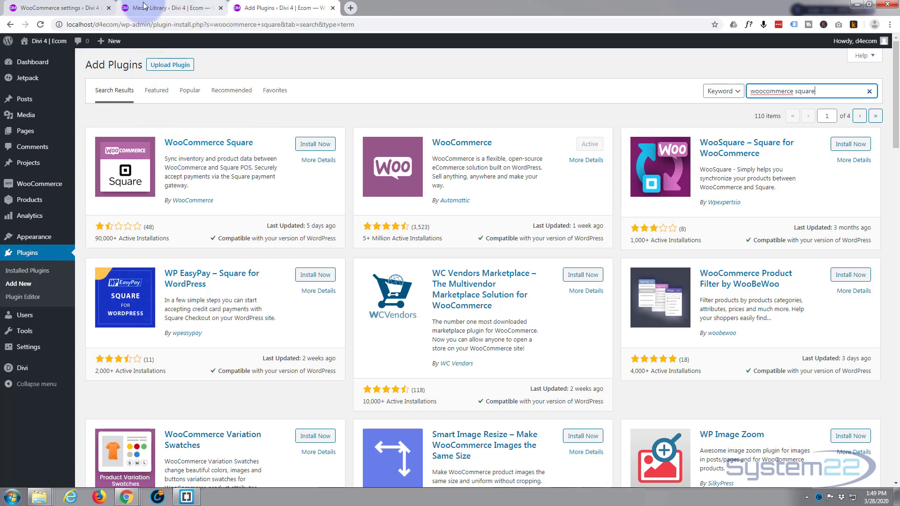
{"action": "left_click", "coordinate": [54, 7]}
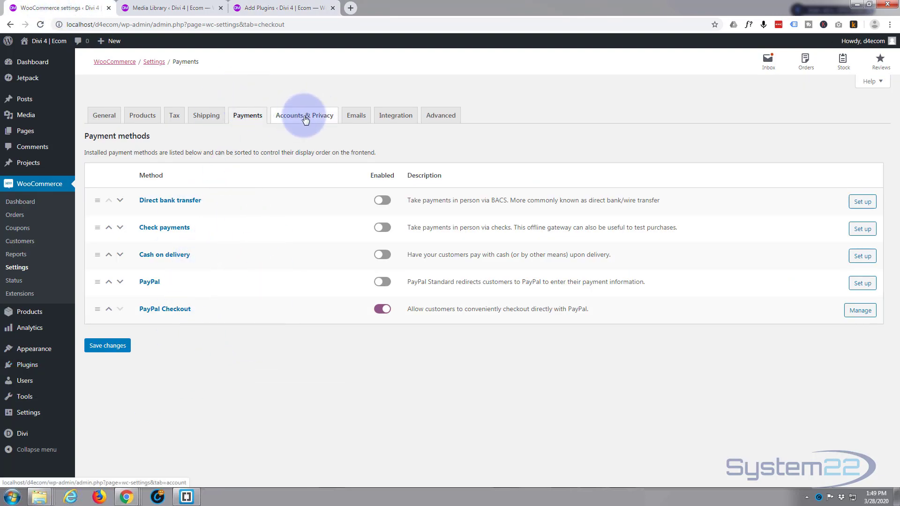
Review Accounts & Privacy settings: guest checkout allowed, automatic username and password generation on
{"action": "left_click", "coordinate": [304, 114]}
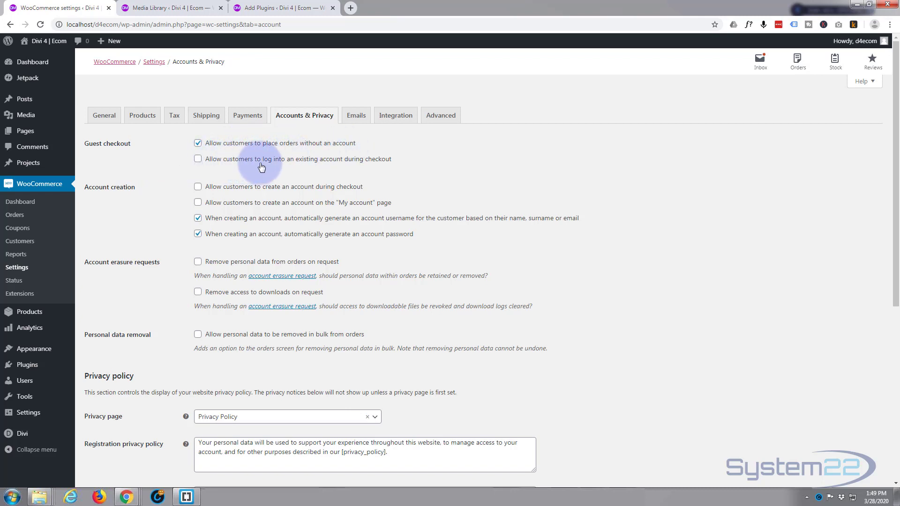
{"action": "mouse_move", "coordinate": [378, 165]}
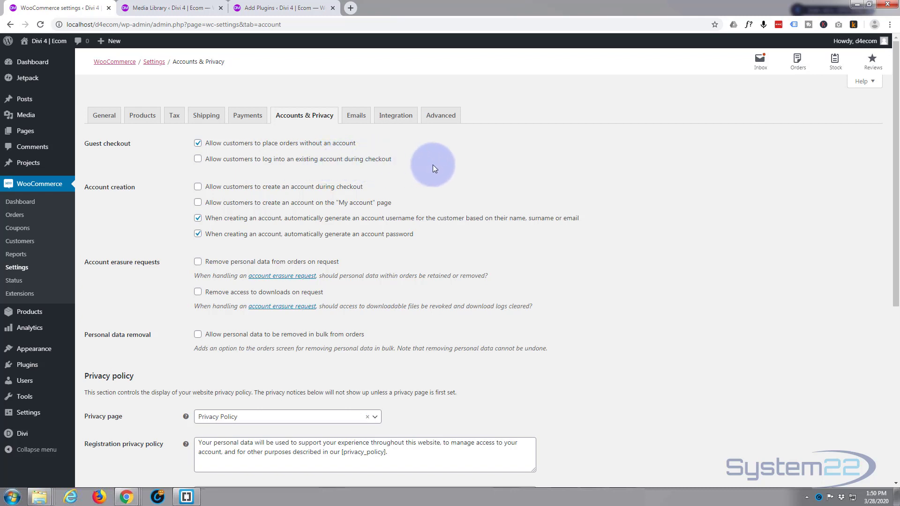
{"action": "mouse_move", "coordinate": [153, 197]}
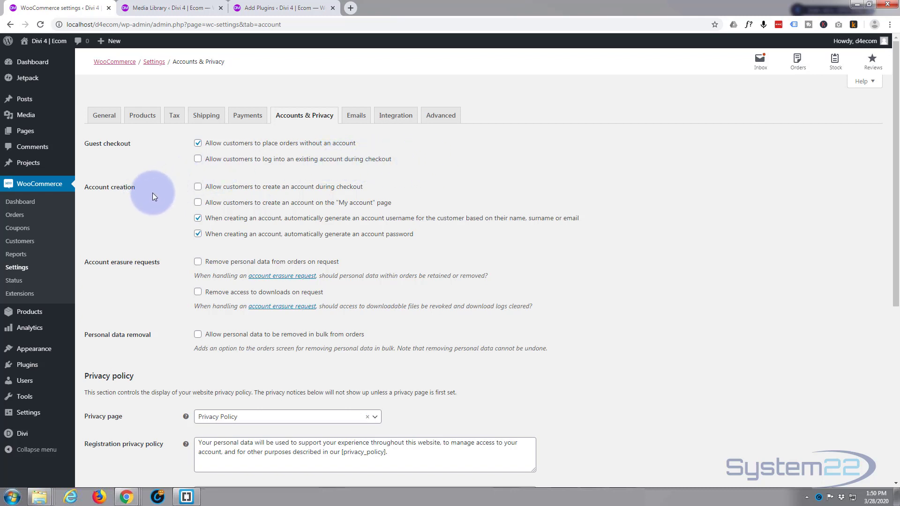
{"action": "mouse_move", "coordinate": [235, 192]}
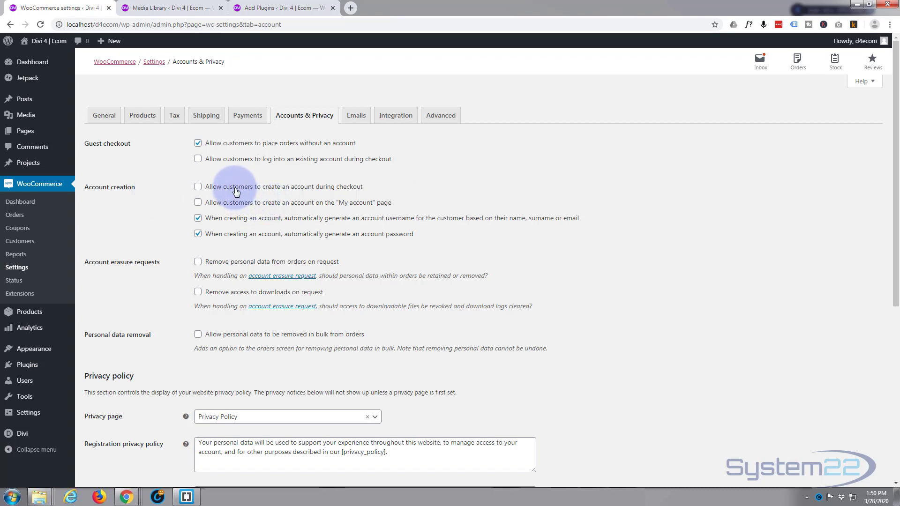
{"action": "mouse_move", "coordinate": [286, 197]}
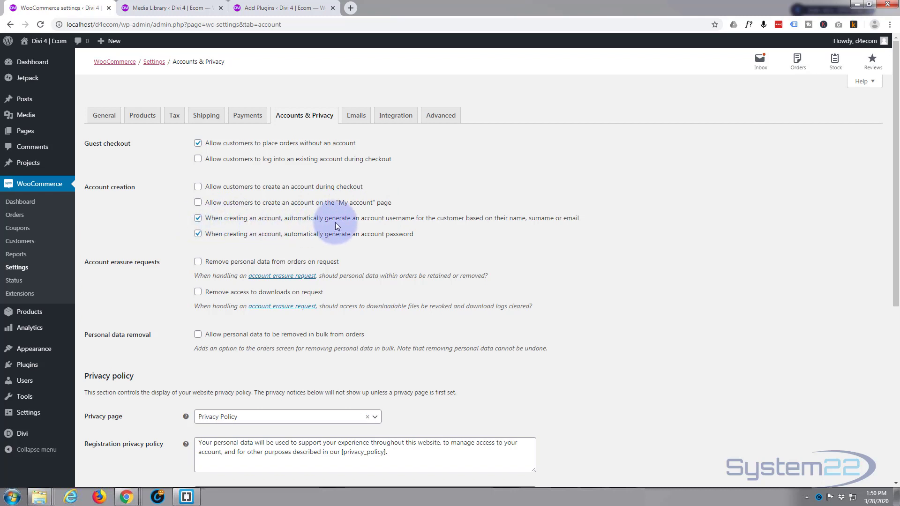
{"action": "mouse_move", "coordinate": [451, 229]}
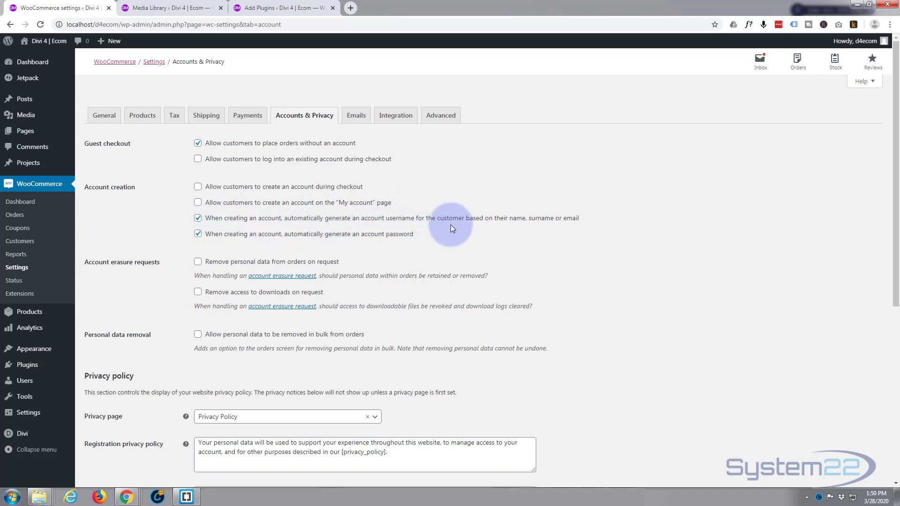
{"action": "mouse_move", "coordinate": [569, 225]}
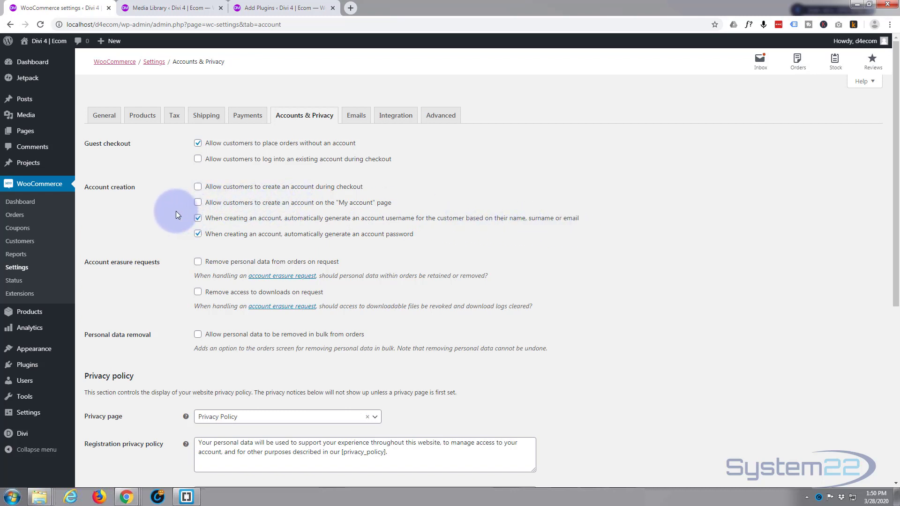
{"action": "mouse_move", "coordinate": [501, 232]}
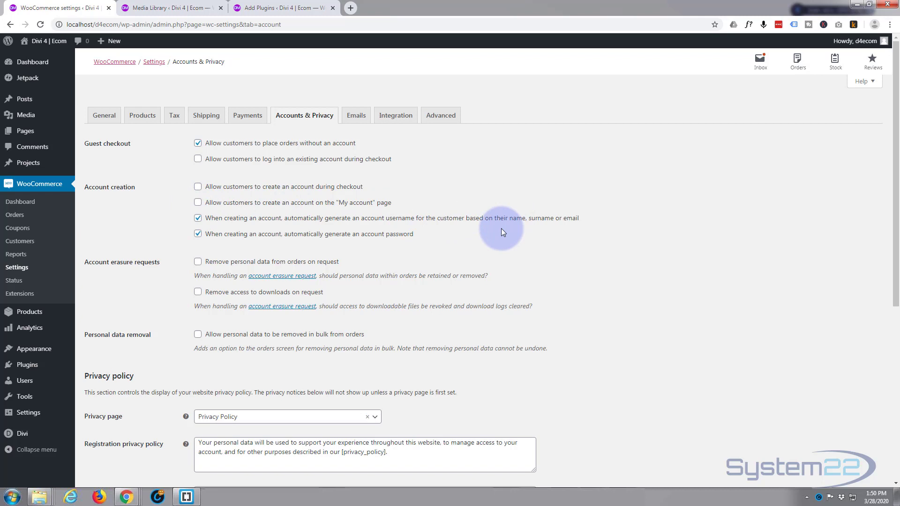
{"action": "mouse_move", "coordinate": [515, 232]}
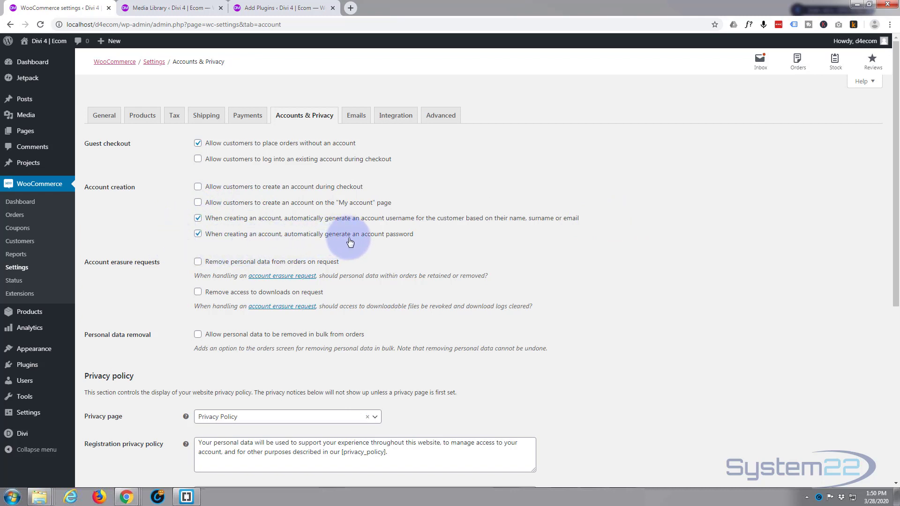
{"action": "mouse_move", "coordinate": [427, 242]}
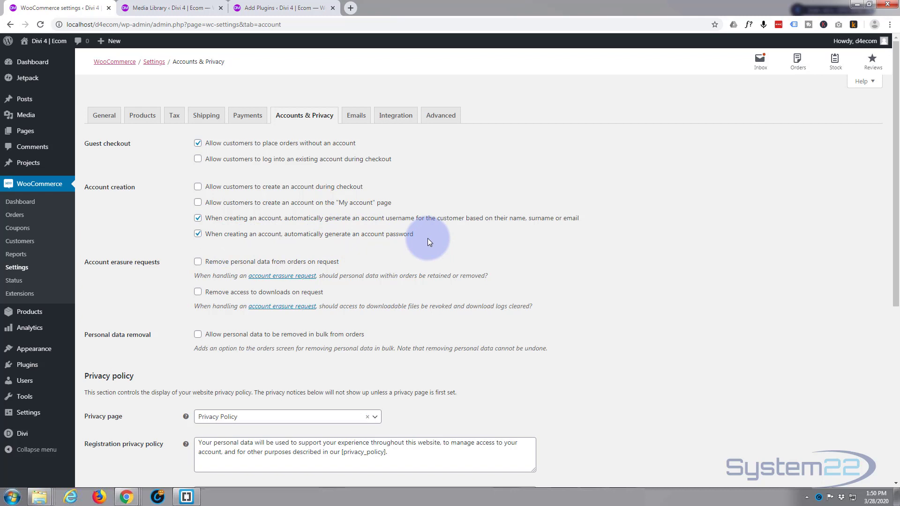
{"action": "mouse_move", "coordinate": [161, 234]}
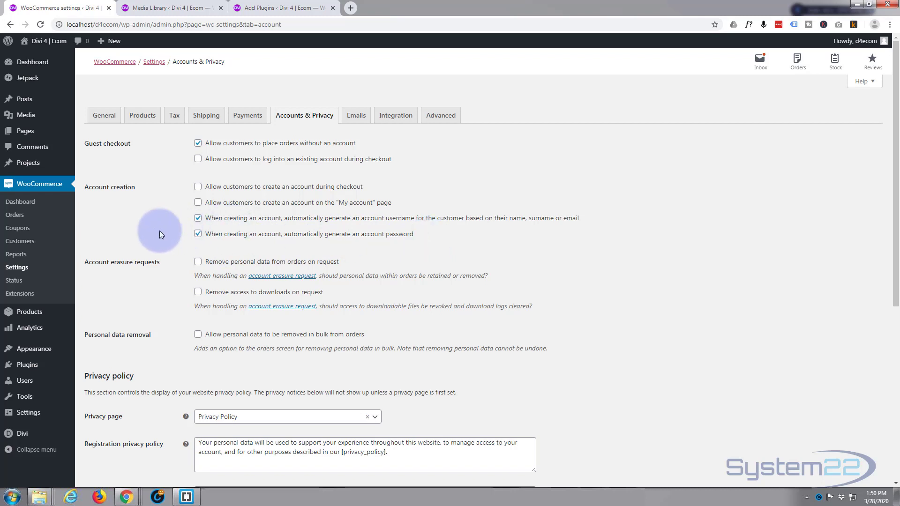
{"action": "mouse_move", "coordinate": [157, 232]}
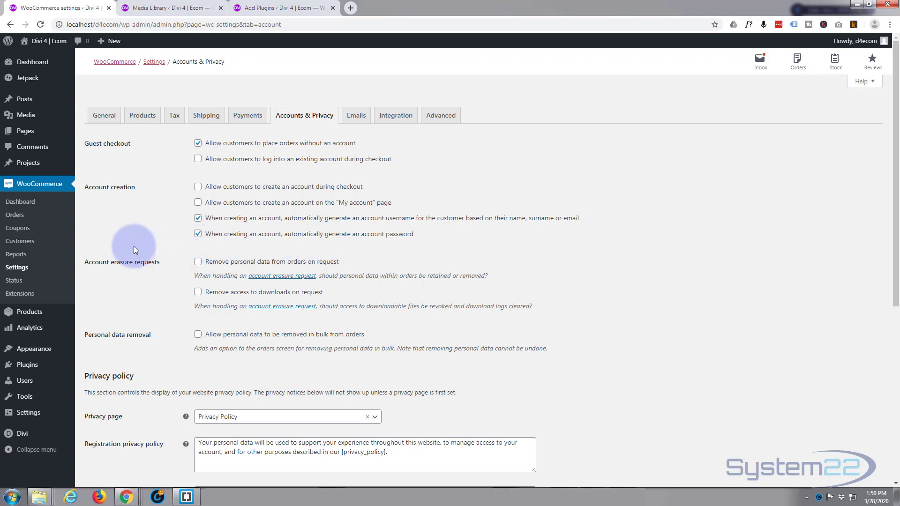
{"action": "mouse_move", "coordinate": [142, 281]}
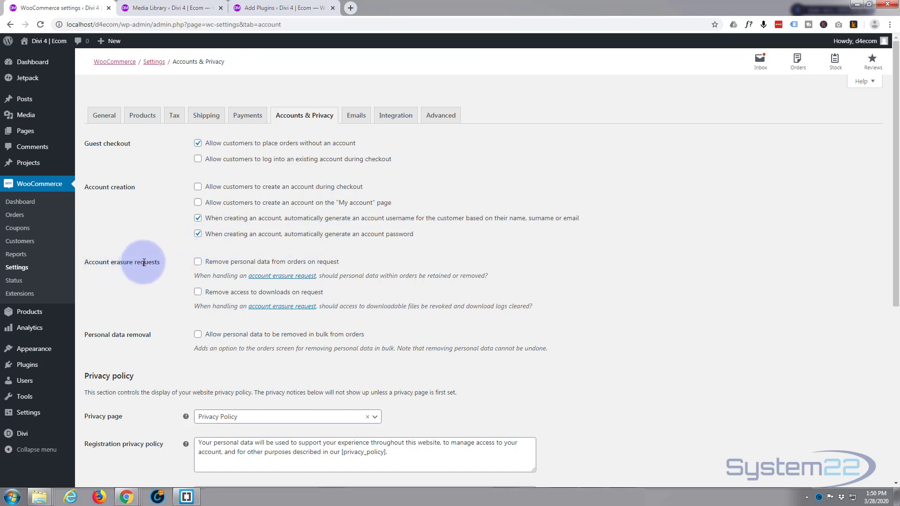
{"action": "mouse_move", "coordinate": [202, 266]}
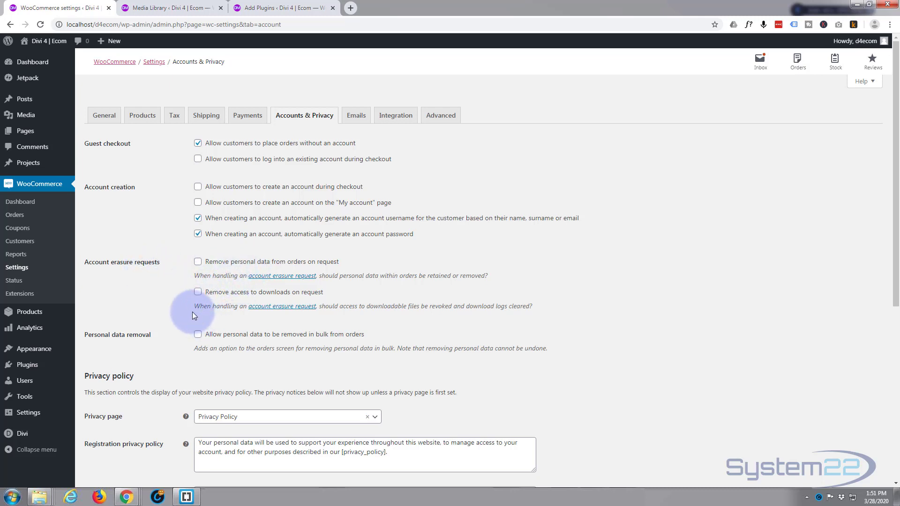
{"action": "mouse_move", "coordinate": [119, 346]}
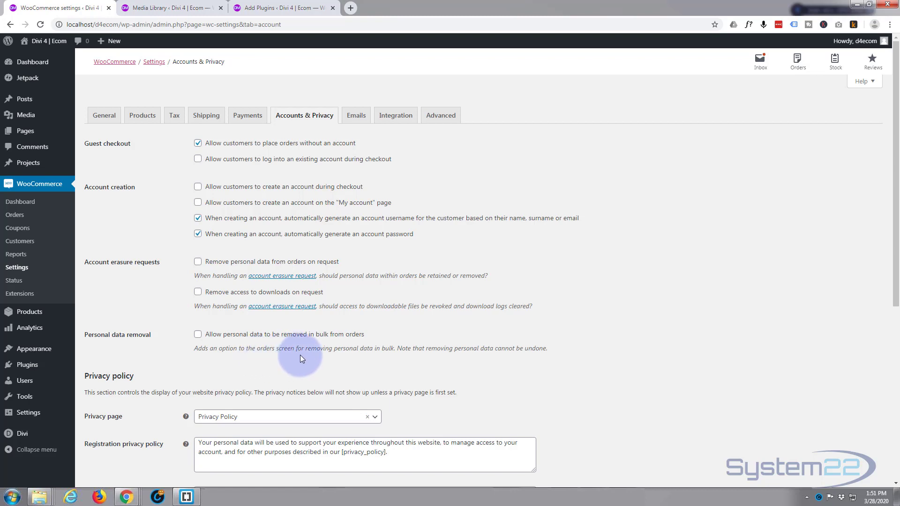
{"action": "scroll", "scroll_direction": "down", "scroll_amount": 3}
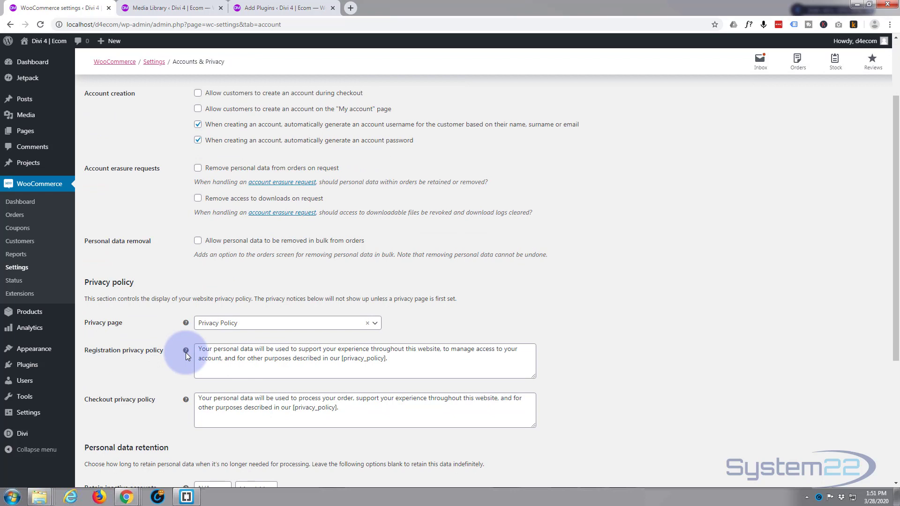
{"action": "scroll", "scroll_direction": "down", "scroll_amount": 3}
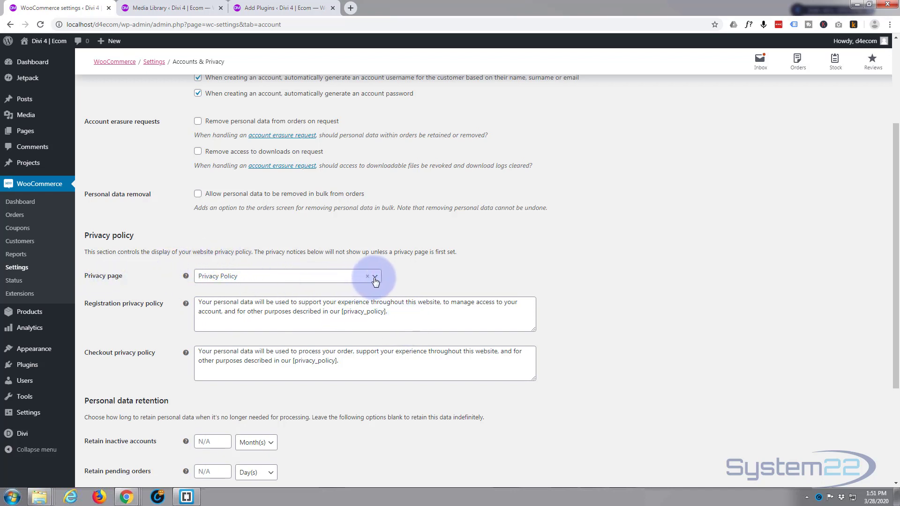
{"action": "left_click", "coordinate": [374, 276]}
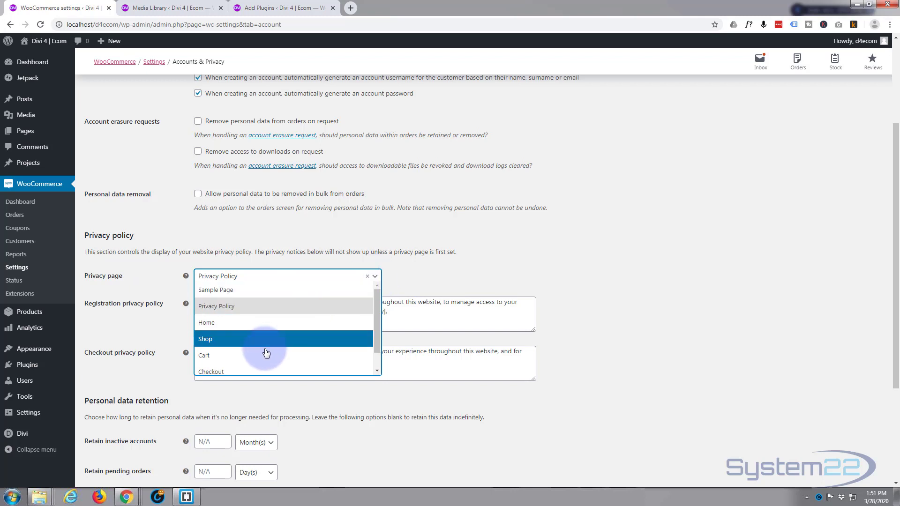
{"action": "mouse_move", "coordinate": [259, 322]}
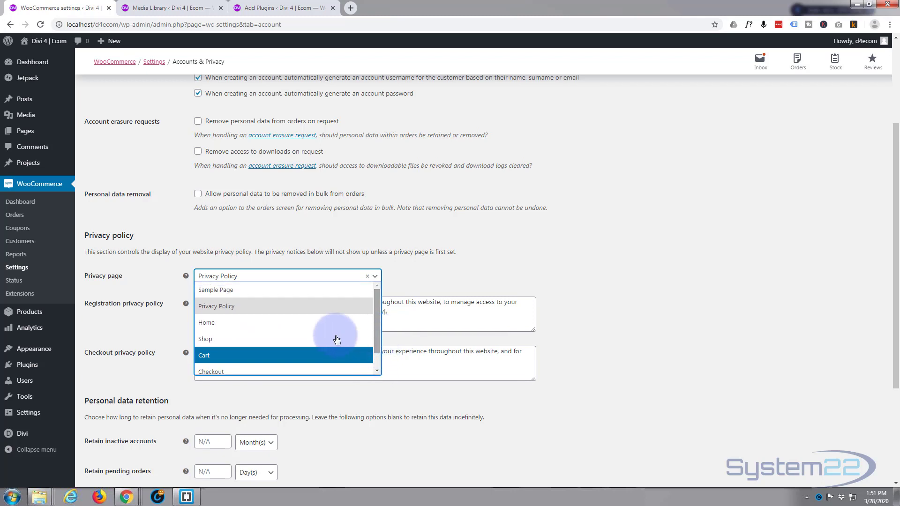
{"action": "mouse_move", "coordinate": [299, 303]}
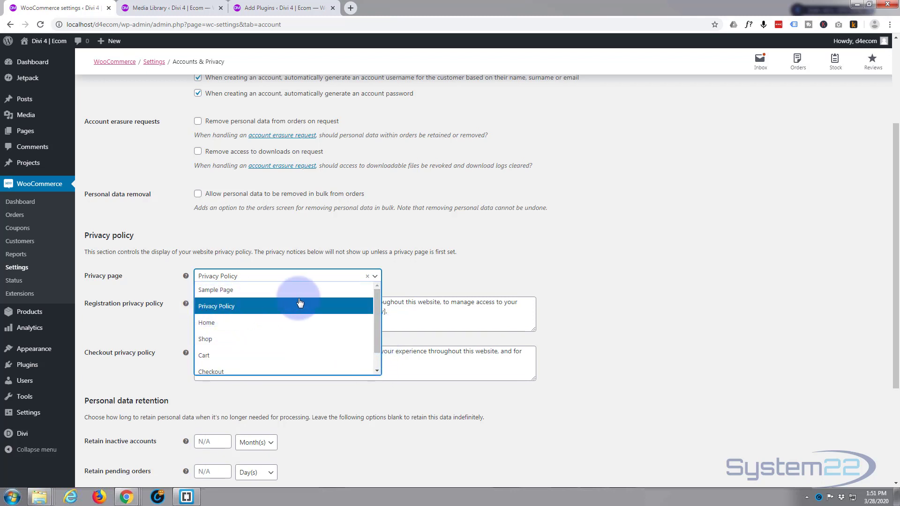
{"action": "left_click", "coordinate": [217, 306]}
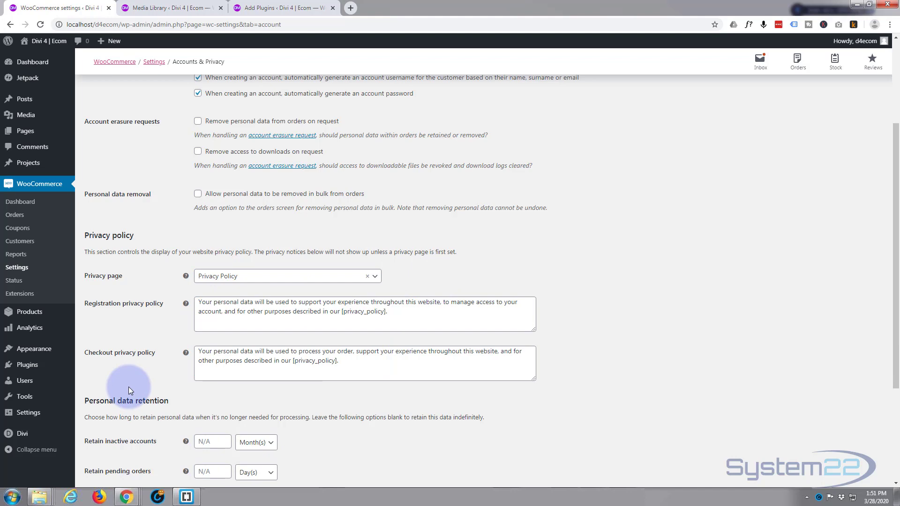
{"action": "scroll", "scroll_direction": "down", "scroll_amount": 3}
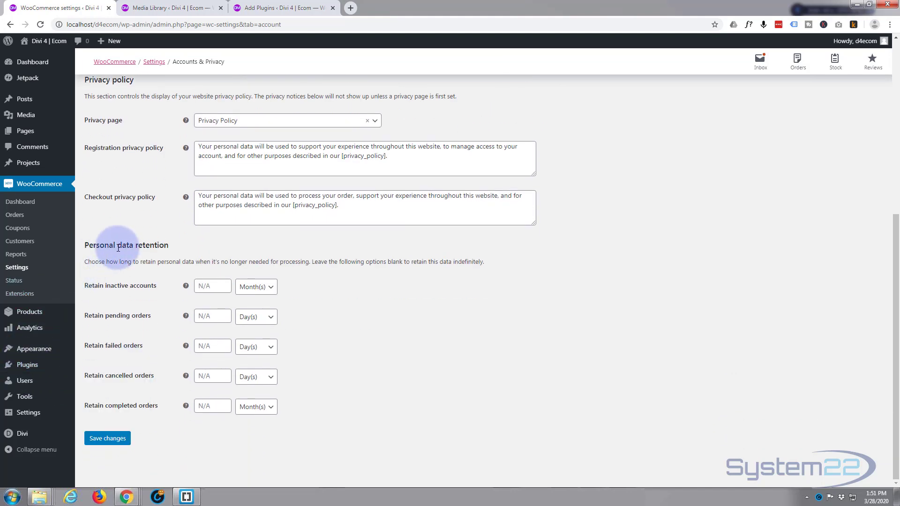
{"action": "mouse_move", "coordinate": [180, 270]}
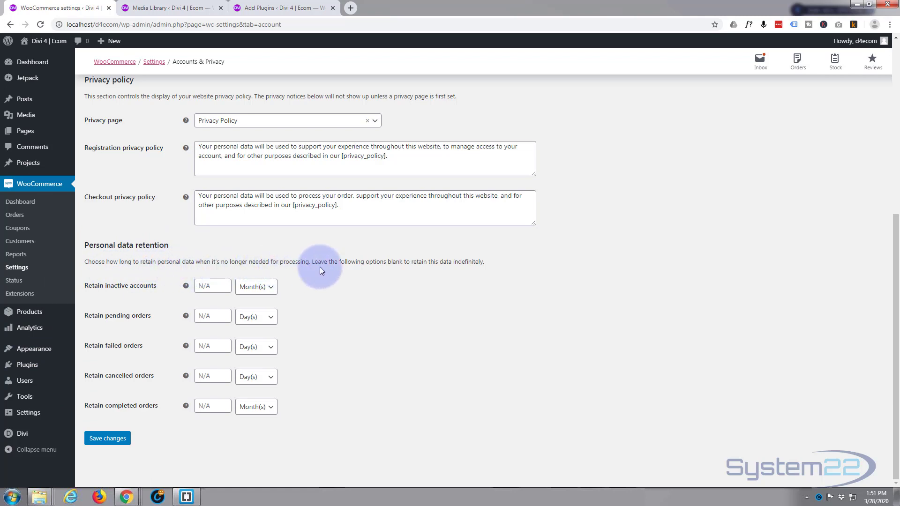
Fill retention periods: pending orders 1, failed 3, cancelled 3, completed 1 month, and save
{"action": "left_click", "coordinate": [209, 287]}
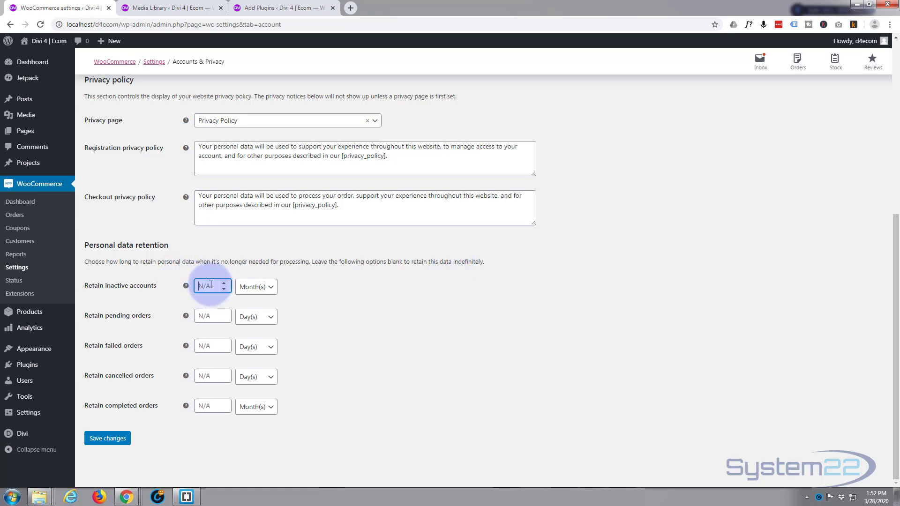
{"action": "type", "text": "0"}
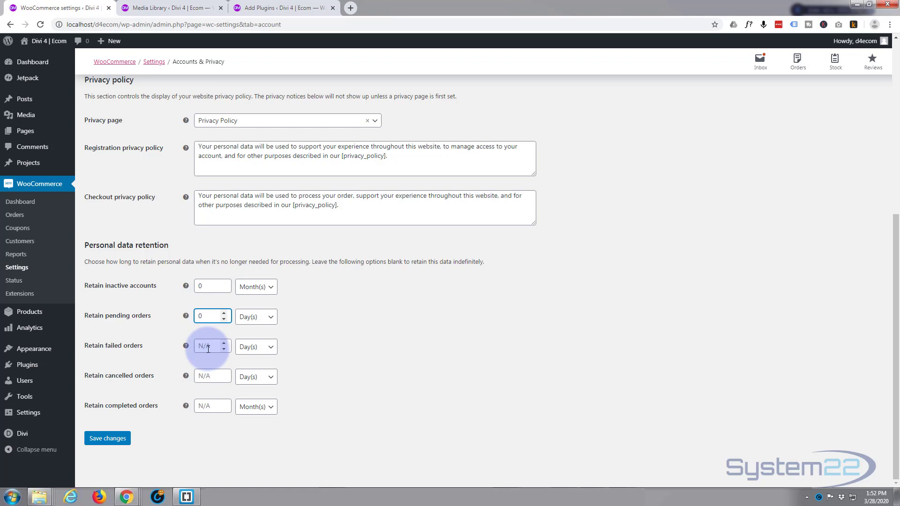
{"action": "type", "text": "3"}
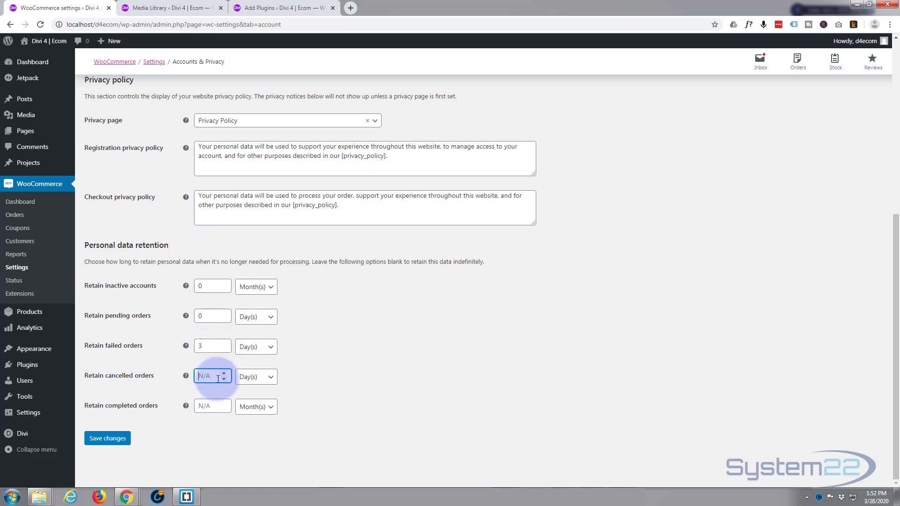
{"action": "type", "text": "3"}
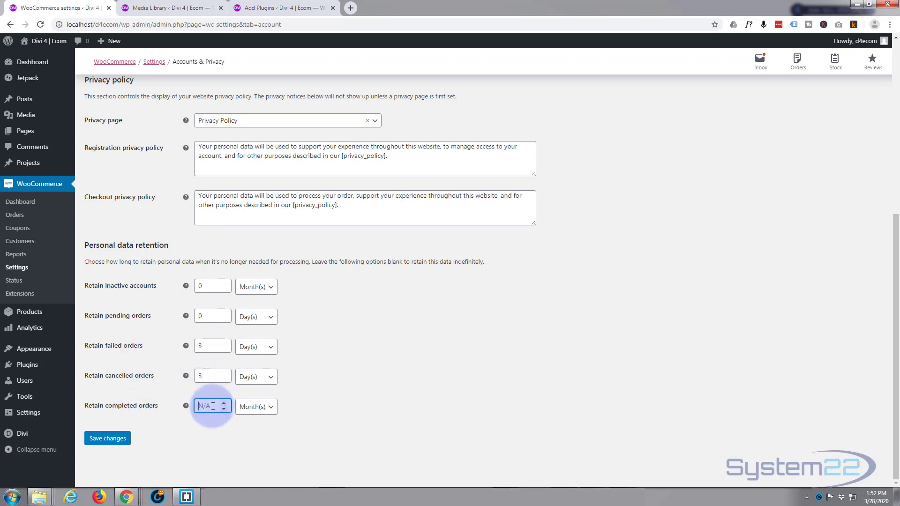
{"action": "type", "text": "1"}
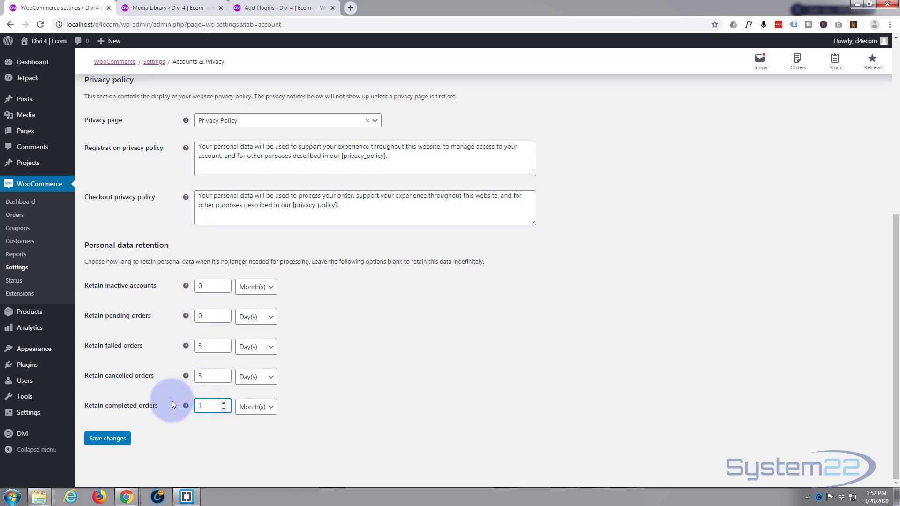
{"action": "left_click", "coordinate": [255, 406]}
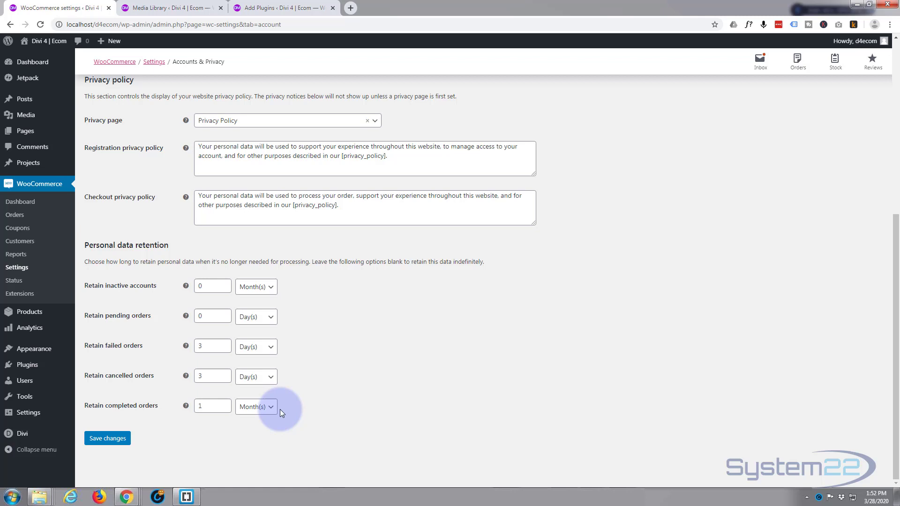
{"action": "left_click", "coordinate": [107, 437]}
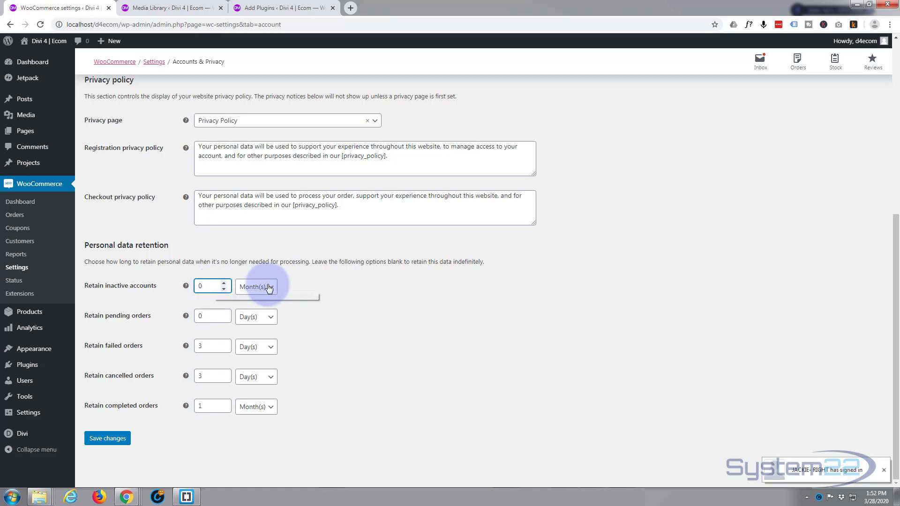
Set inactive accounts retention to 2 Day(s) and save the personal data retention settings
{"action": "left_click", "coordinate": [255, 287]}
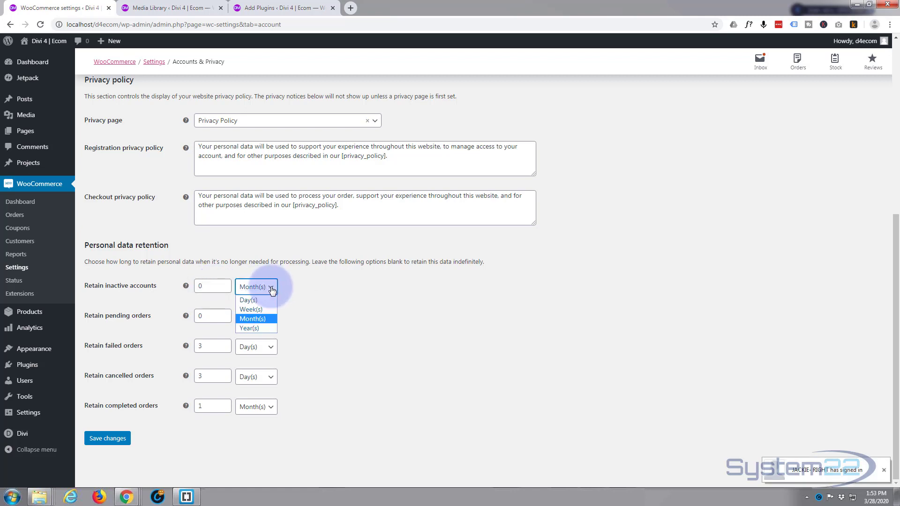
{"action": "left_click", "coordinate": [247, 300]}
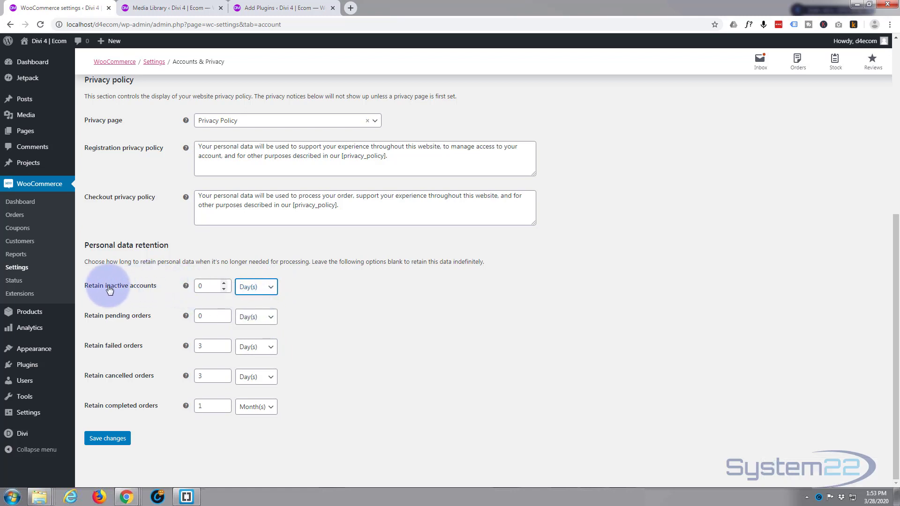
{"action": "left_click", "coordinate": [208, 286]}
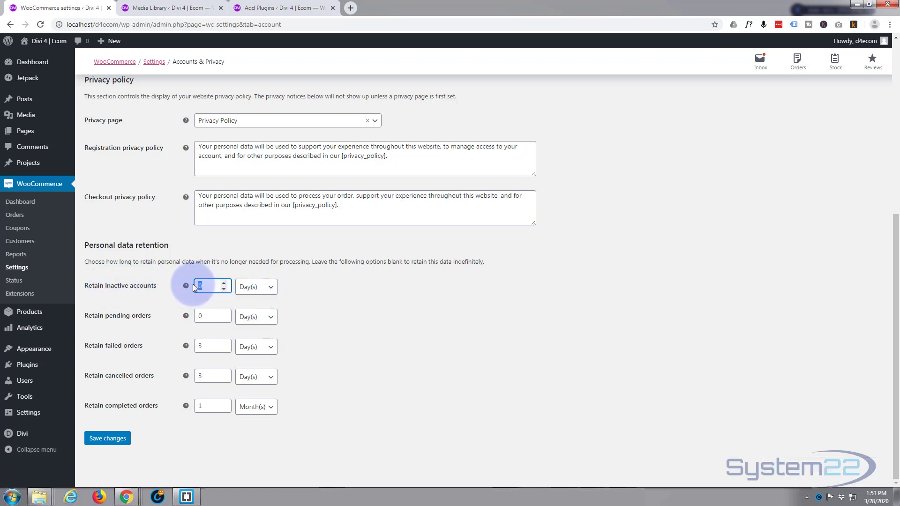
{"action": "type", "text": "2"}
{"action": "left_click", "coordinate": [212, 316]}
{"action": "type", "text": "1"}
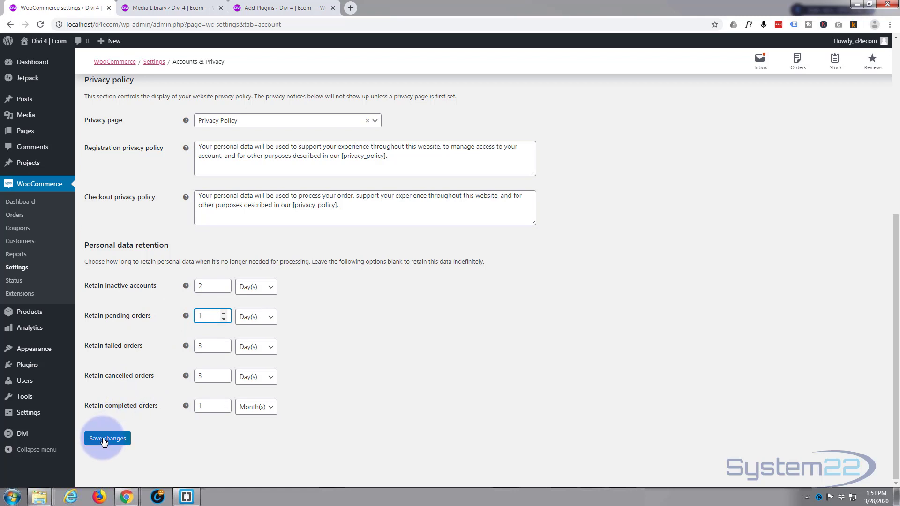
{"action": "left_click", "coordinate": [107, 438]}
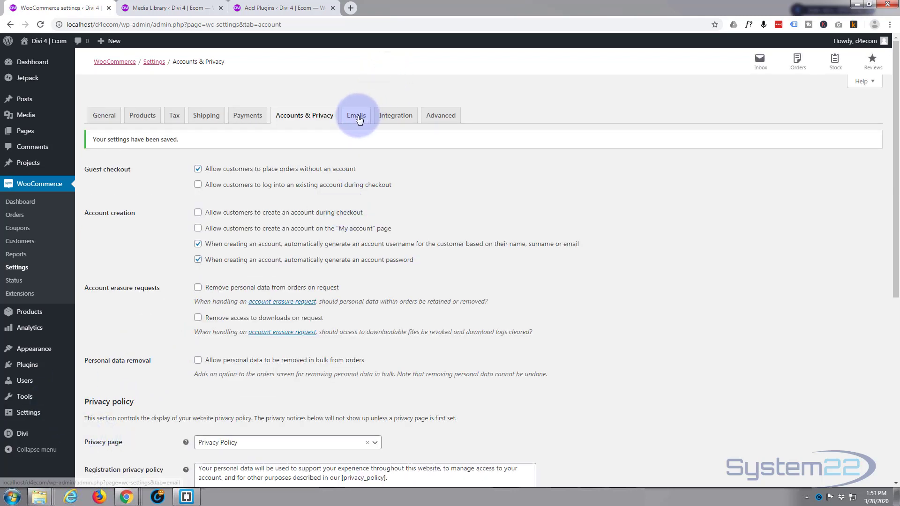
{"action": "left_click", "coordinate": [356, 115]}
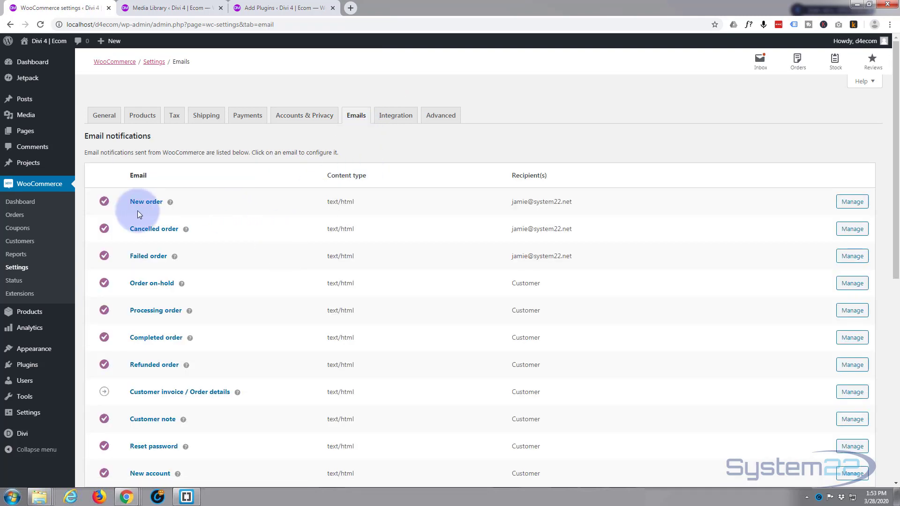
{"action": "mouse_move", "coordinate": [249, 245]}
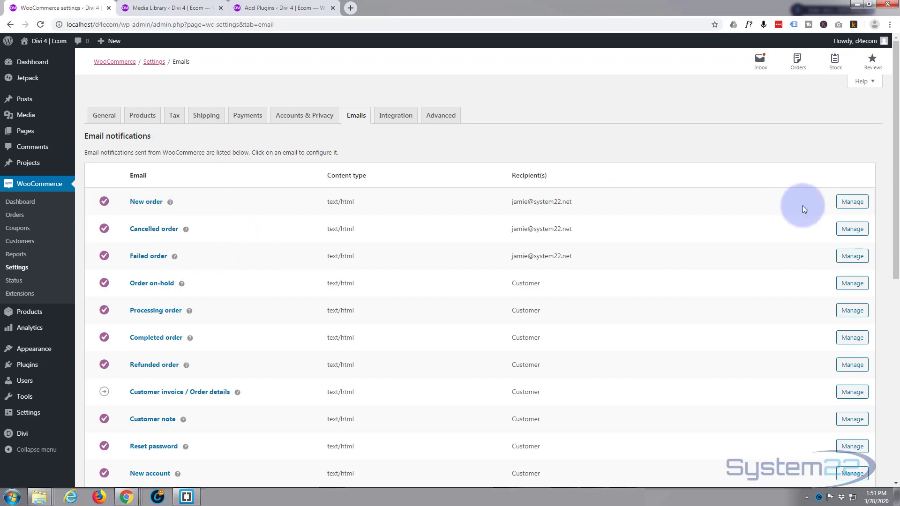
View the New order email's settings via Manage, then return to the notification list
{"action": "left_click", "coordinate": [852, 202]}
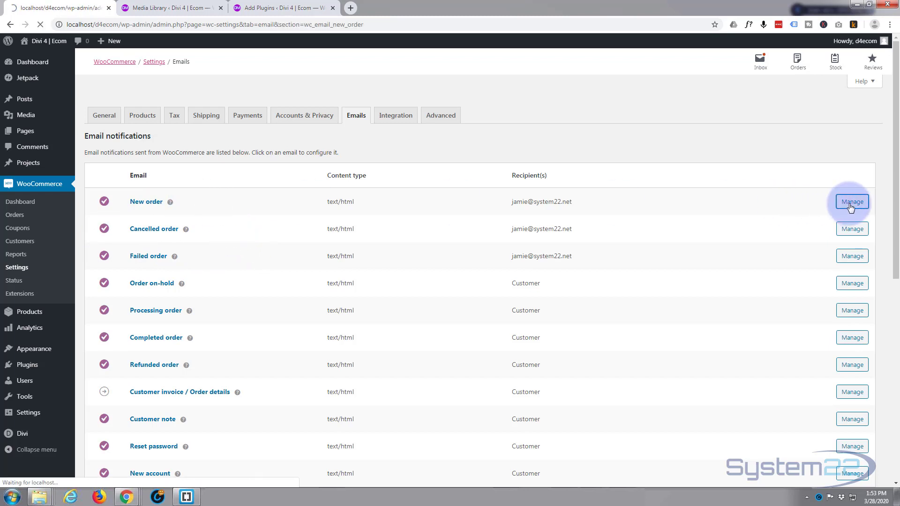
{"action": "left_click", "coordinate": [852, 201]}
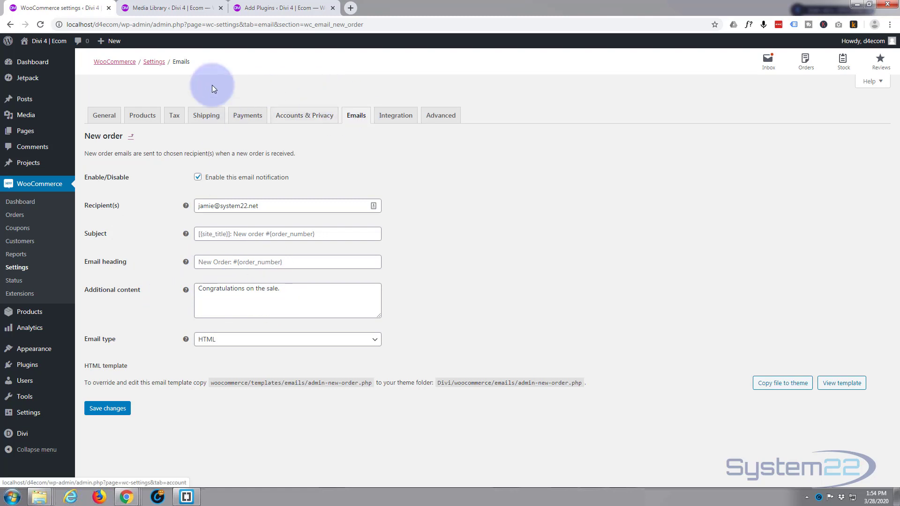
{"action": "mouse_move", "coordinate": [9, 24]}
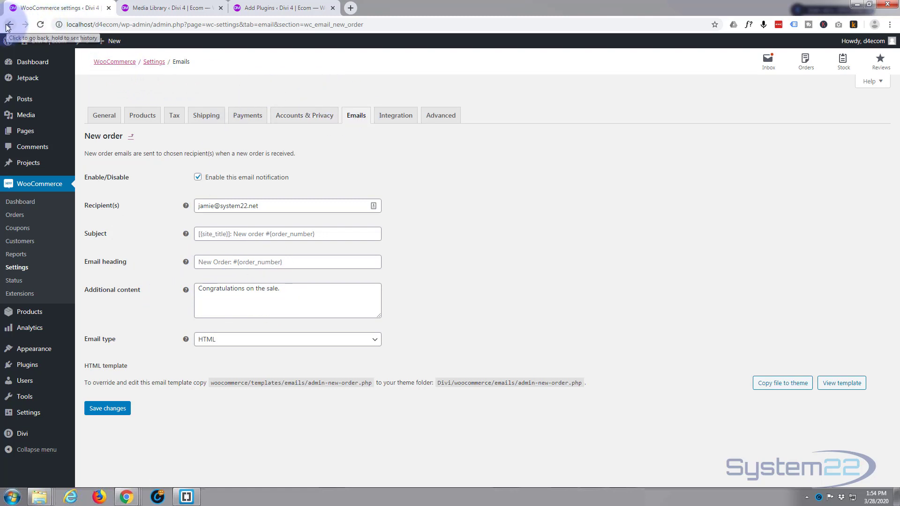
{"action": "left_click", "coordinate": [9, 24]}
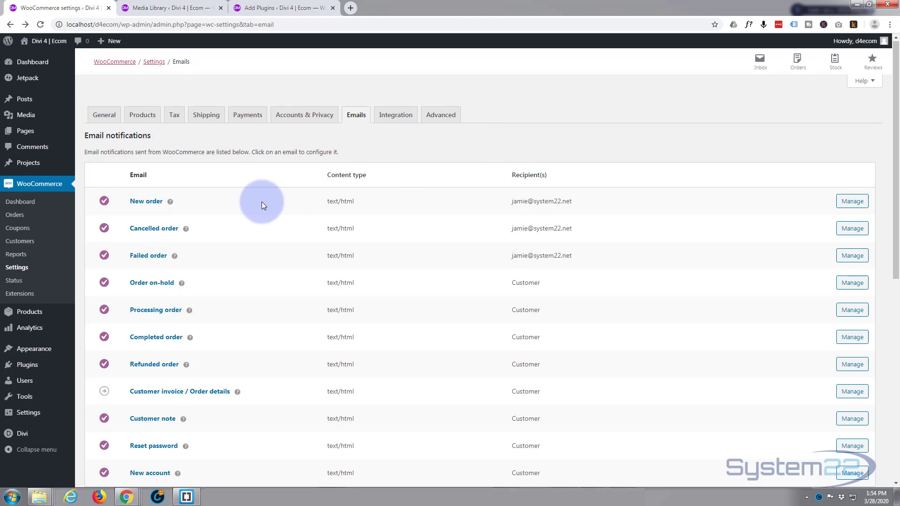
Scroll the notification list and open the Refunded order email settings
{"action": "scroll", "scroll_direction": "down", "scroll_amount": 3}
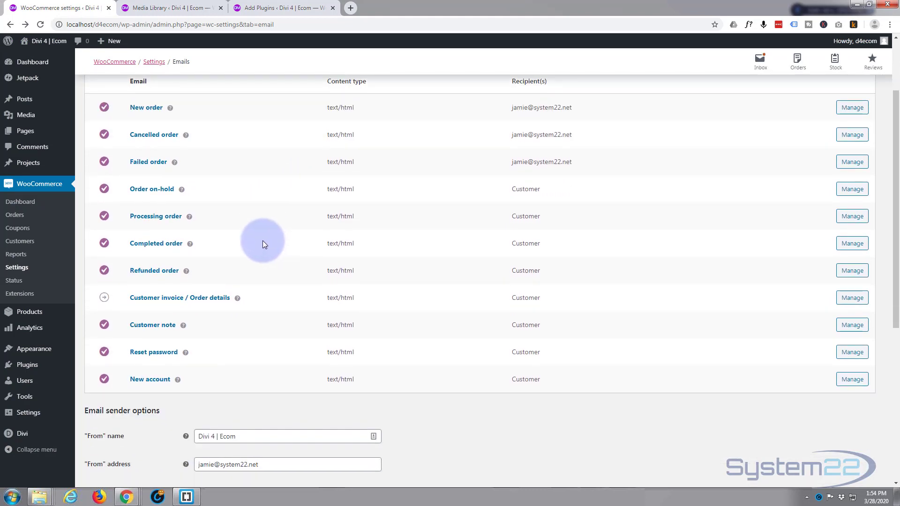
{"action": "mouse_move", "coordinate": [297, 260]}
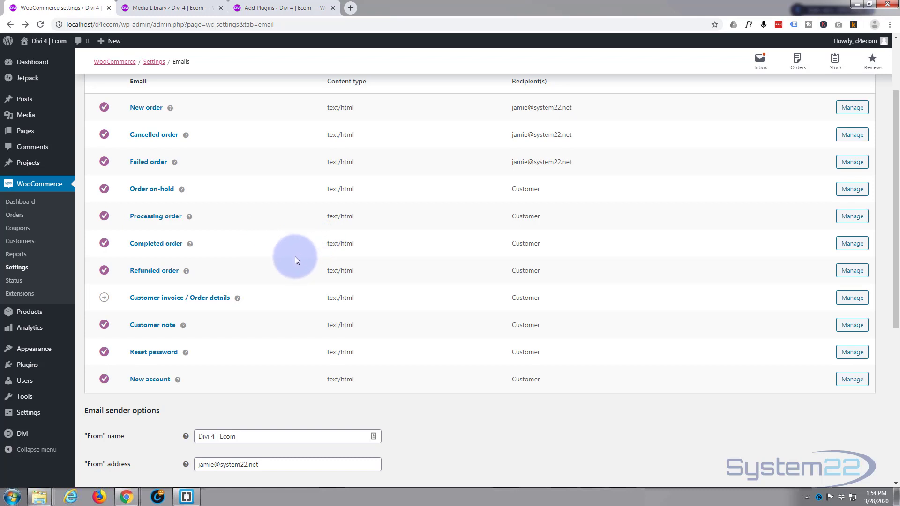
{"action": "mouse_move", "coordinate": [852, 270]}
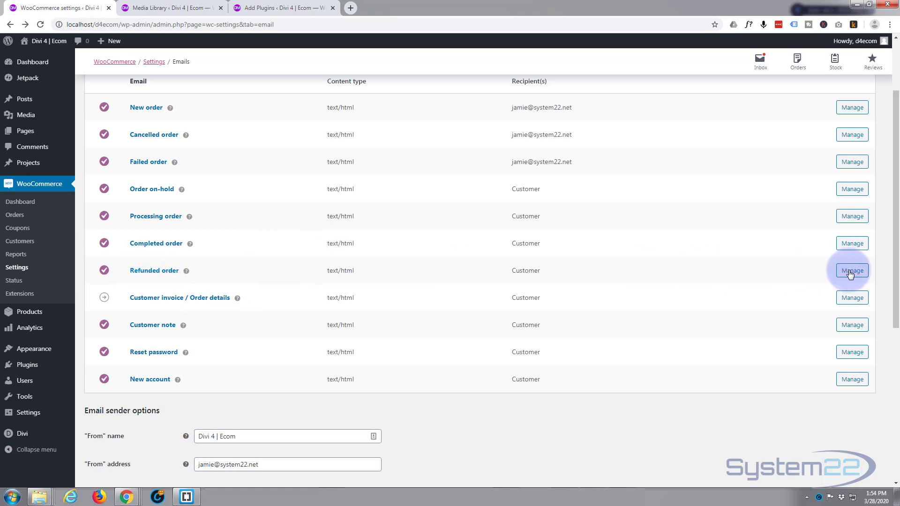
{"action": "left_click", "coordinate": [852, 270]}
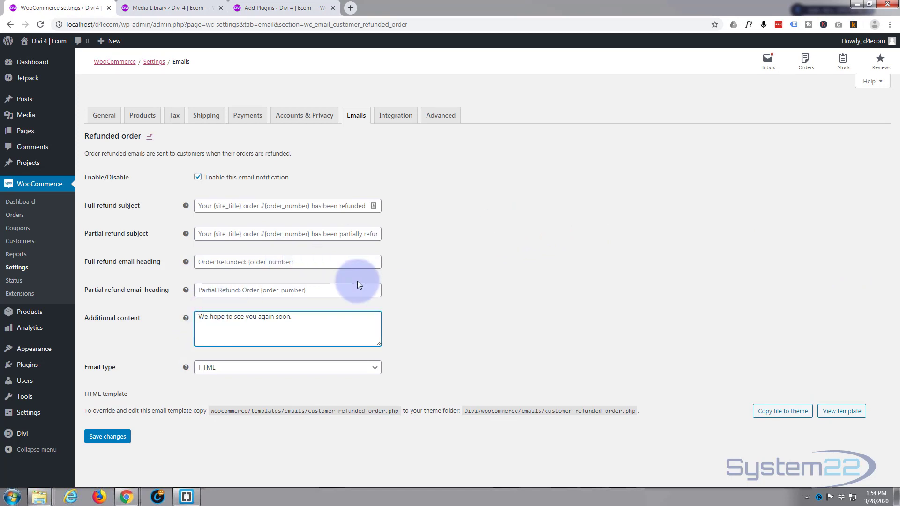
Add 'Thank you for visiting, here is your refund...' as the Refunded order additional content and save
{"action": "type", "text": "Thank you for"}
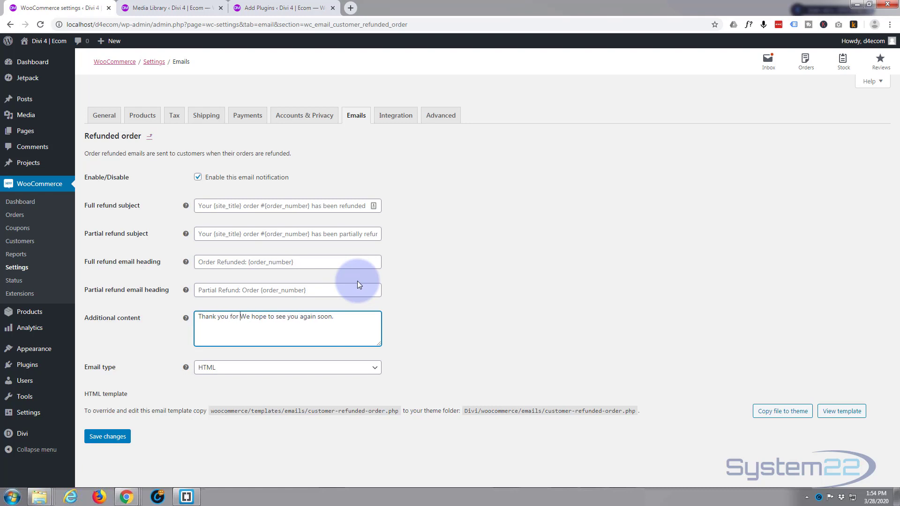
{"action": "type", "text": "visiting."}
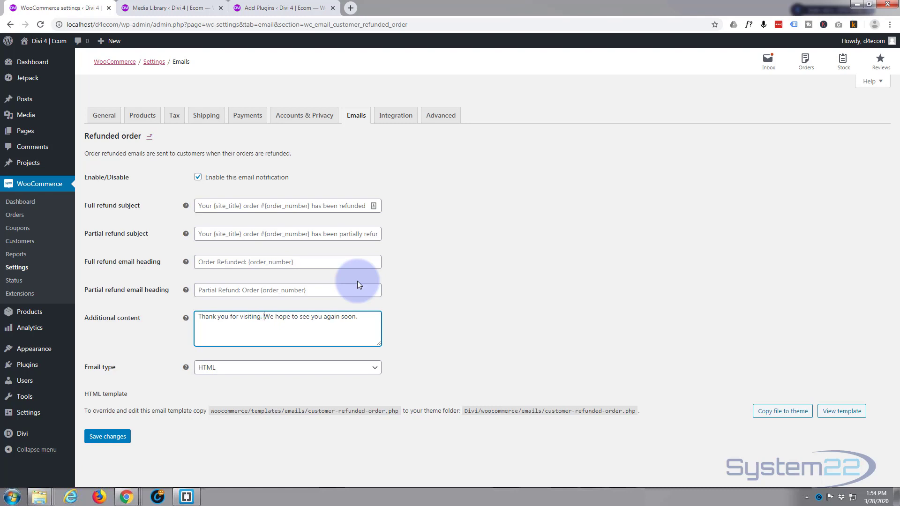
{"action": "type", "text": "here is your refund"}
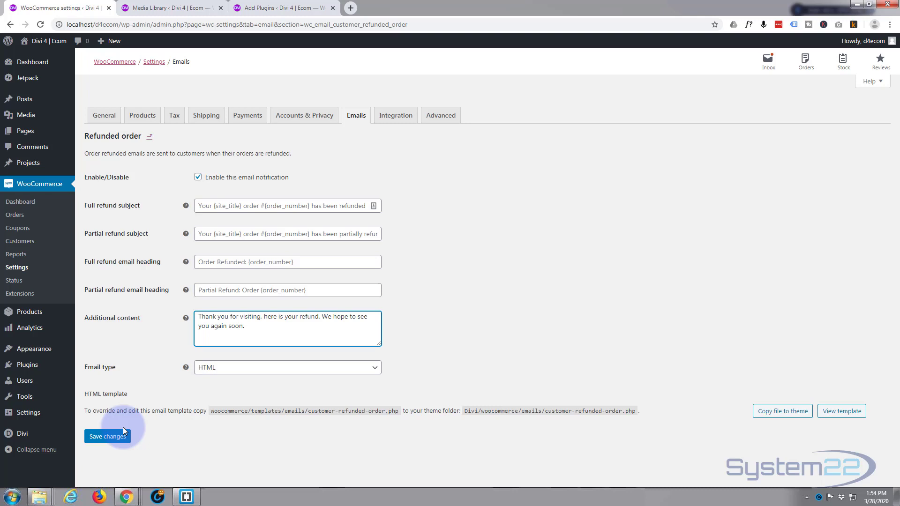
{"action": "left_click", "coordinate": [107, 436]}
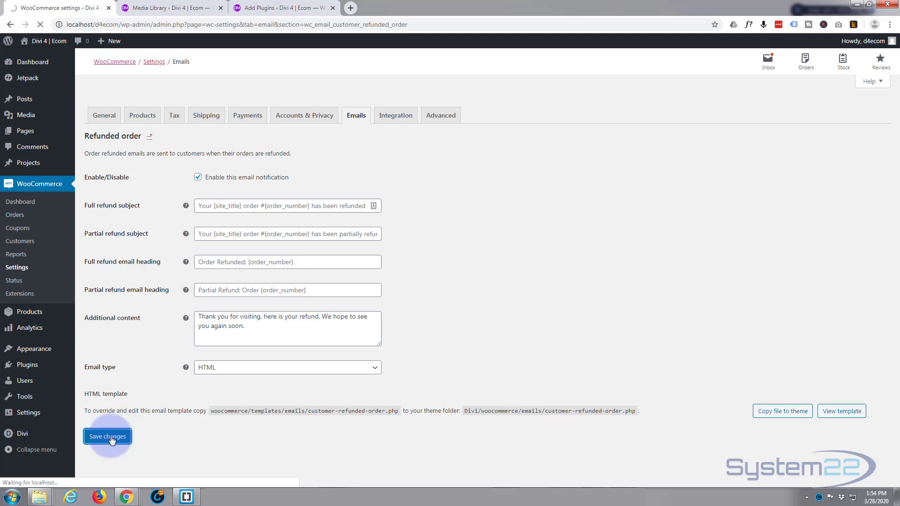
{"action": "left_click", "coordinate": [107, 436]}
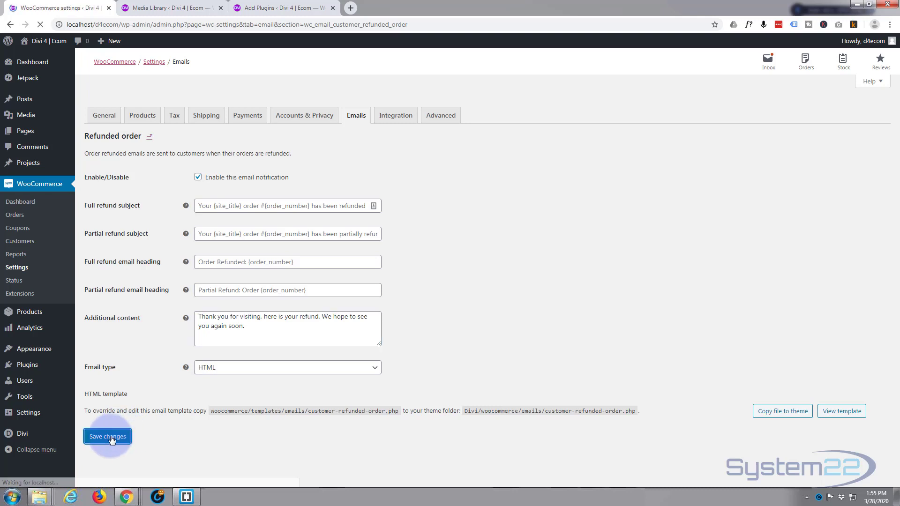
{"action": "left_click", "coordinate": [107, 436]}
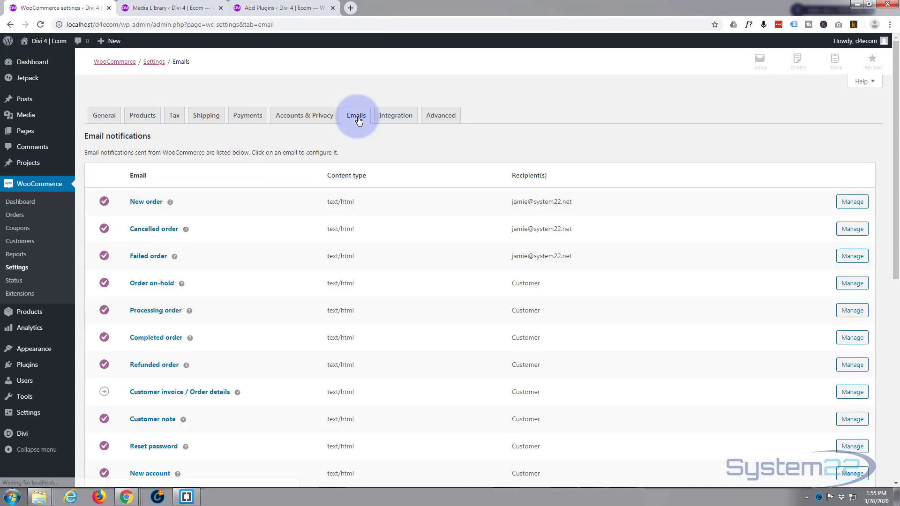
{"action": "scroll", "scroll_direction": "down", "scroll_amount": 3}
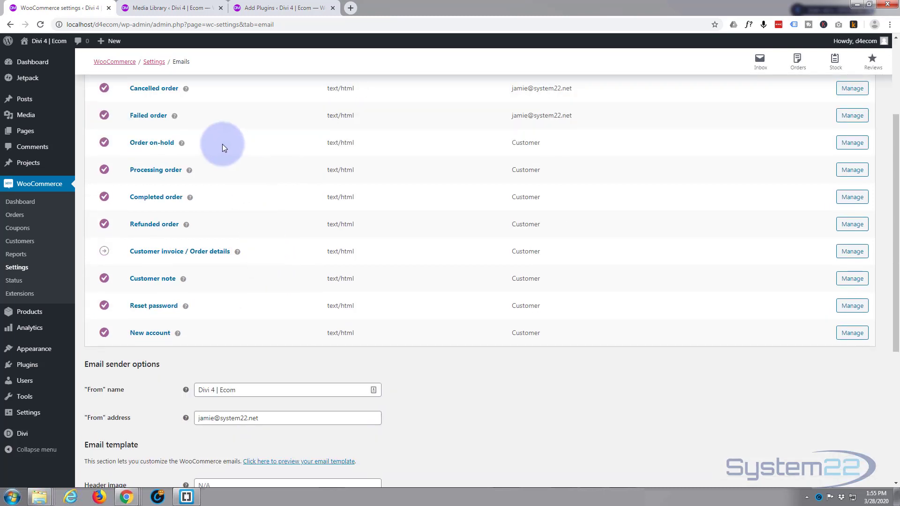
{"action": "mouse_move", "coordinate": [273, 291]}
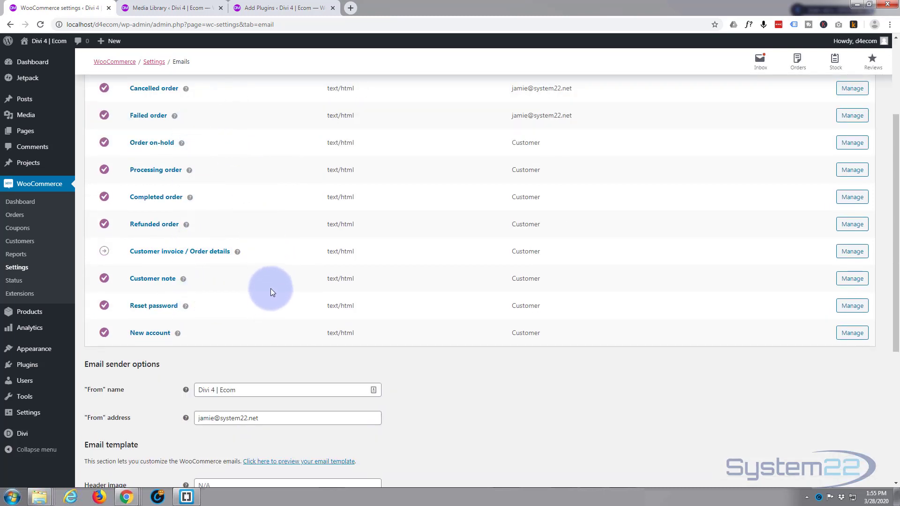
{"action": "scroll", "scroll_direction": "down", "scroll_amount": 3}
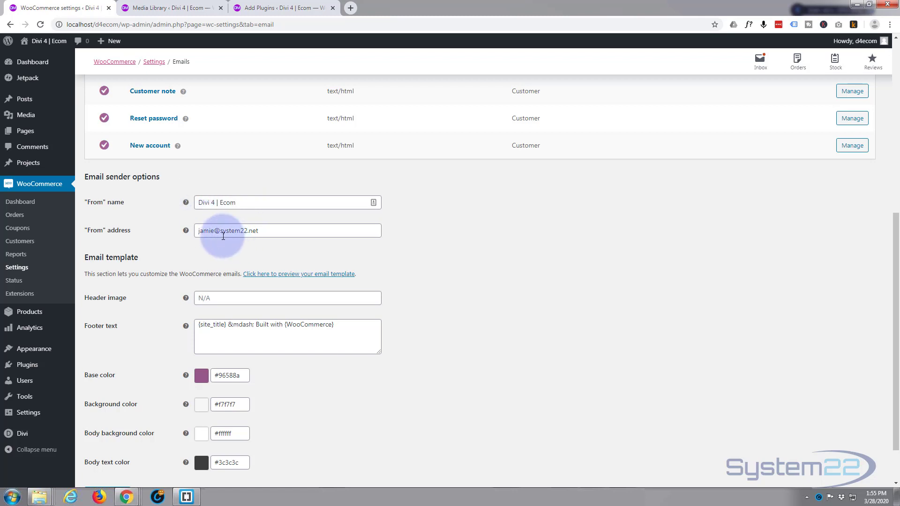
{"action": "mouse_move", "coordinate": [258, 209]}
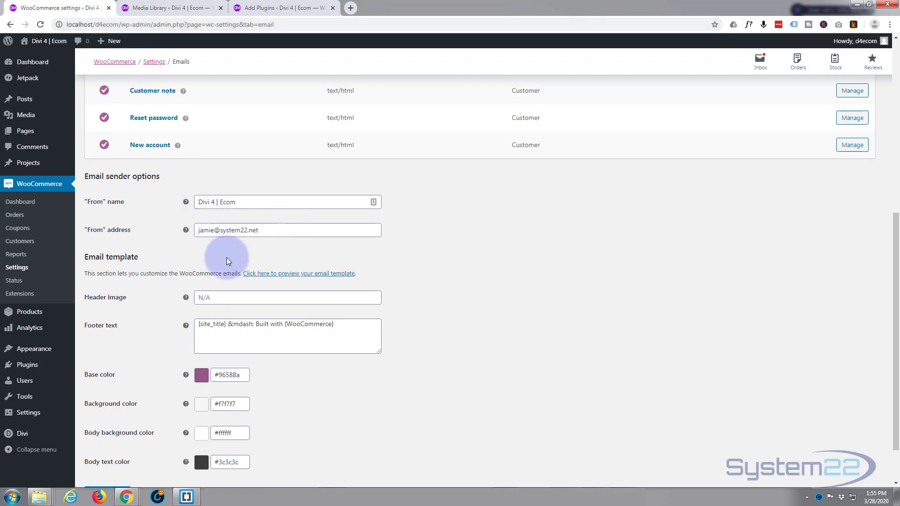
{"action": "scroll", "scroll_direction": "down", "scroll_amount": 3}
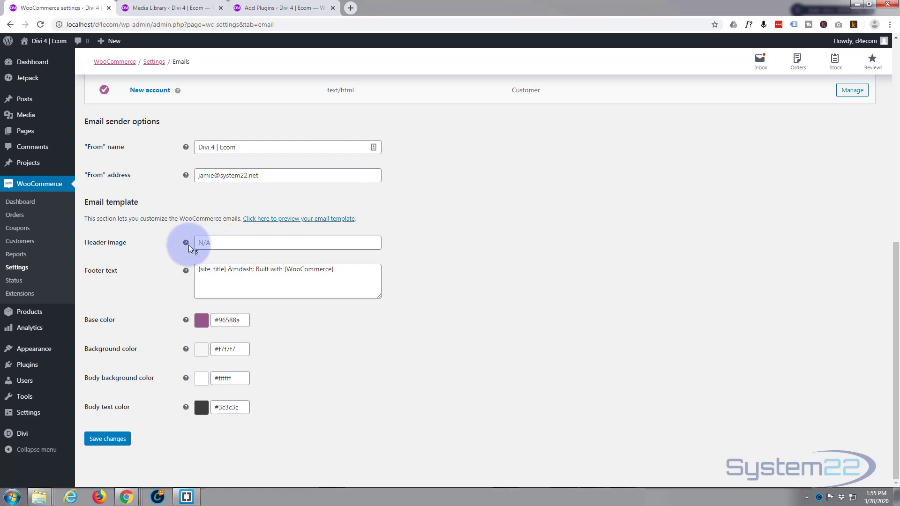
{"action": "mouse_move", "coordinate": [337, 282]}
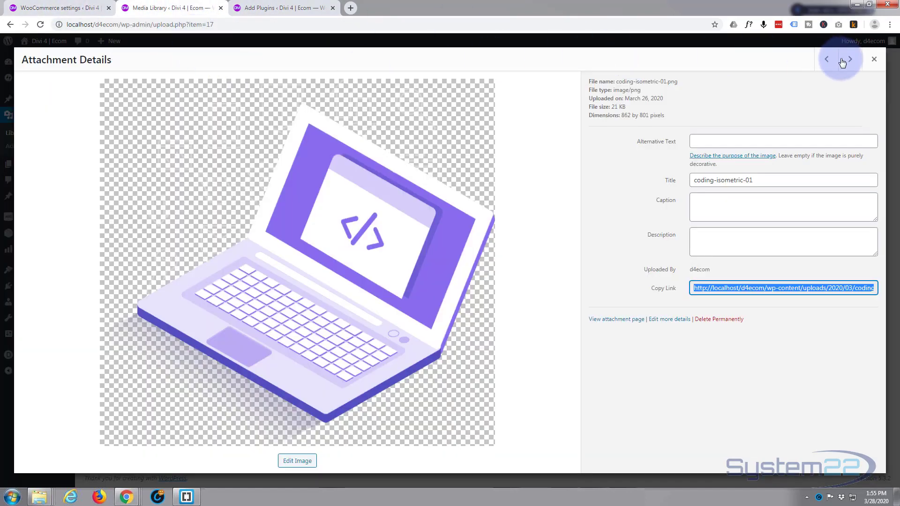
Copy the logo80.png link from Attachment Details and return to the WooCommerce email settings
{"action": "left_click", "coordinate": [873, 59]}
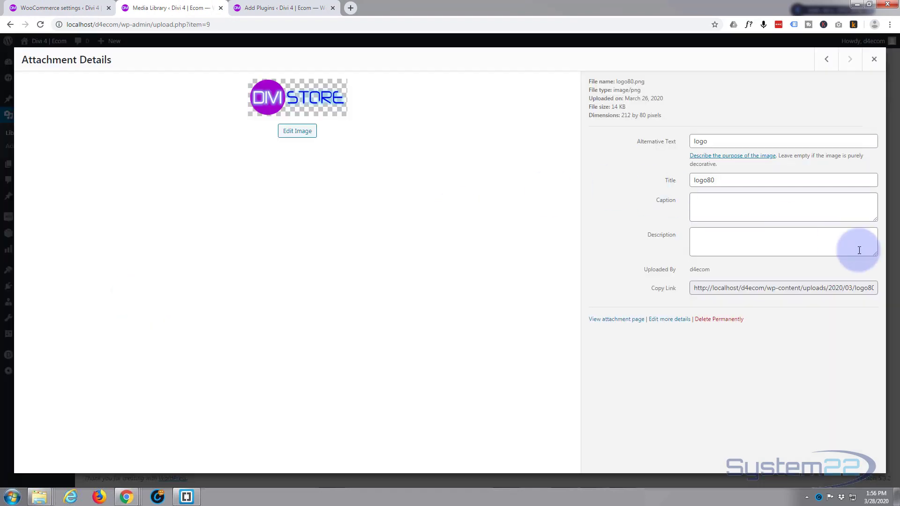
{"action": "left_click", "coordinate": [782, 288]}
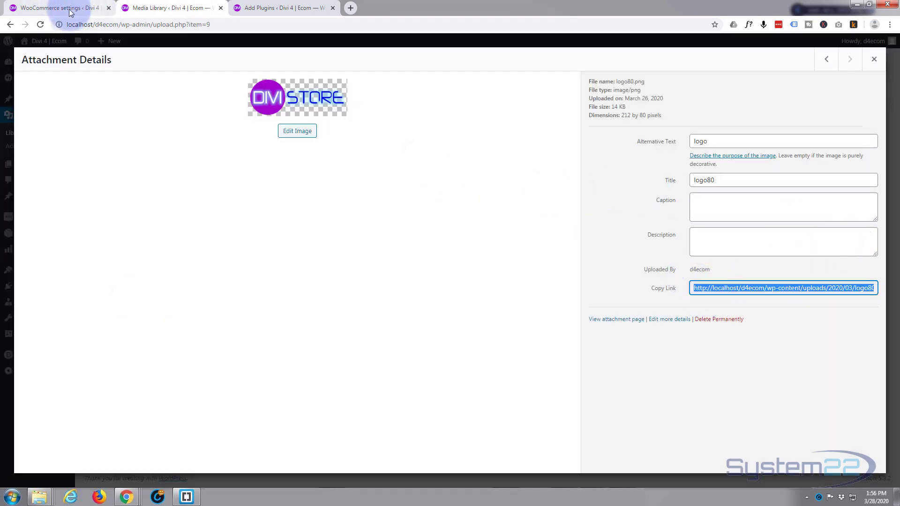
{"action": "left_click", "coordinate": [54, 8]}
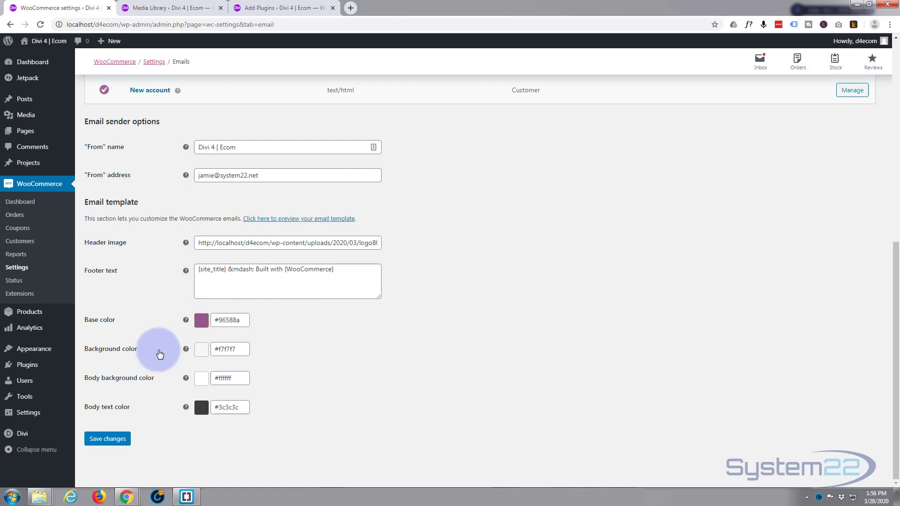
{"action": "mouse_move", "coordinate": [152, 430]}
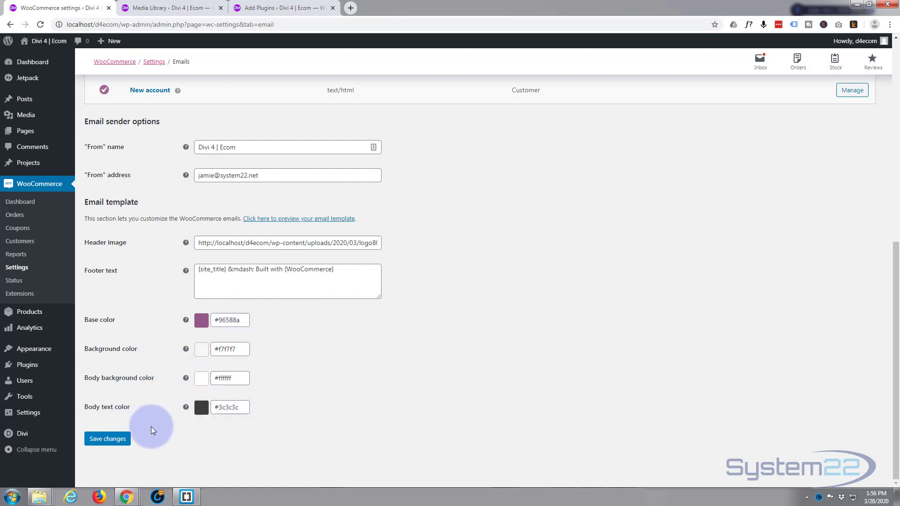
{"action": "mouse_move", "coordinate": [328, 405]}
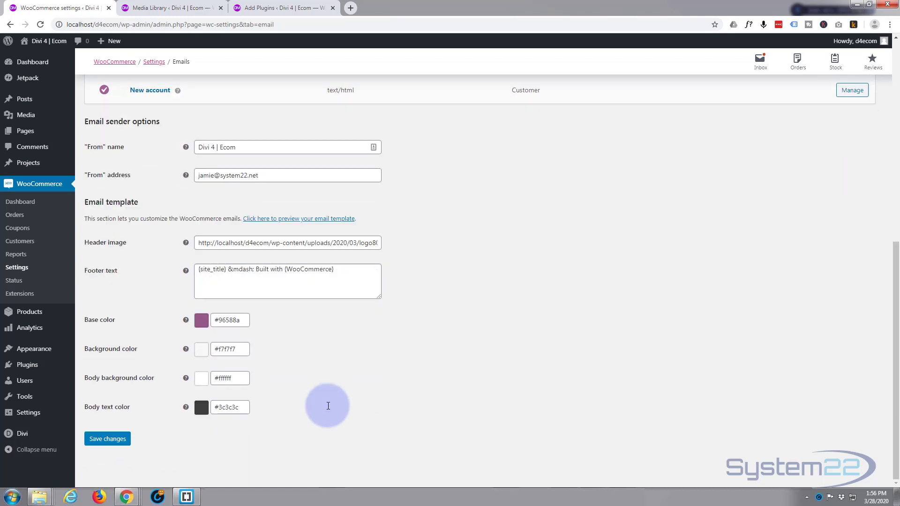
{"action": "mouse_move", "coordinate": [89, 451]}
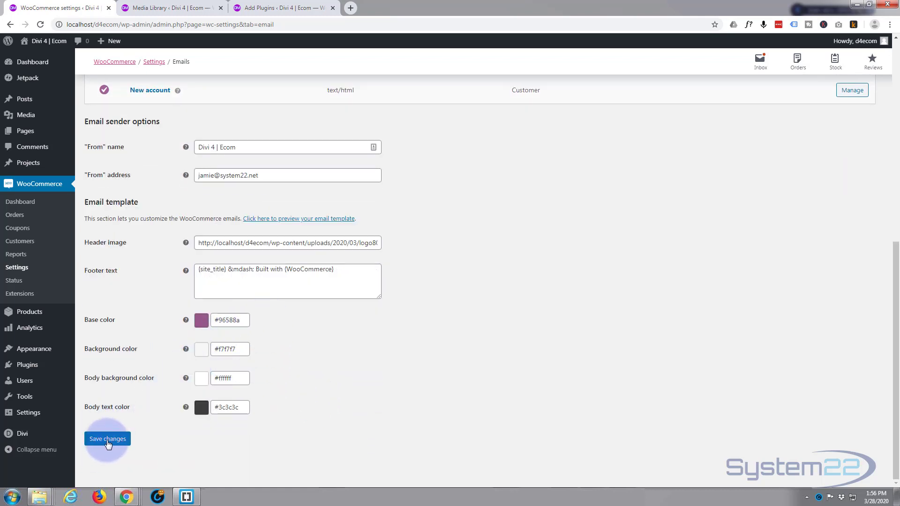
Save the email settings with the logo80 header image URL
{"action": "left_click", "coordinate": [107, 439]}
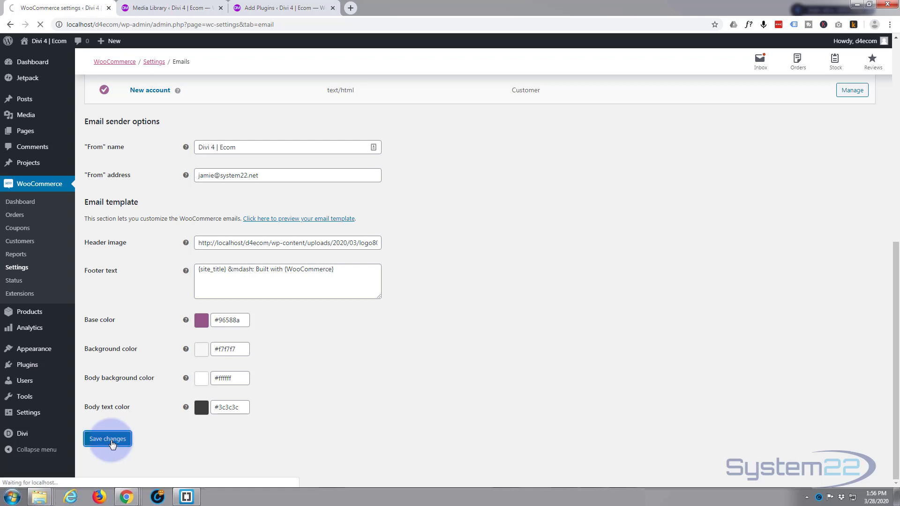
{"action": "left_click", "coordinate": [106, 438]}
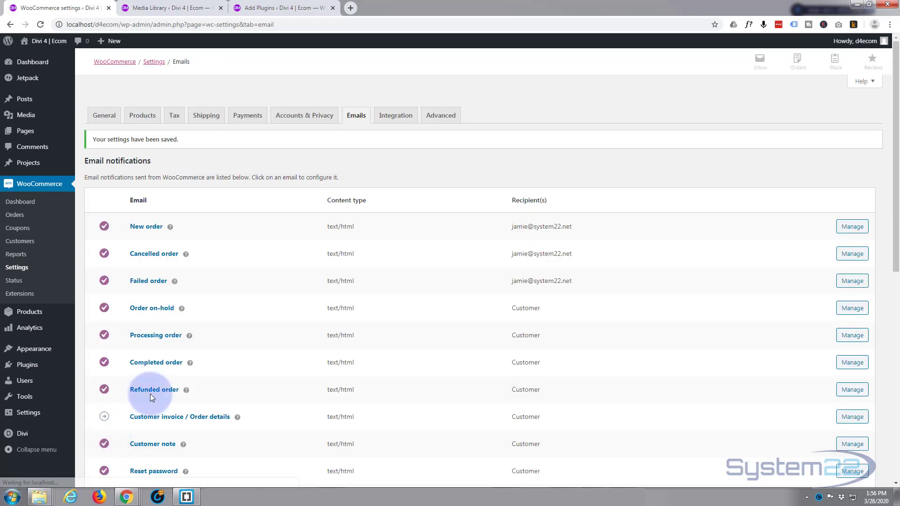
{"action": "left_click", "coordinate": [395, 116]}
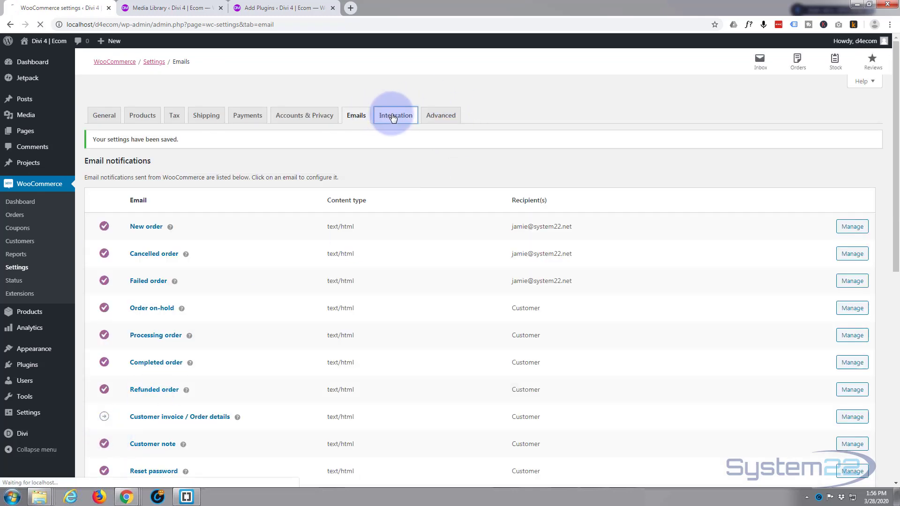
Show the Integration settings with the empty MaxMind license key field
{"action": "left_click", "coordinate": [394, 115]}
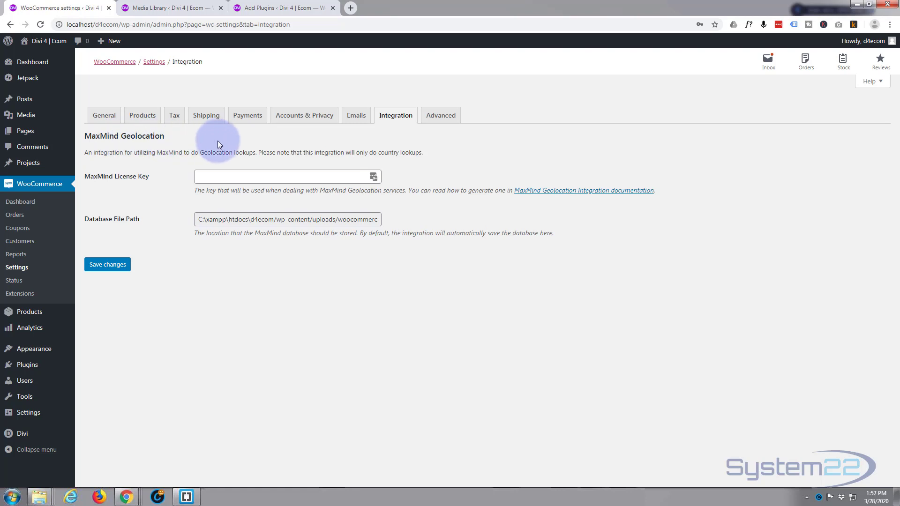
{"action": "mouse_move", "coordinate": [255, 152]}
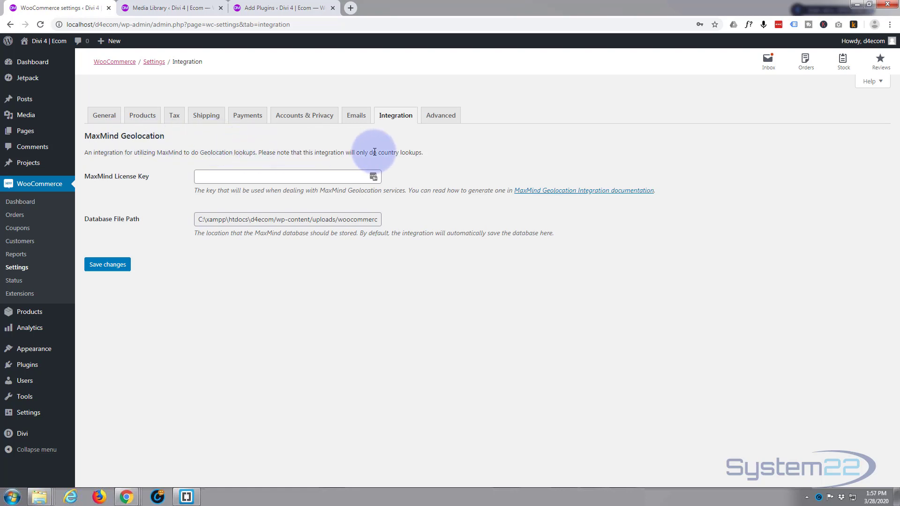
{"action": "mouse_move", "coordinate": [433, 157]}
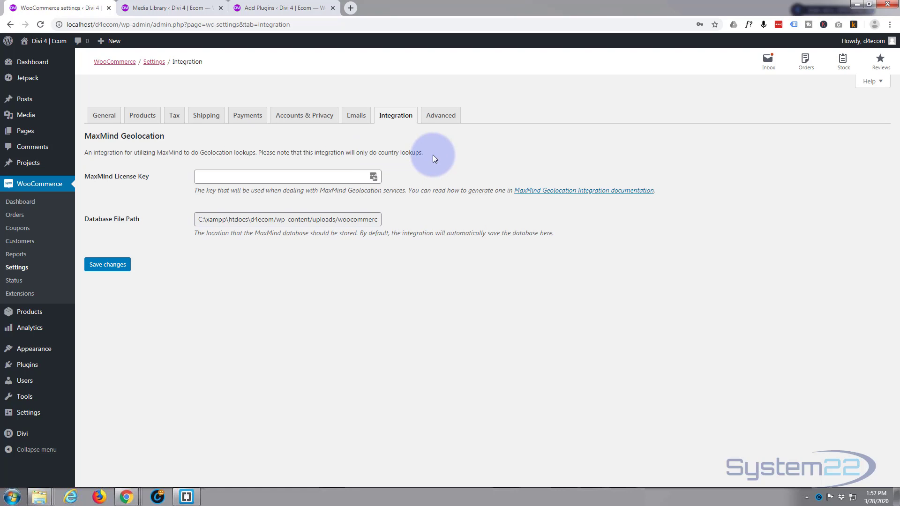
{"action": "mouse_move", "coordinate": [260, 160]}
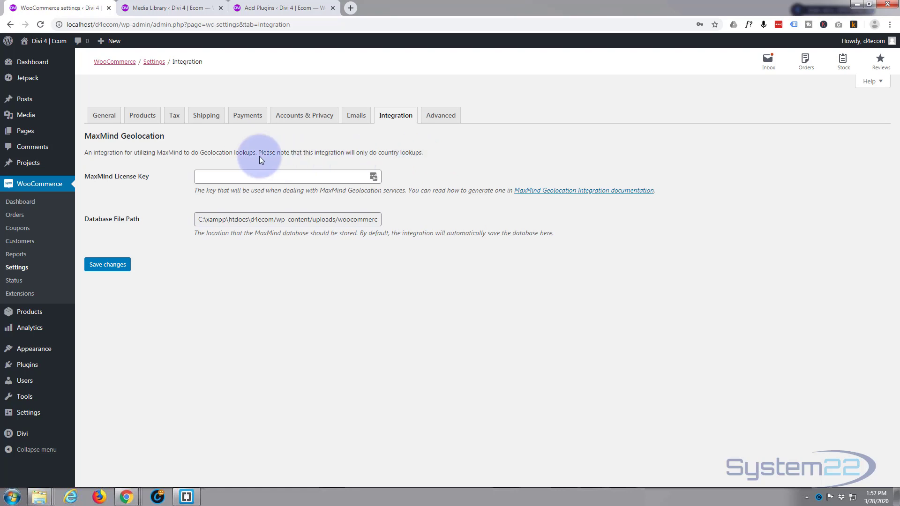
{"action": "mouse_move", "coordinate": [154, 183]}
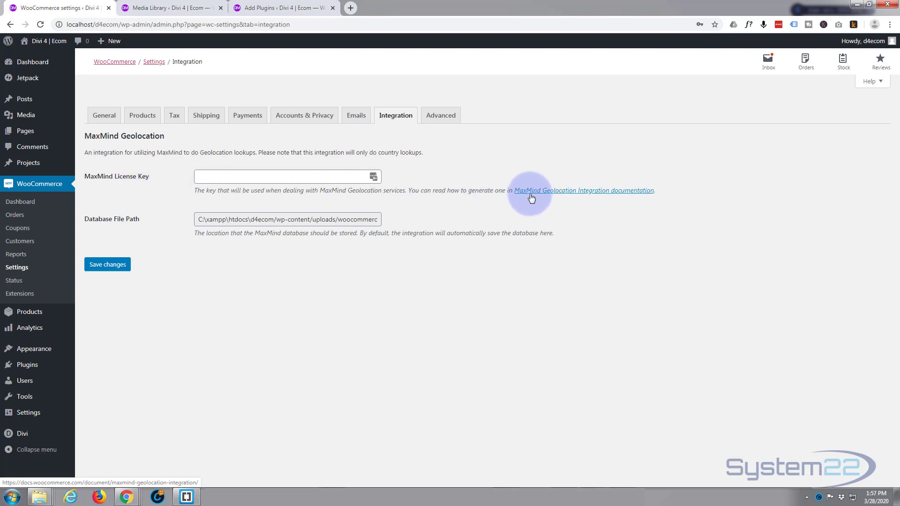
Open the MaxMind Geolocation Integration documentation in a new tab
{"action": "left_click", "coordinate": [582, 190]}
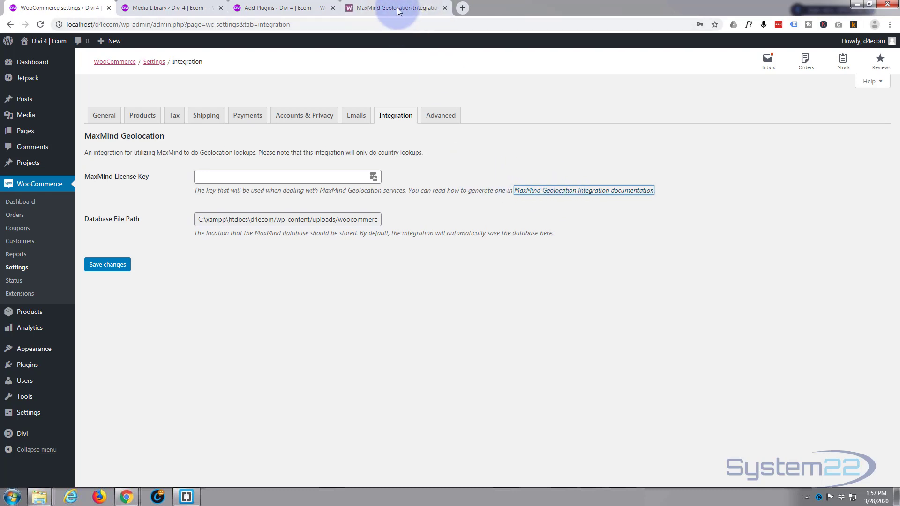
View the MaxMind docs and GeoLite2 sign-up page, close them, and return to Integration settings
{"action": "left_click", "coordinate": [583, 190]}
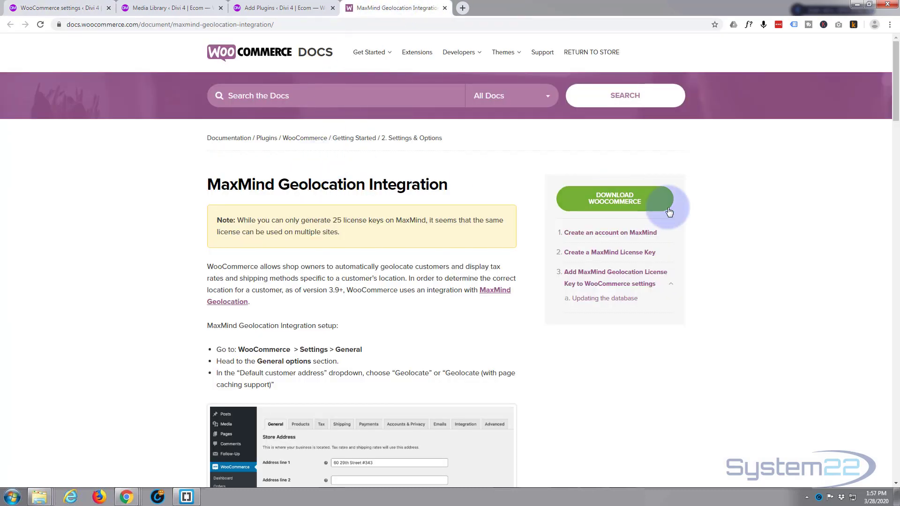
{"action": "mouse_move", "coordinate": [438, 121]}
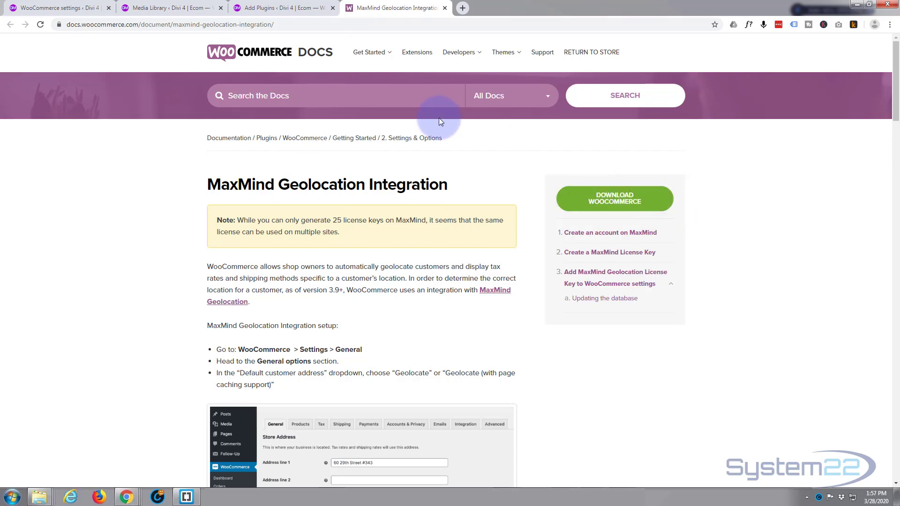
{"action": "mouse_move", "coordinate": [595, 236]}
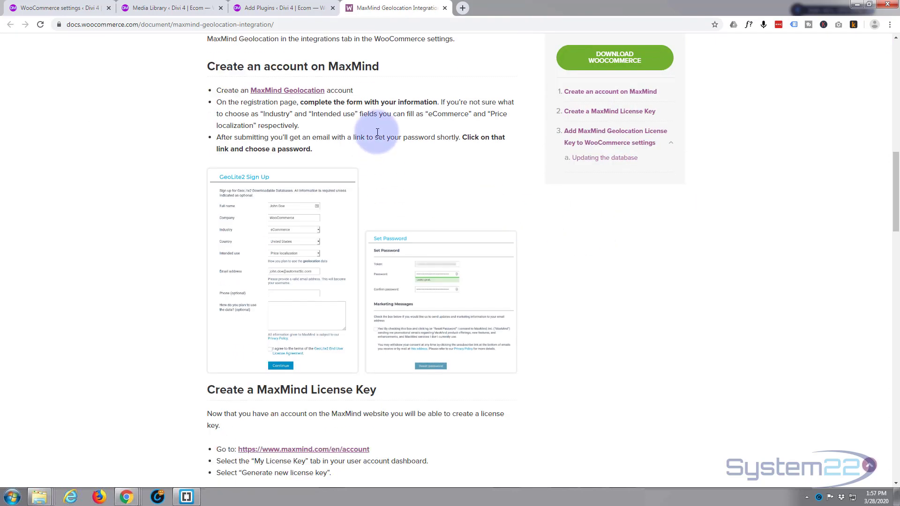
{"action": "left_click", "coordinate": [287, 90]}
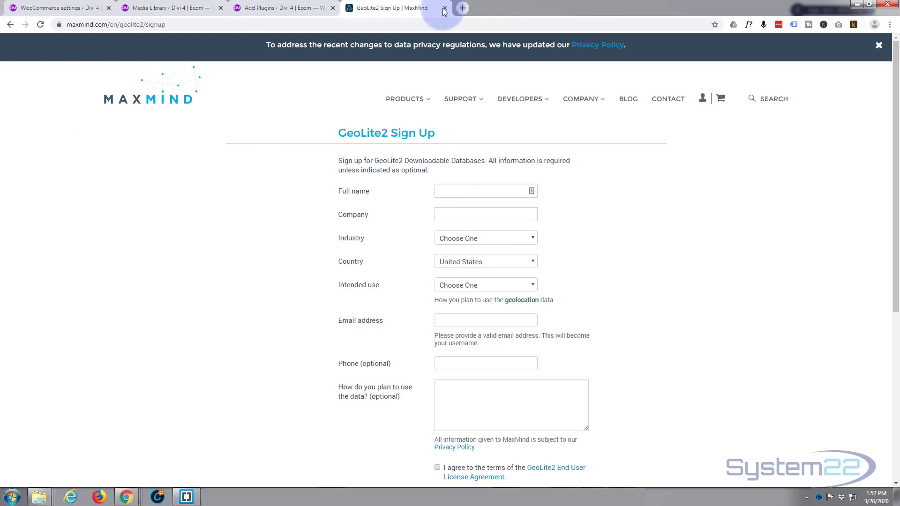
{"action": "left_click", "coordinate": [444, 7]}
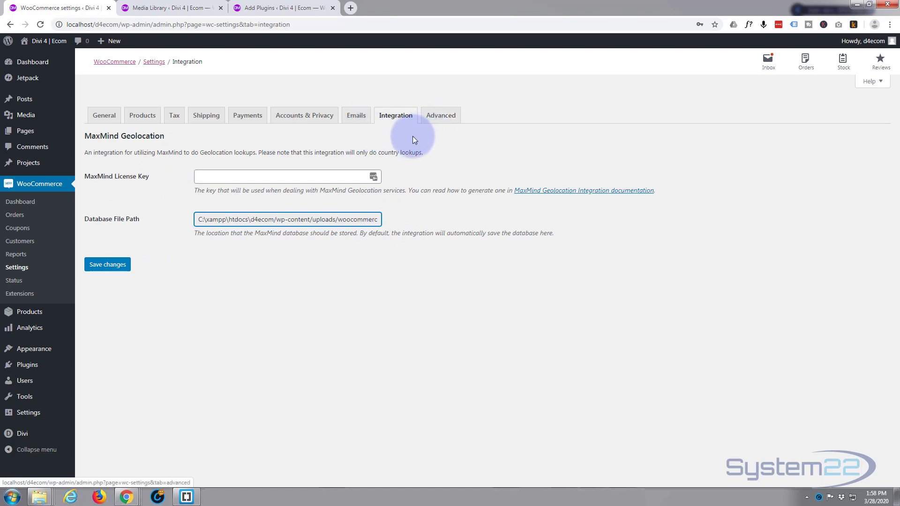
{"action": "left_click", "coordinate": [441, 115]}
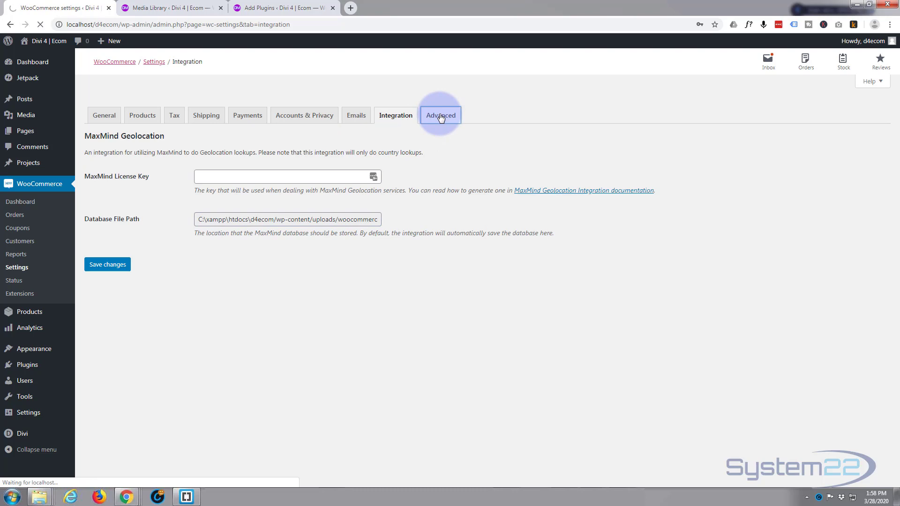
{"action": "left_click", "coordinate": [441, 115]}
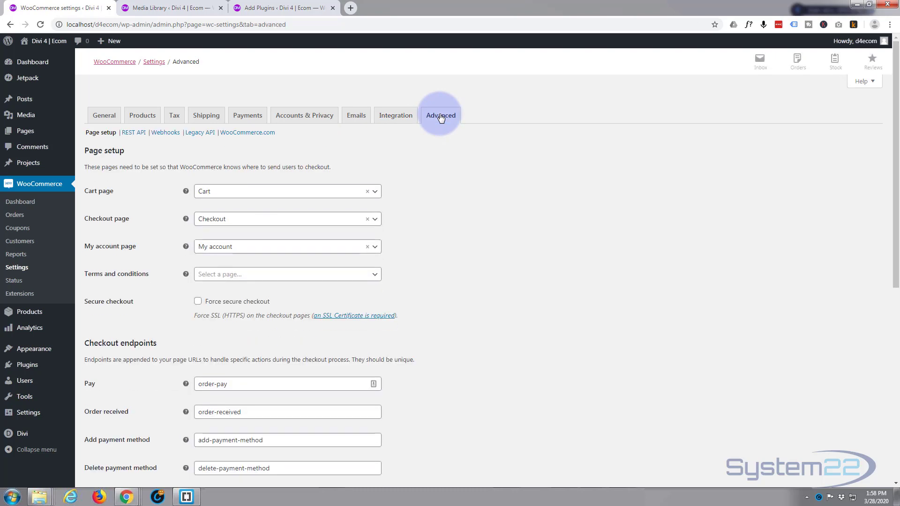
{"action": "mouse_move", "coordinate": [164, 156]}
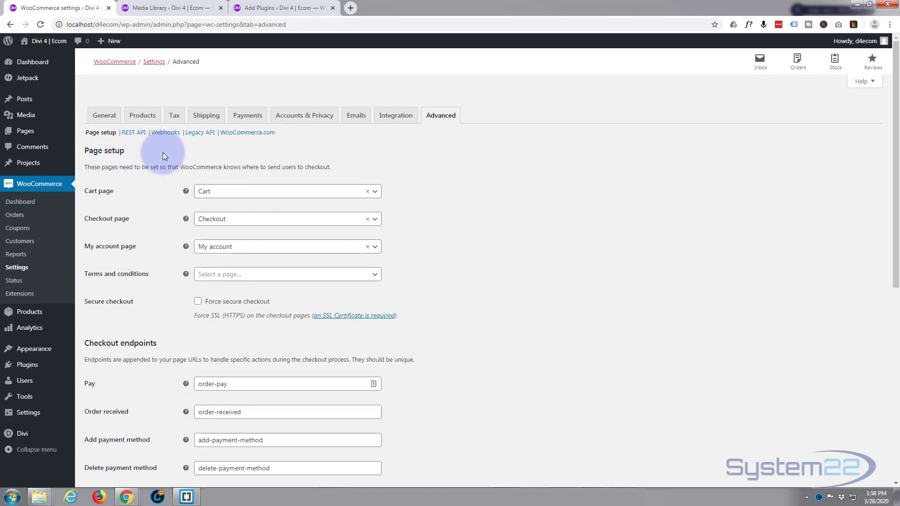
{"action": "mouse_move", "coordinate": [123, 198]}
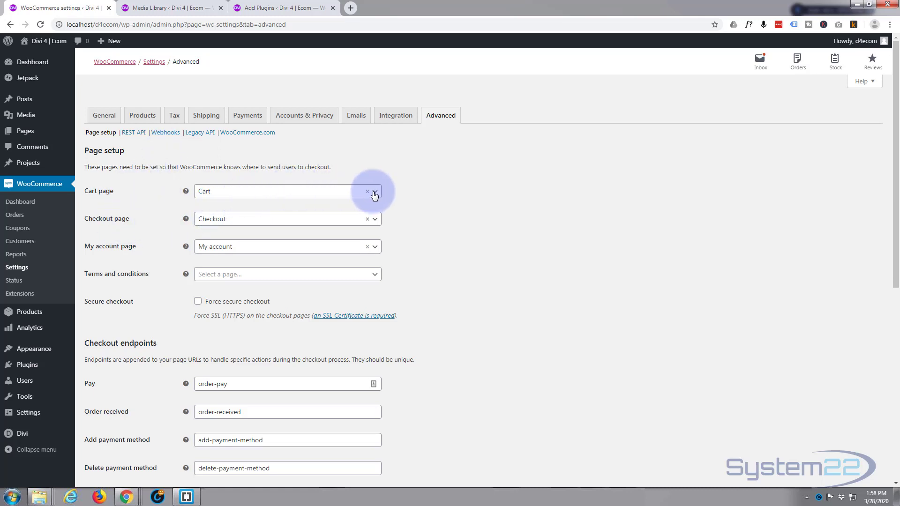
{"action": "left_click", "coordinate": [374, 191]}
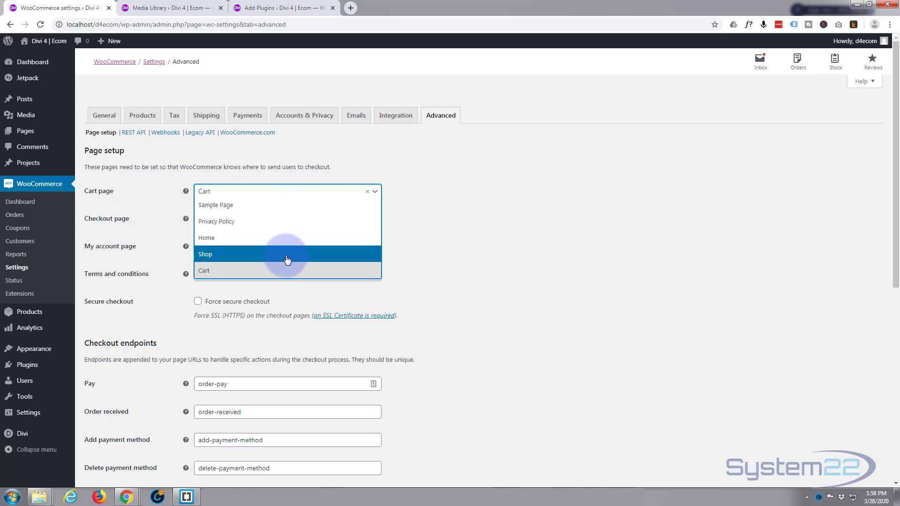
{"action": "mouse_move", "coordinate": [284, 223]}
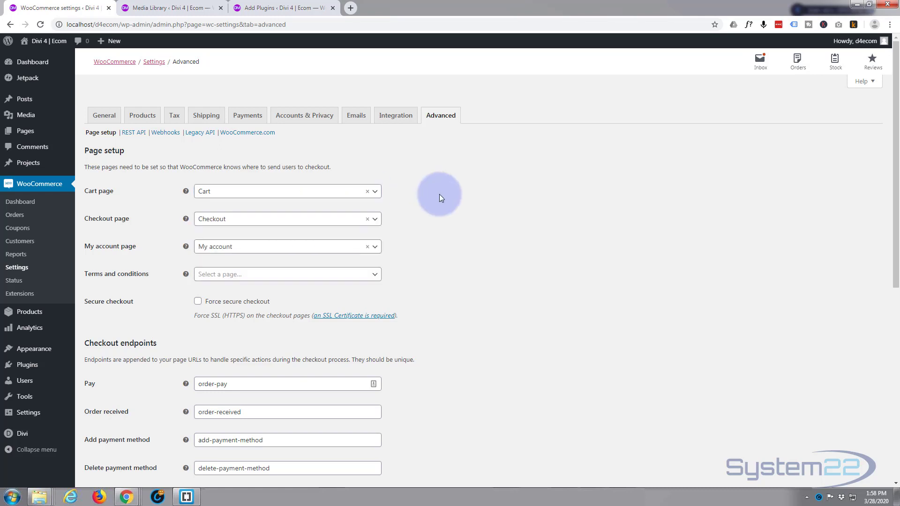
{"action": "mouse_move", "coordinate": [154, 201]}
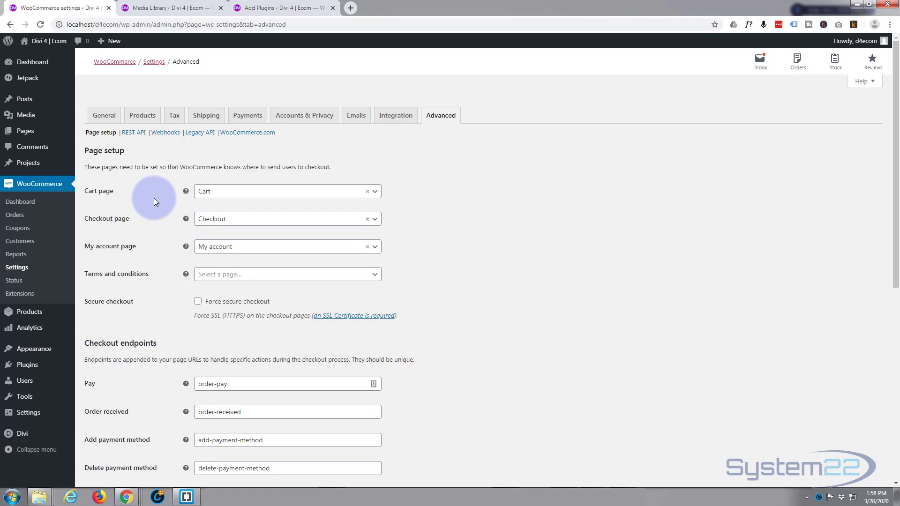
{"action": "scroll", "scroll_direction": "down", "scroll_amount": 3}
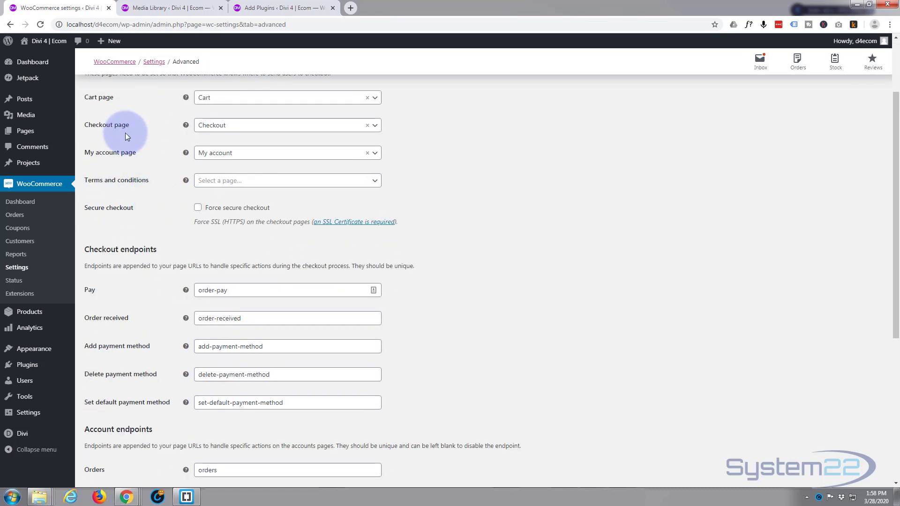
{"action": "mouse_move", "coordinate": [150, 215]}
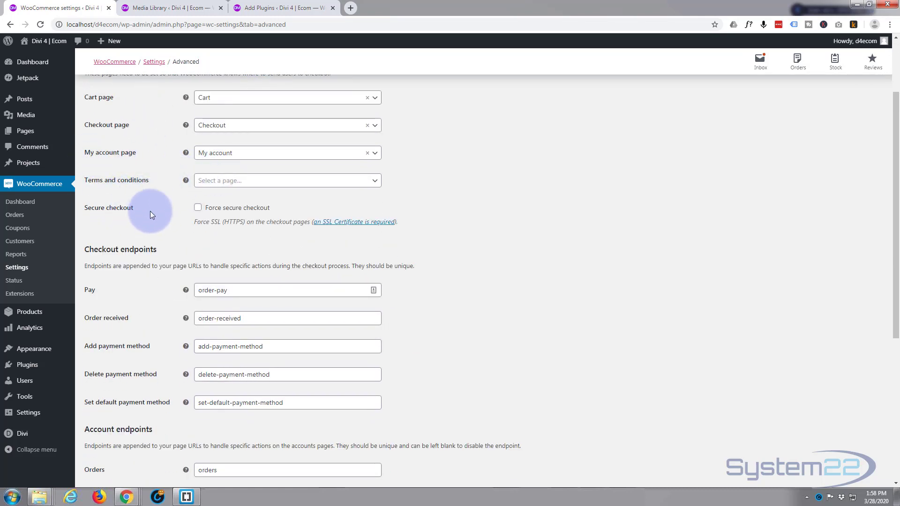
{"action": "mouse_move", "coordinate": [443, 207]}
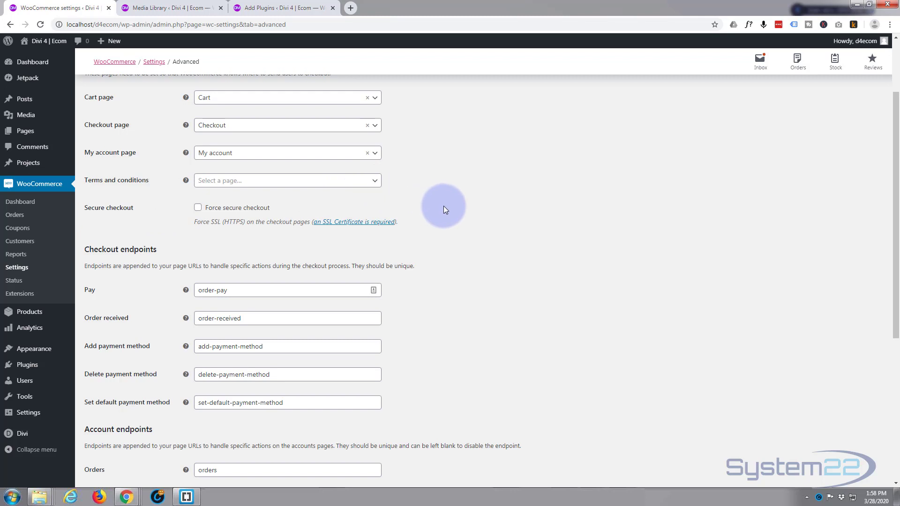
{"action": "mouse_move", "coordinate": [186, 224]}
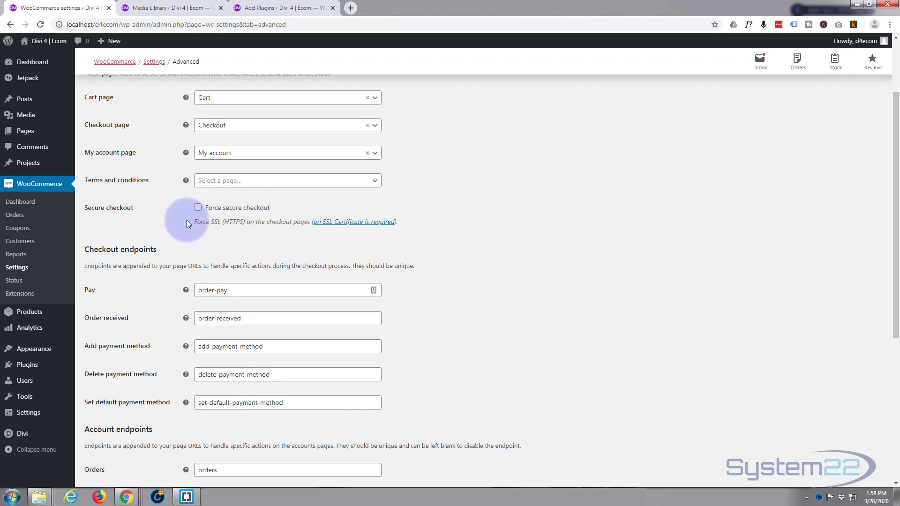
{"action": "mouse_move", "coordinate": [122, 216]}
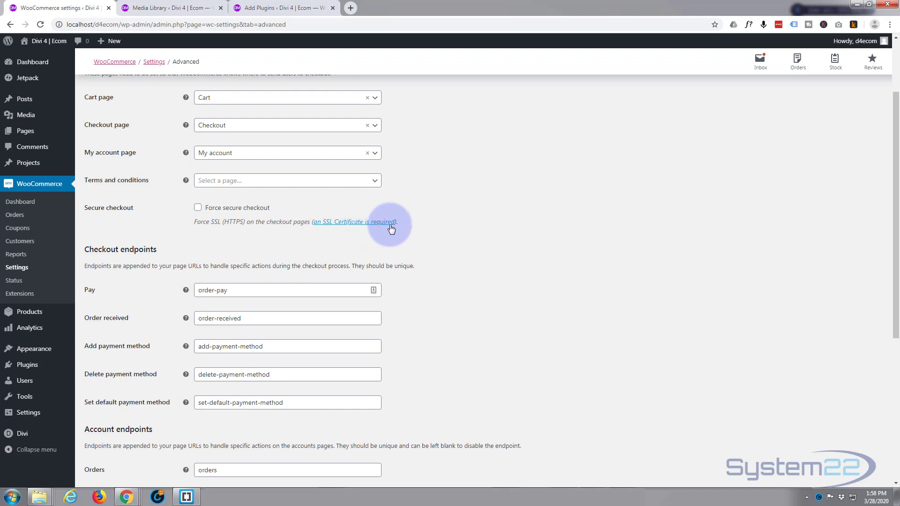
{"action": "mouse_move", "coordinate": [433, 224]}
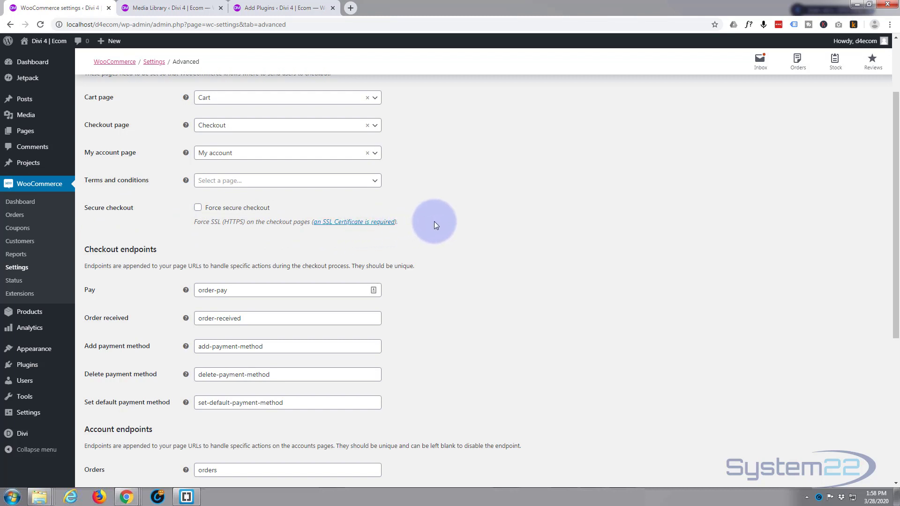
{"action": "mouse_move", "coordinate": [448, 221]}
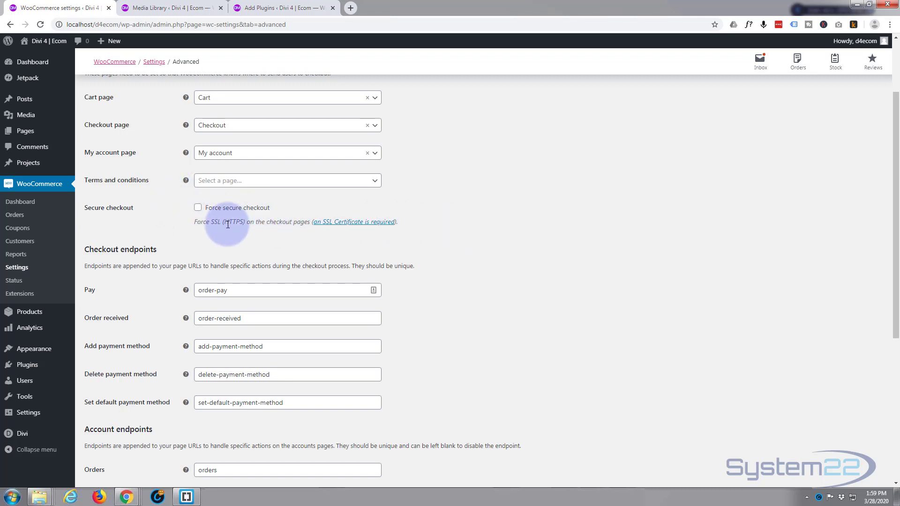
{"action": "mouse_move", "coordinate": [362, 225]}
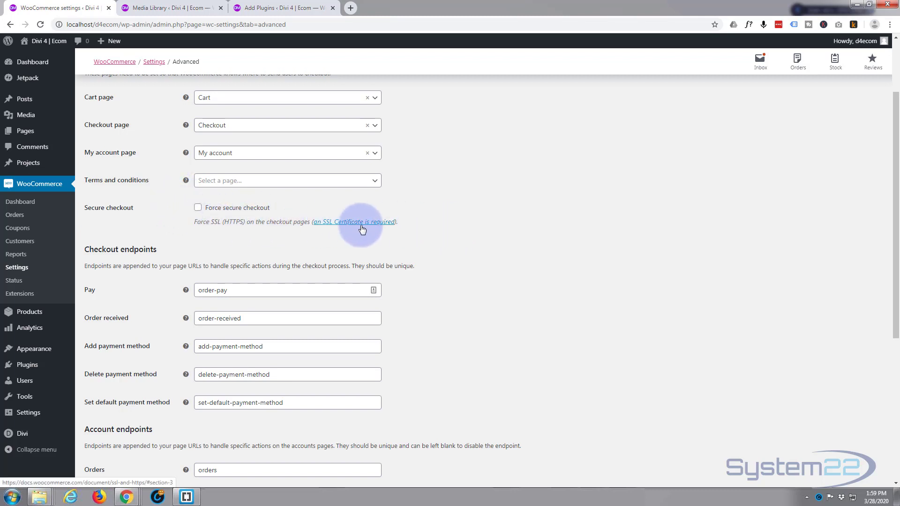
{"action": "mouse_move", "coordinate": [444, 223]}
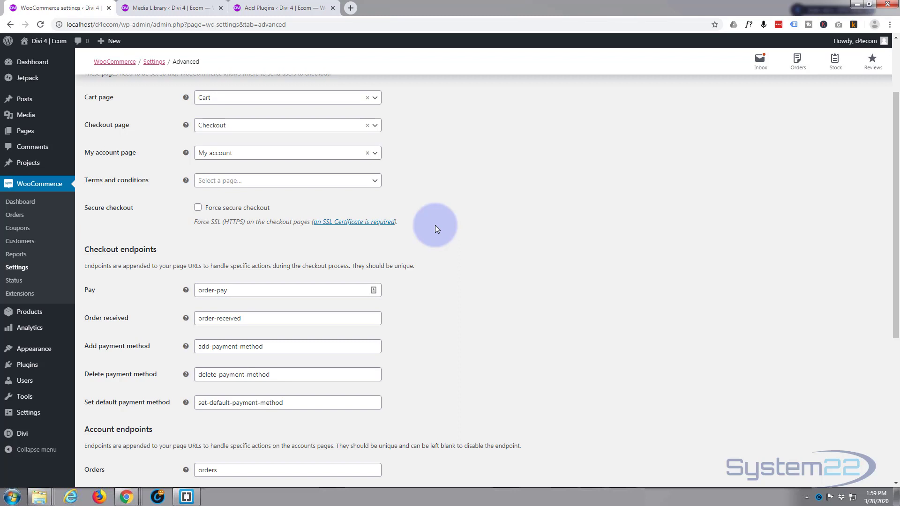
{"action": "mouse_move", "coordinate": [426, 226]}
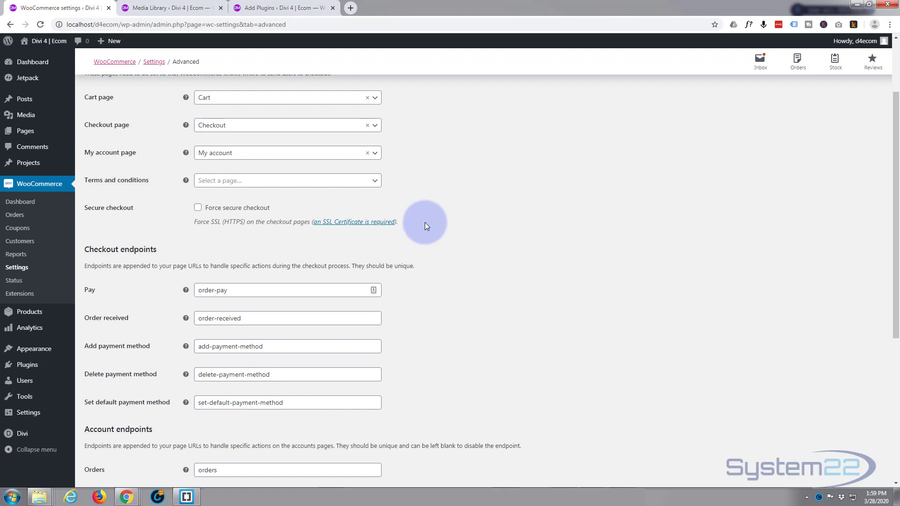
{"action": "mouse_move", "coordinate": [441, 243]}
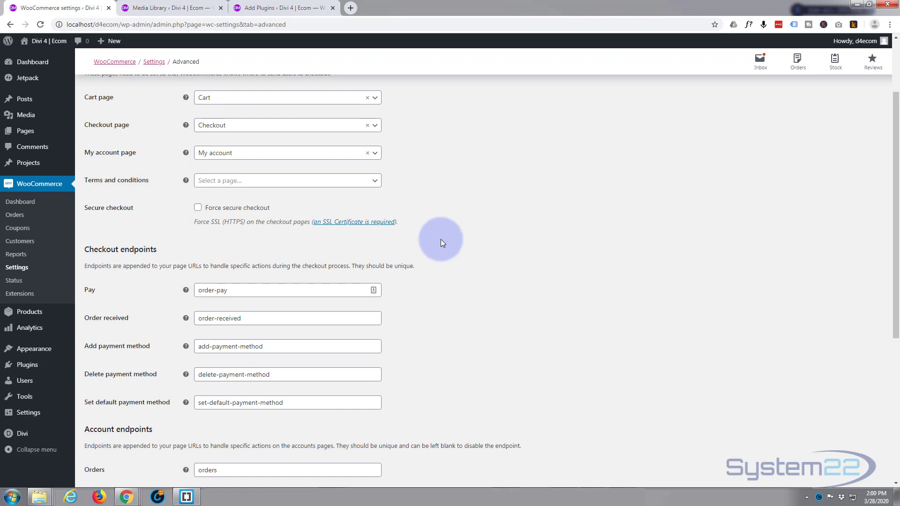
{"action": "mouse_move", "coordinate": [453, 266]}
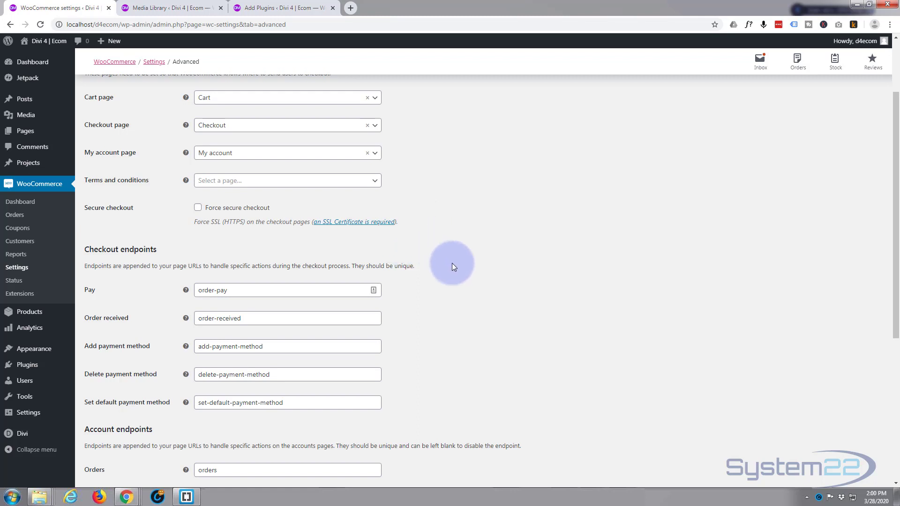
{"action": "scroll", "scroll_direction": "down", "scroll_amount": 3}
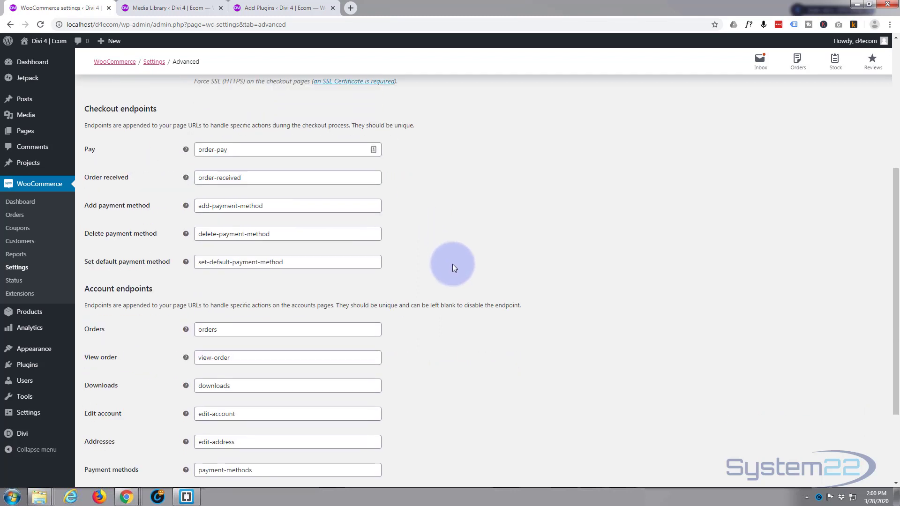
{"action": "mouse_move", "coordinate": [165, 246]}
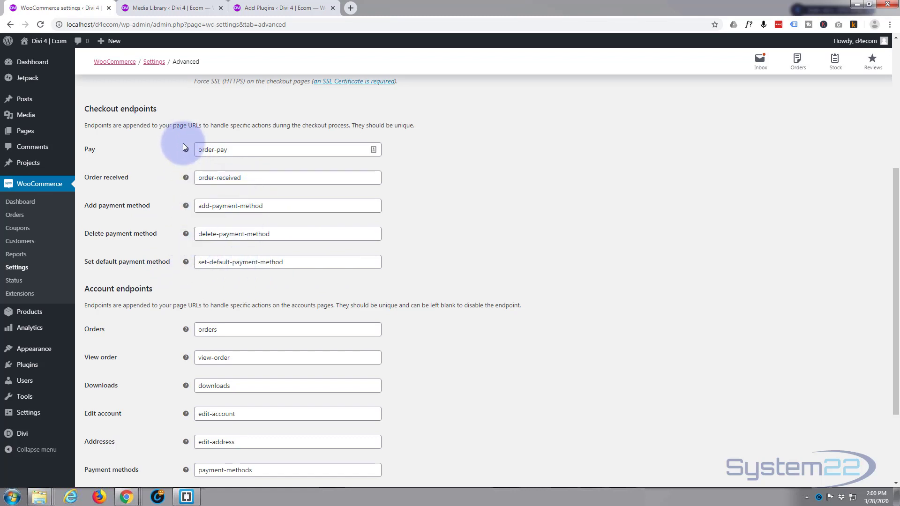
{"action": "mouse_move", "coordinate": [186, 180]}
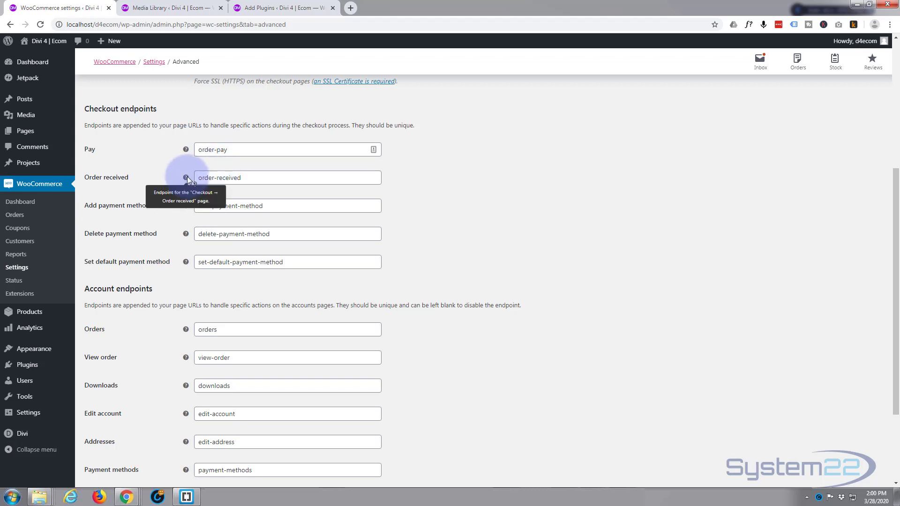
{"action": "mouse_move", "coordinate": [191, 240]}
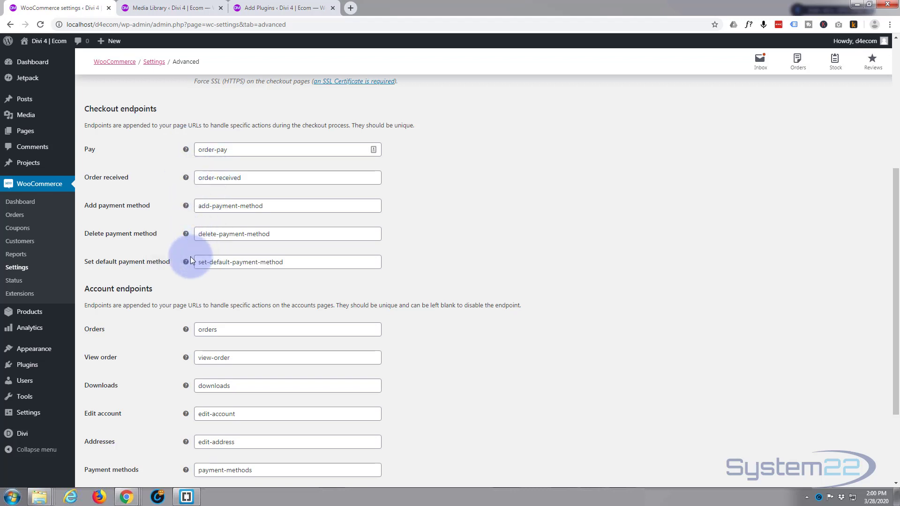
{"action": "mouse_move", "coordinate": [469, 229]}
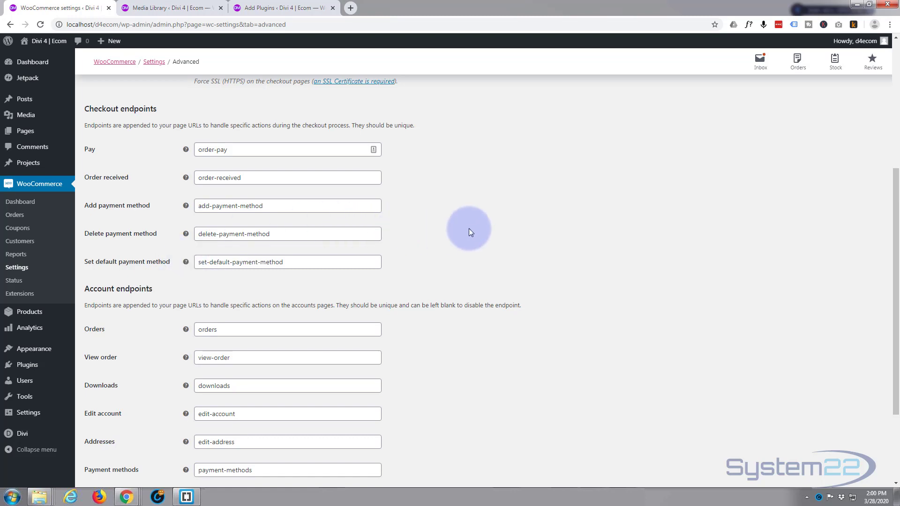
{"action": "scroll", "scroll_direction": "down", "scroll_amount": 3}
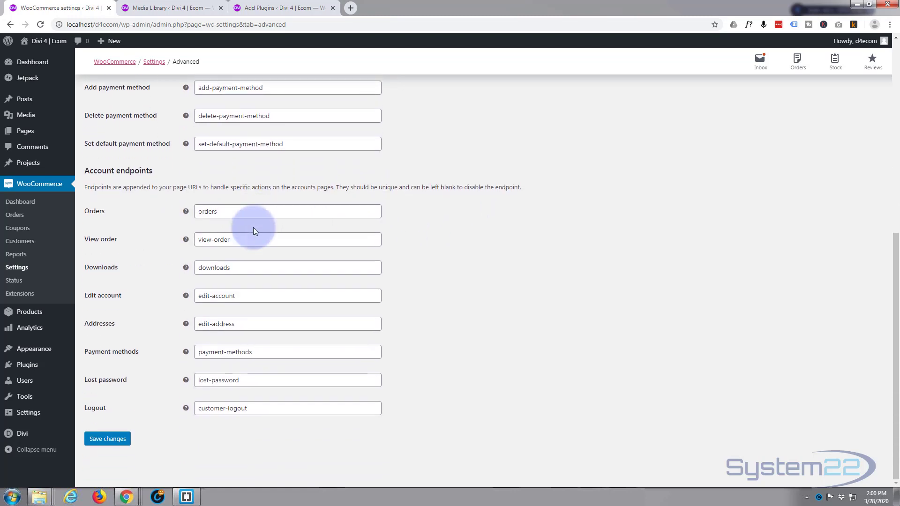
{"action": "scroll", "scroll_direction": "up", "scroll_amount": 3}
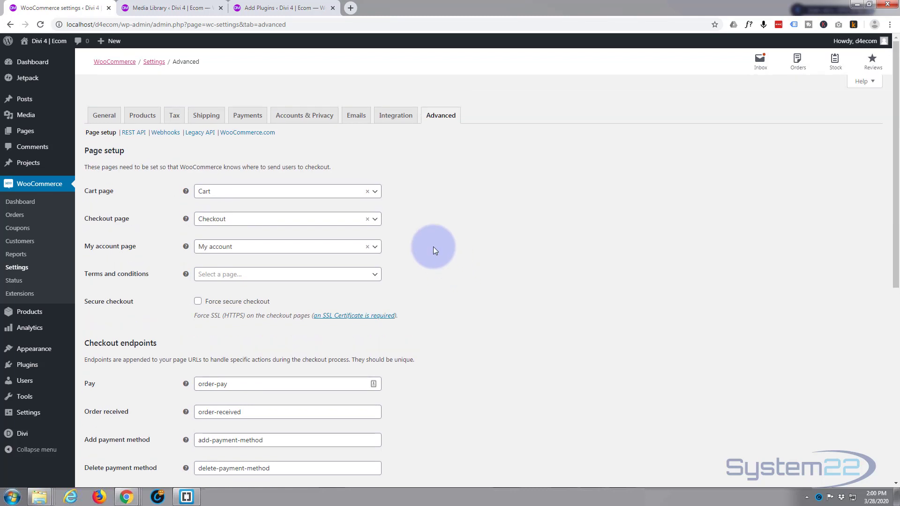
{"action": "mouse_move", "coordinate": [489, 175]}
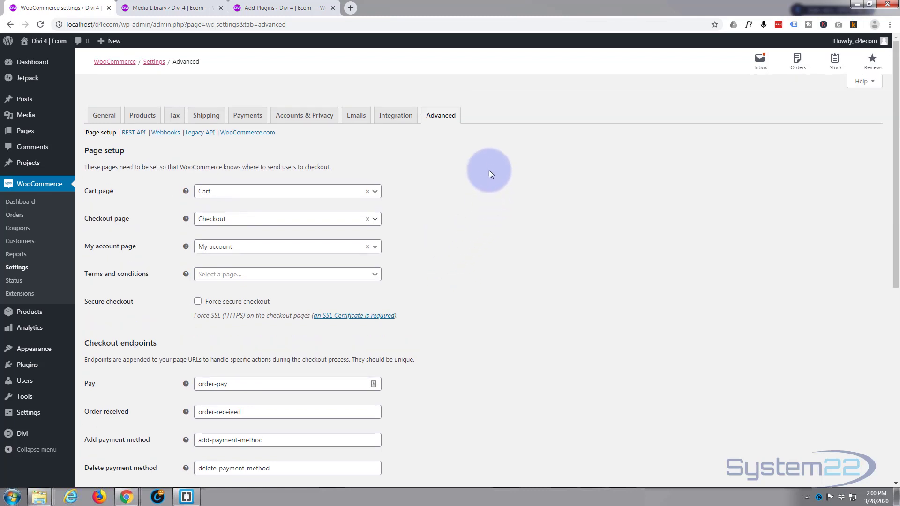
{"action": "mouse_move", "coordinate": [499, 170]}
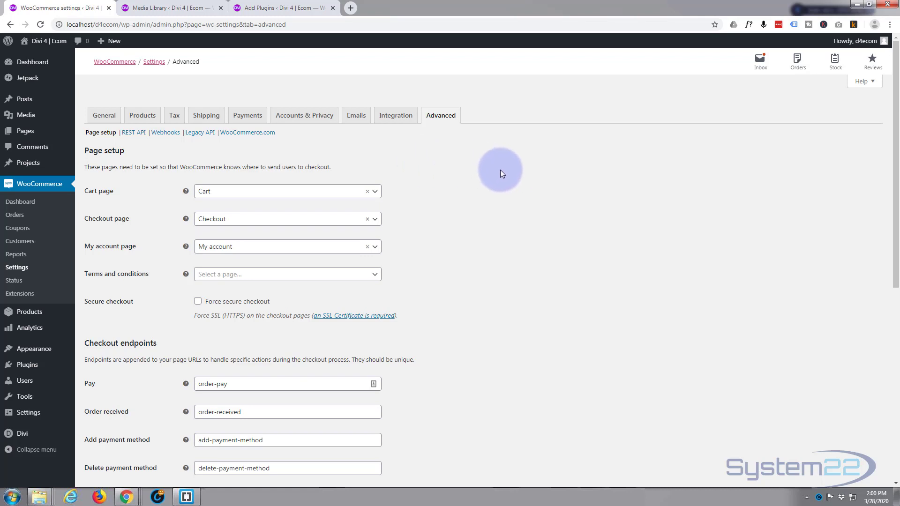
{"action": "mouse_move", "coordinate": [514, 170]}
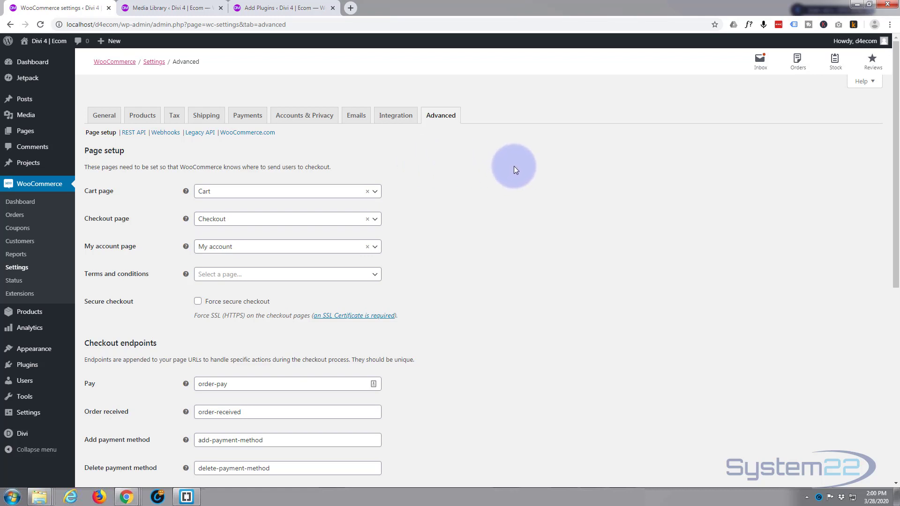
{"action": "mouse_move", "coordinate": [523, 169]}
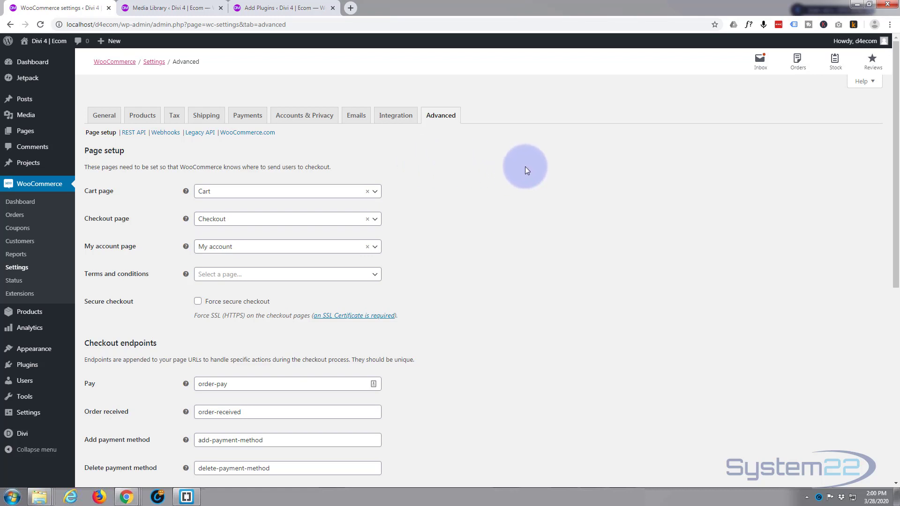
{"action": "mouse_move", "coordinate": [522, 172]}
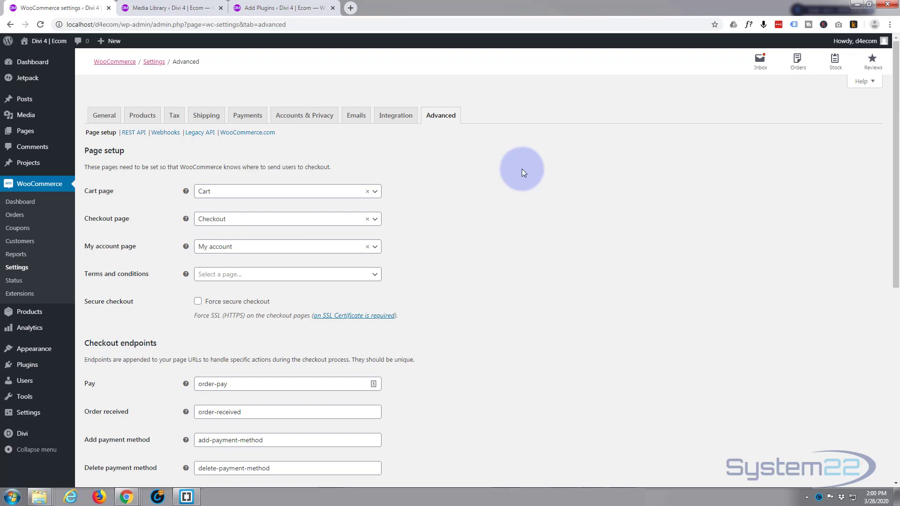